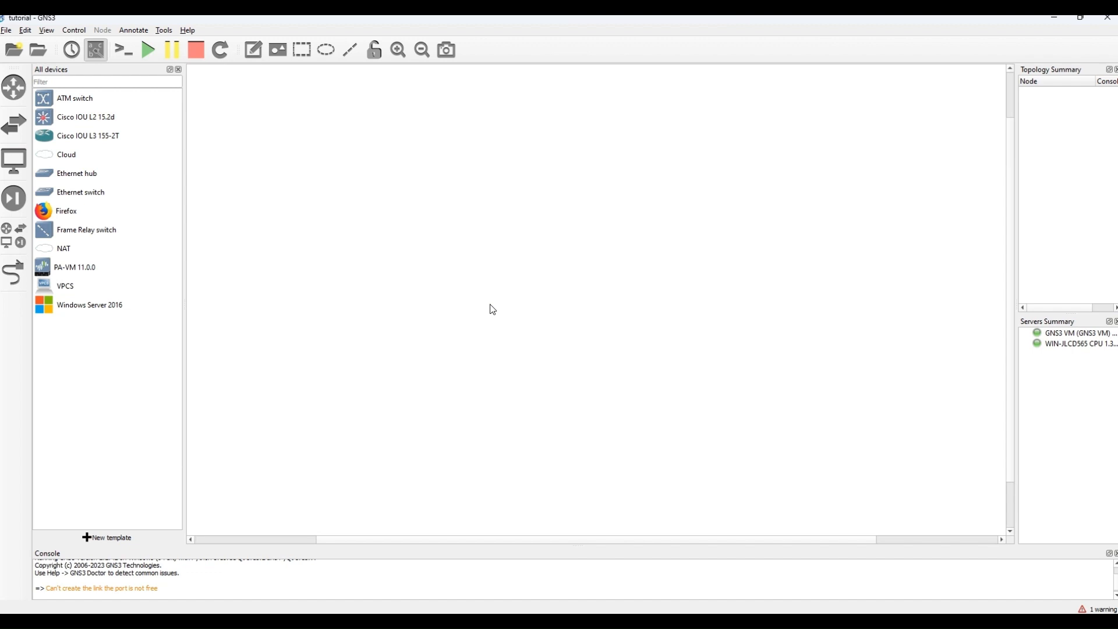
mouse_move(116, 474)
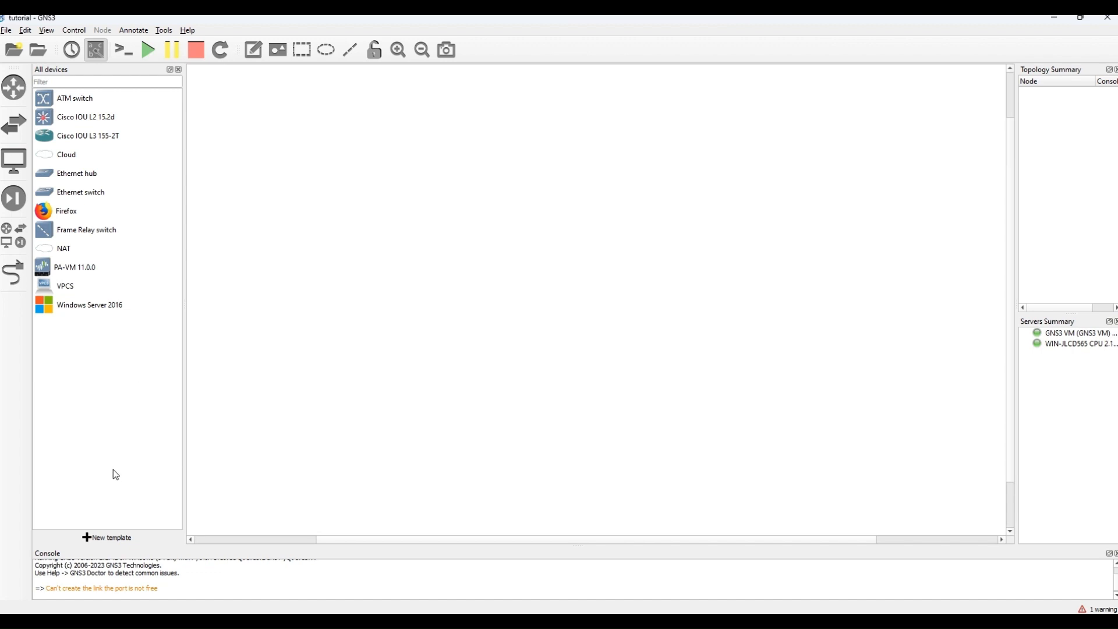
Launch the new template wizard from the All devices panel.
left_click(105, 537)
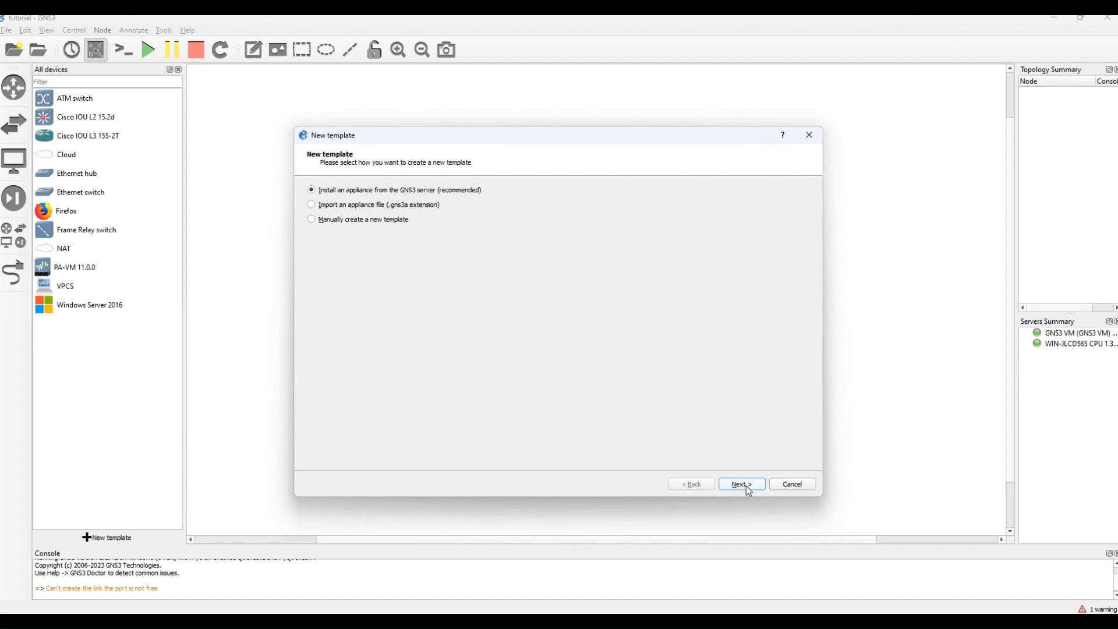
Install the FortiGate firewall appliance on the GNS3 VM, accepting the default Qemu binary.
left_click(740, 484)
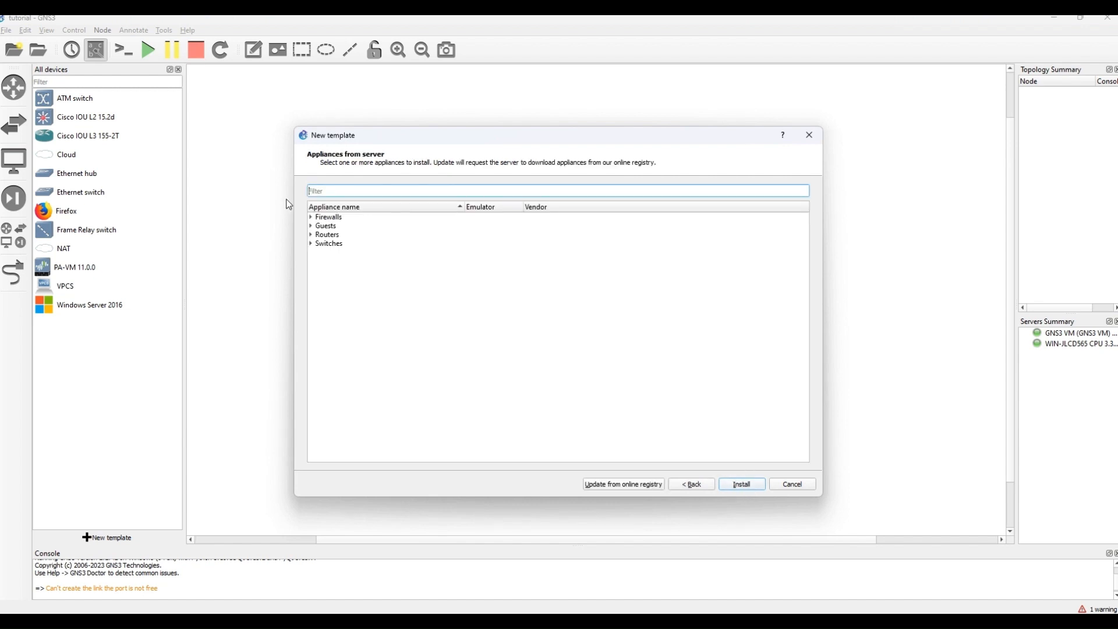
left_click(311, 216)
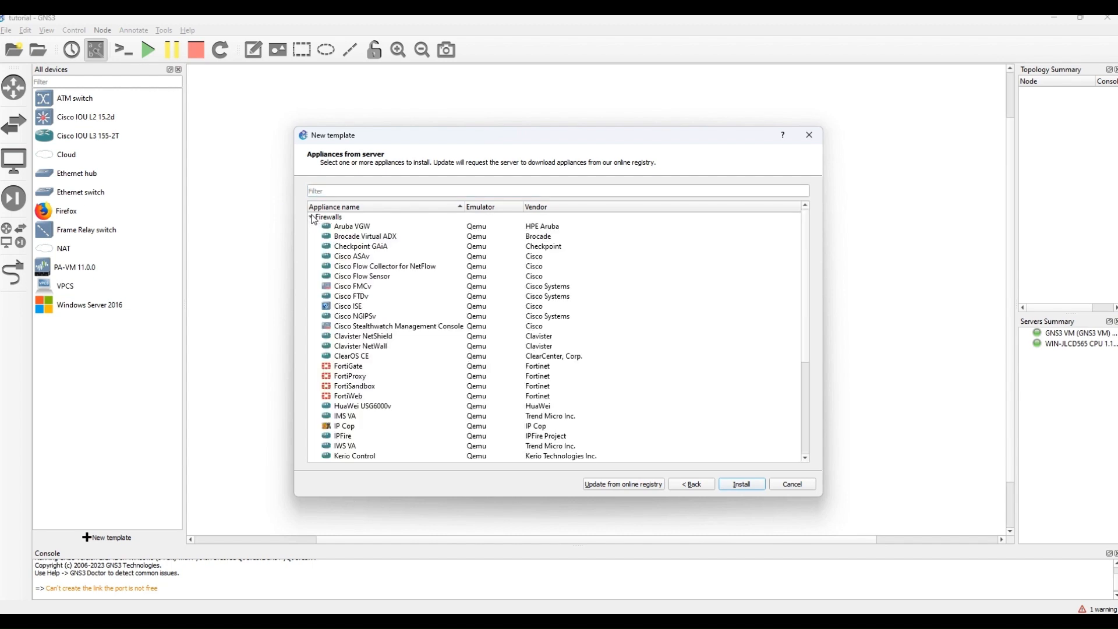
left_click(348, 365)
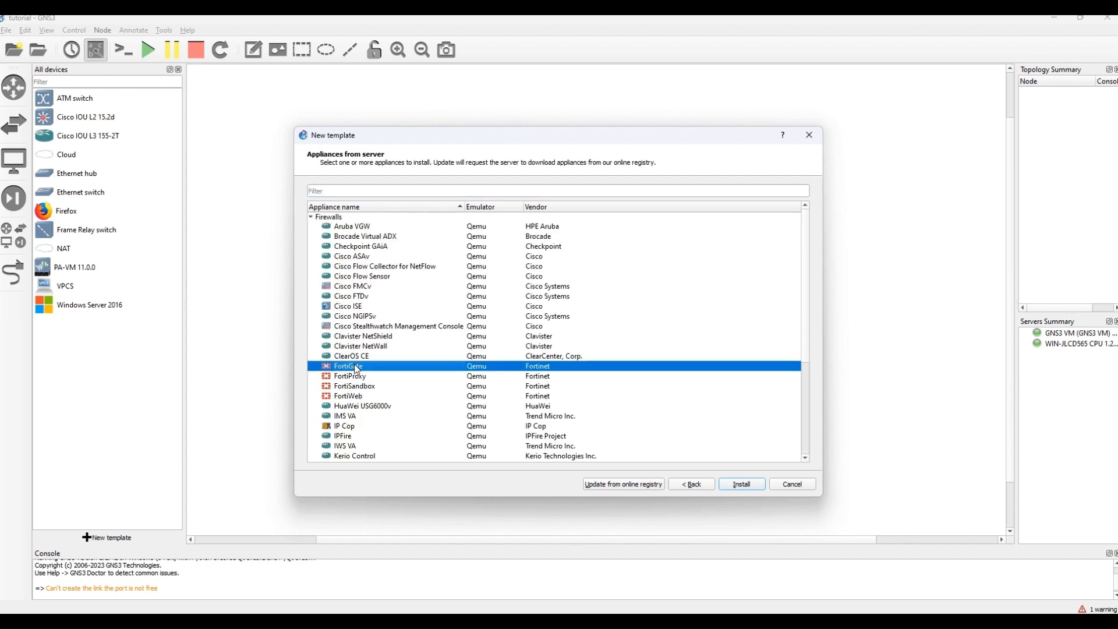
left_click(739, 484)
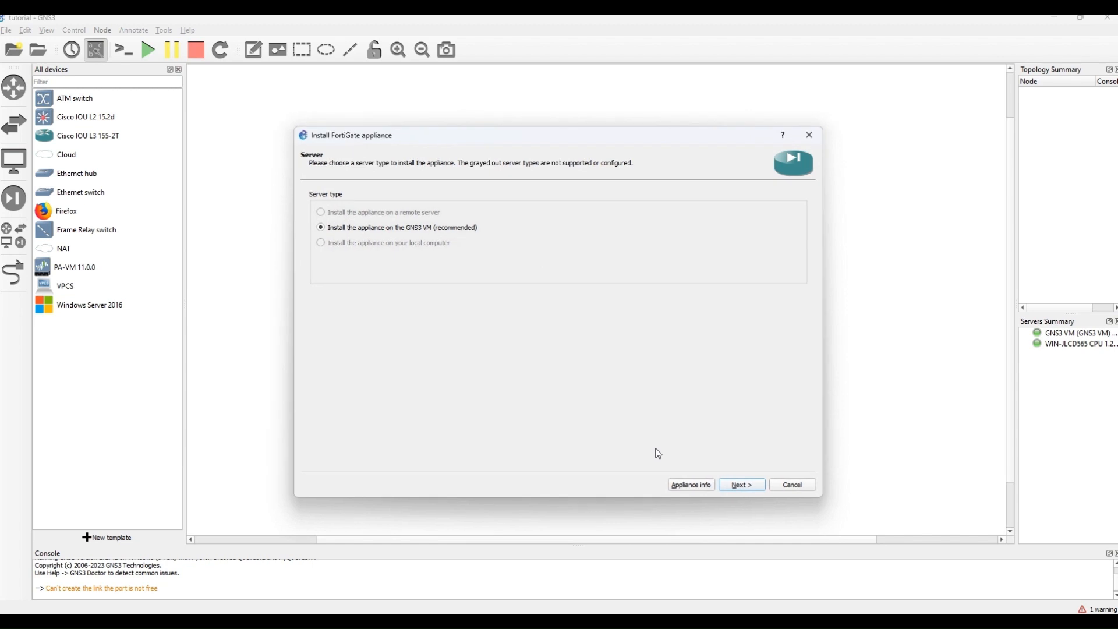
left_click(740, 484)
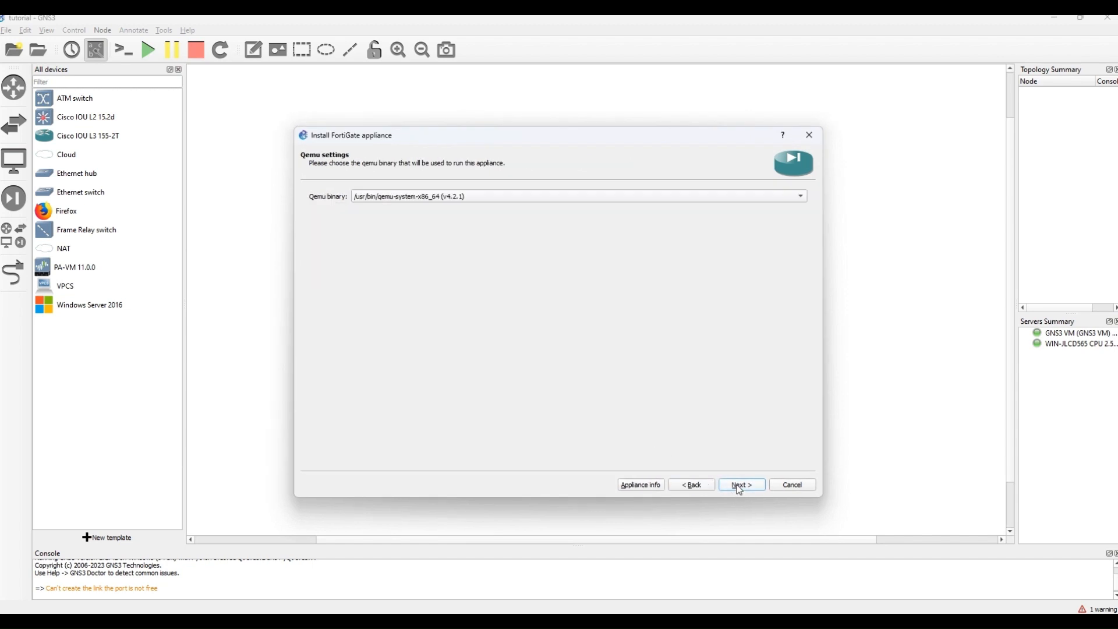
left_click(740, 485)
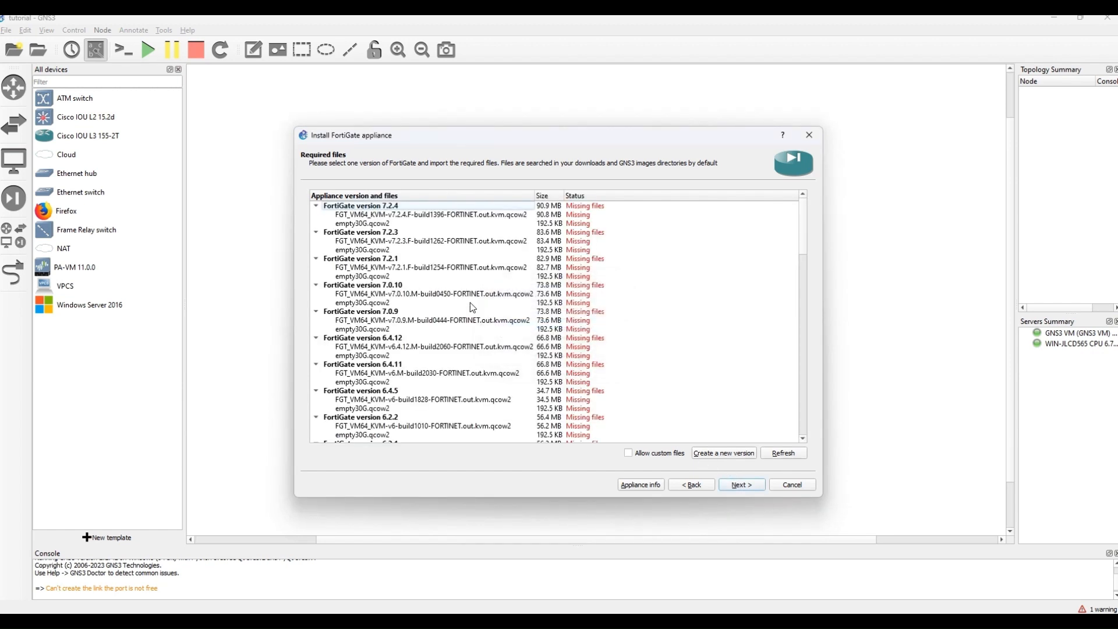
mouse_move(457, 281)
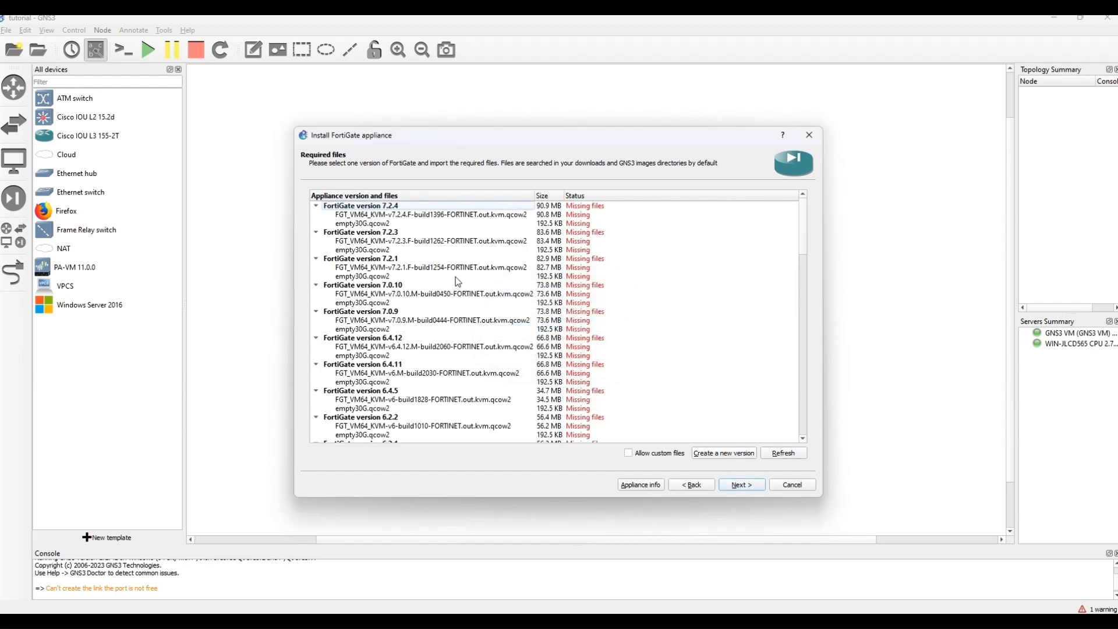
mouse_move(488, 305)
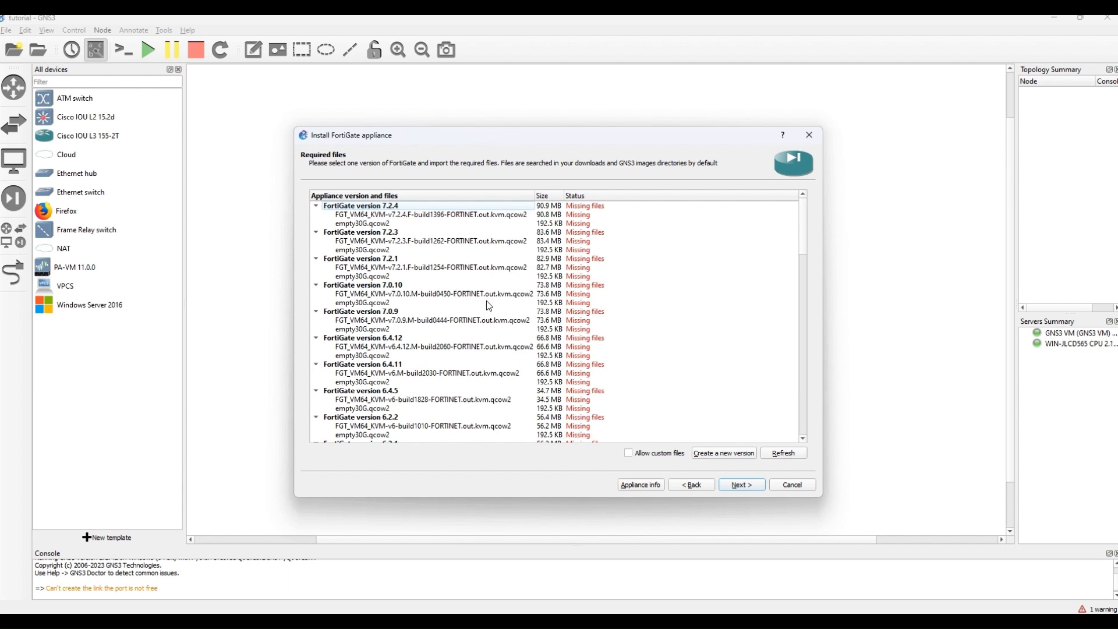
scroll("down", 3)
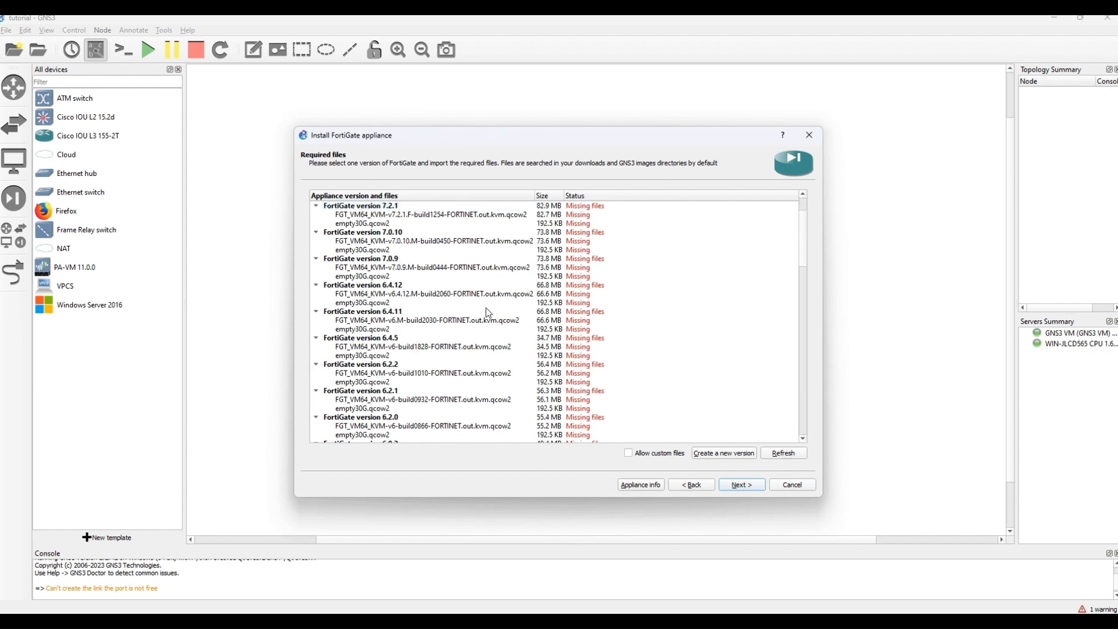
scroll("down", 3)
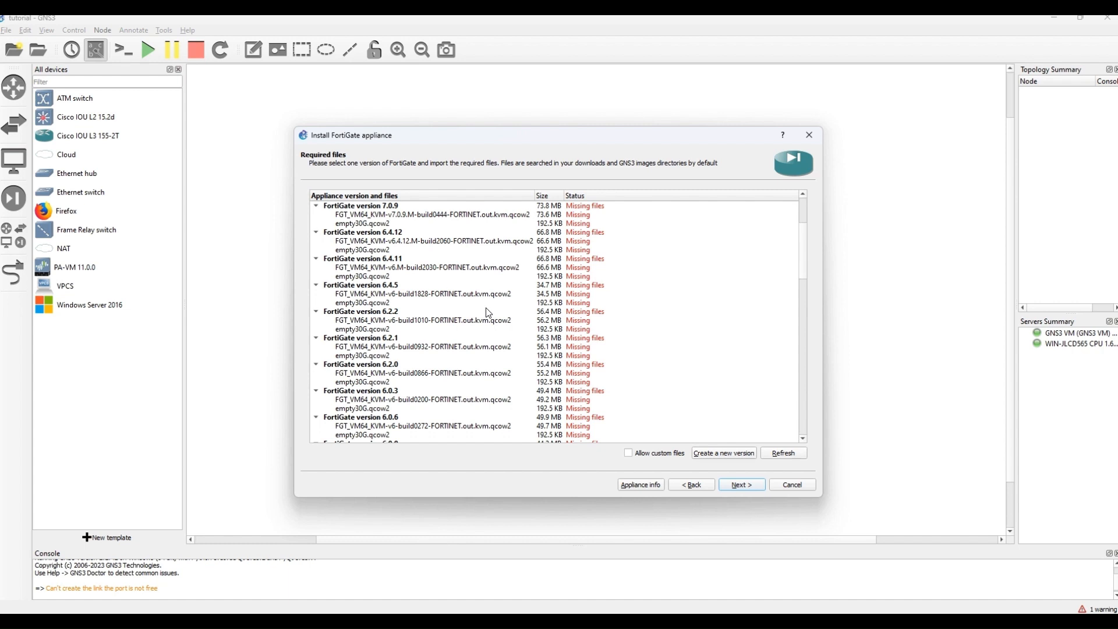
scroll("down", 3)
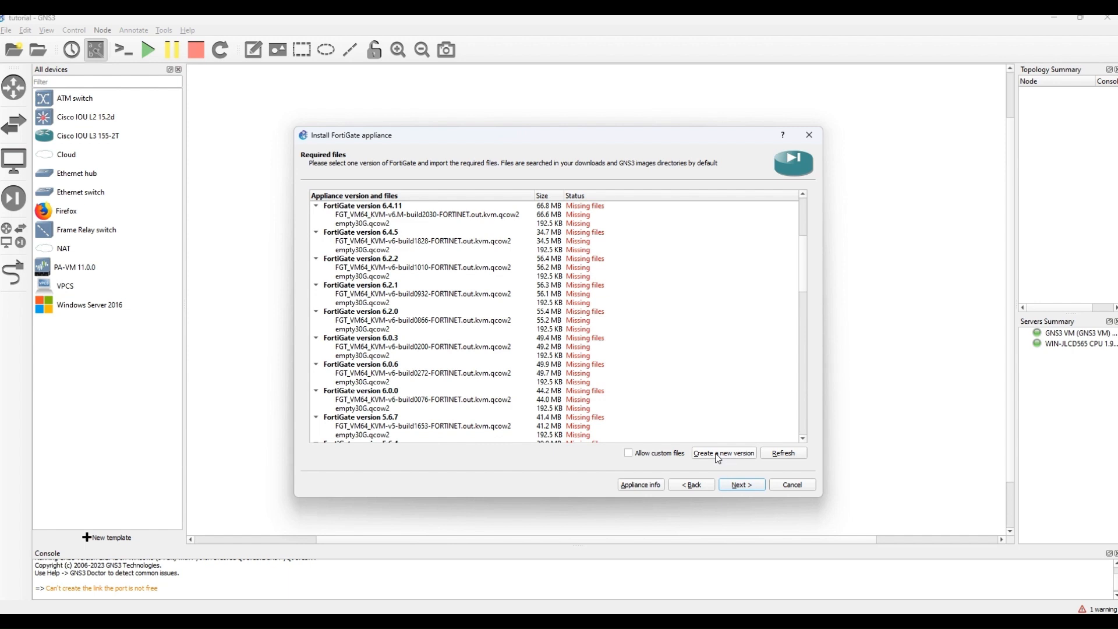
Create a new FortiGate version named 7.2.0.
left_click(722, 453)
type("7.2.0")
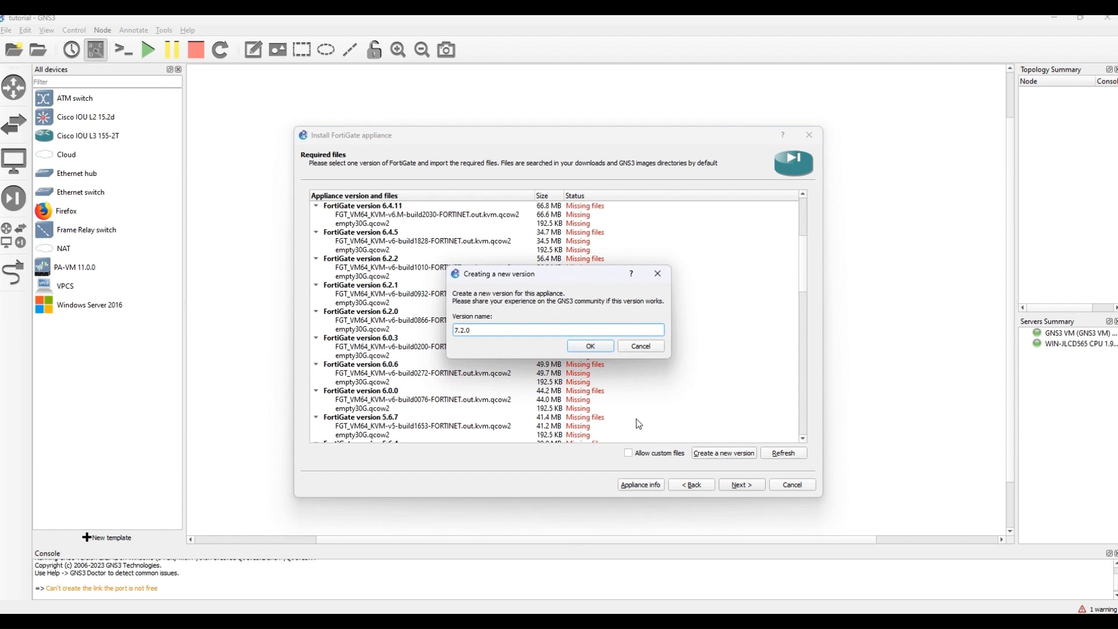
left_click(589, 345)
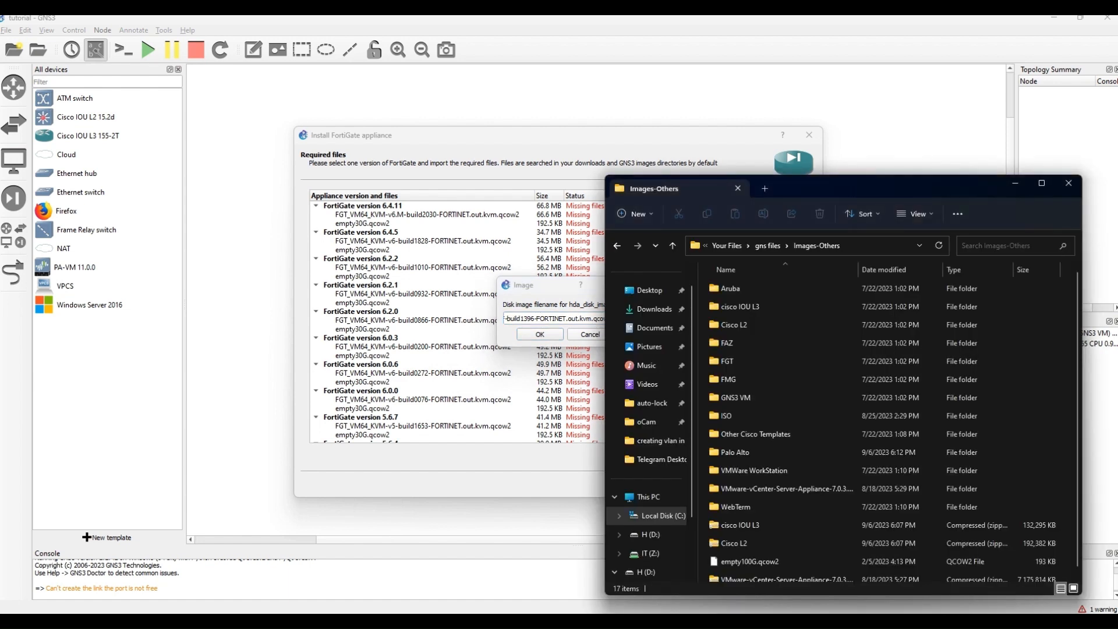
Take the v7.2.0 build1157 image name from the FGT folder for the hda disk image.
left_click(726, 361)
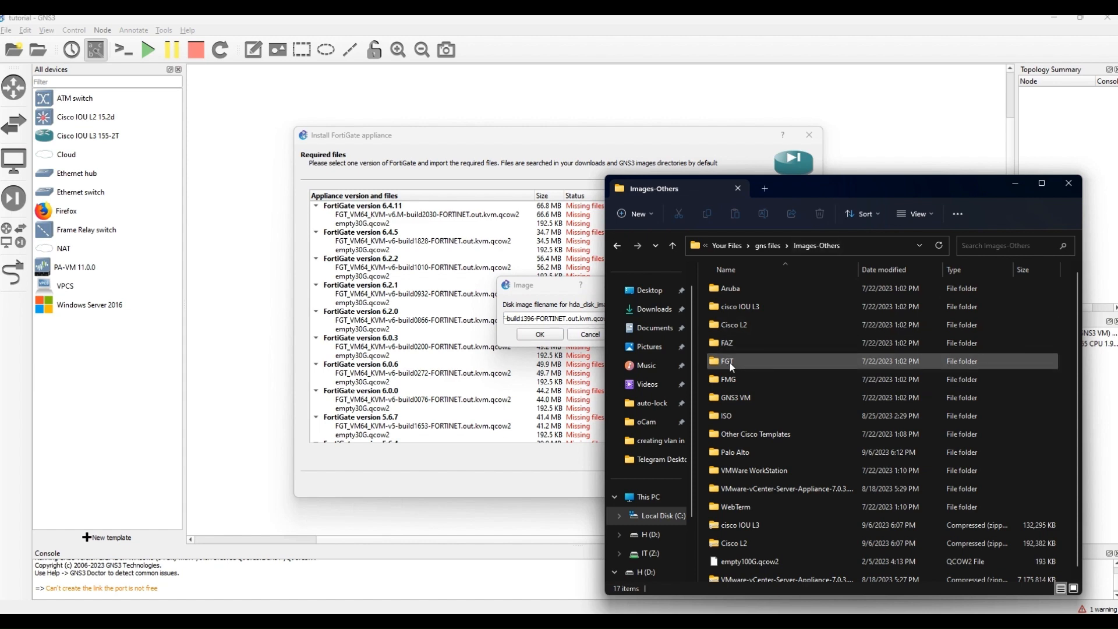
double_click(727, 361)
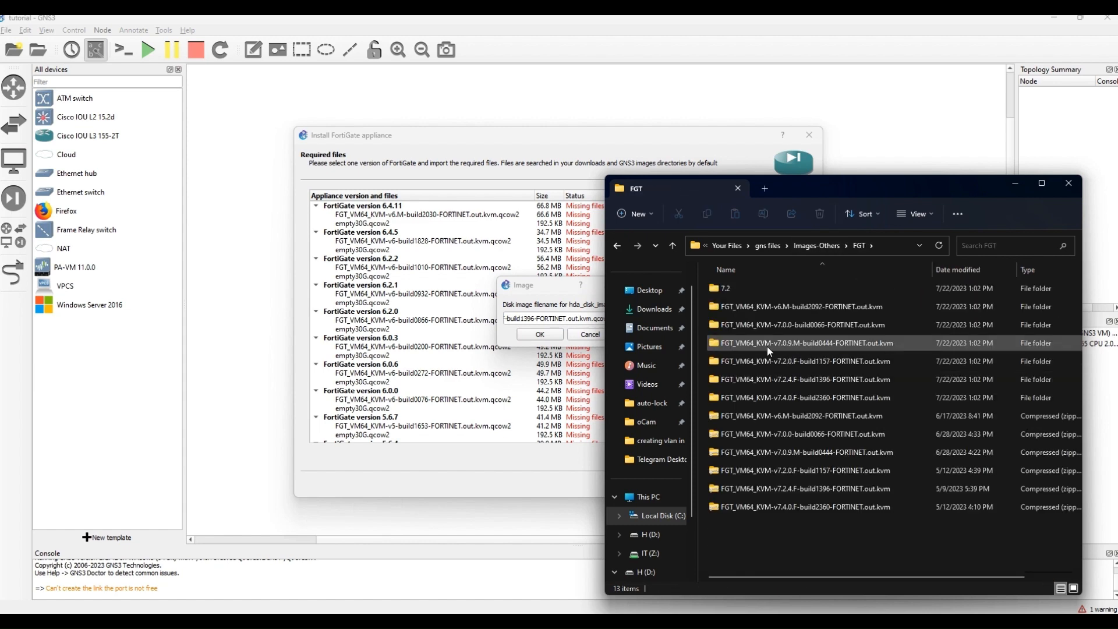
left_click(804, 397)
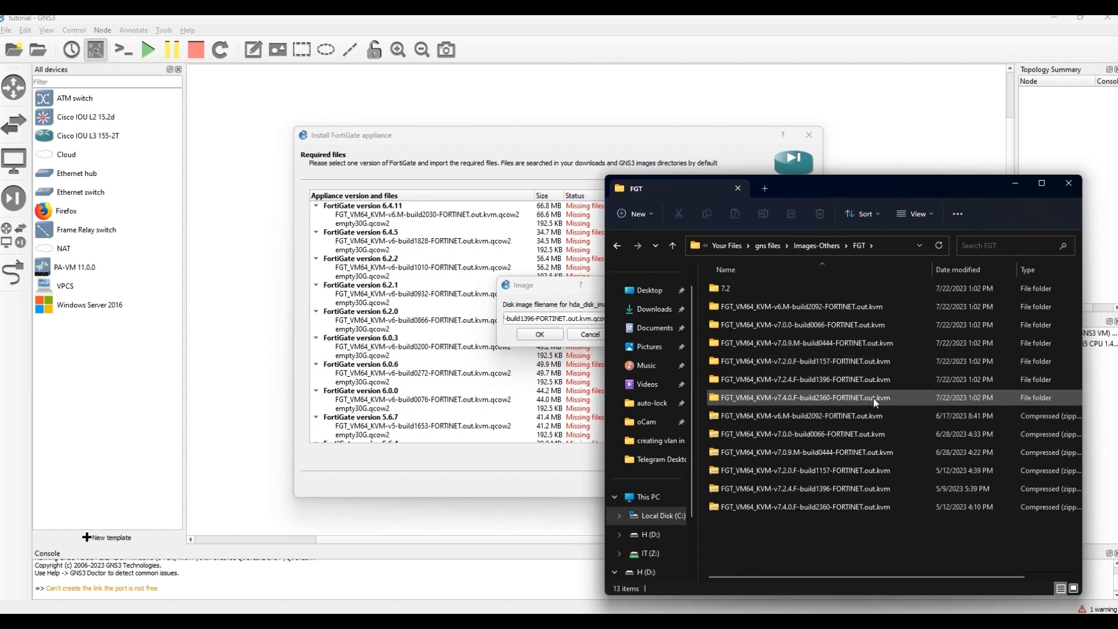
left_click(806, 361)
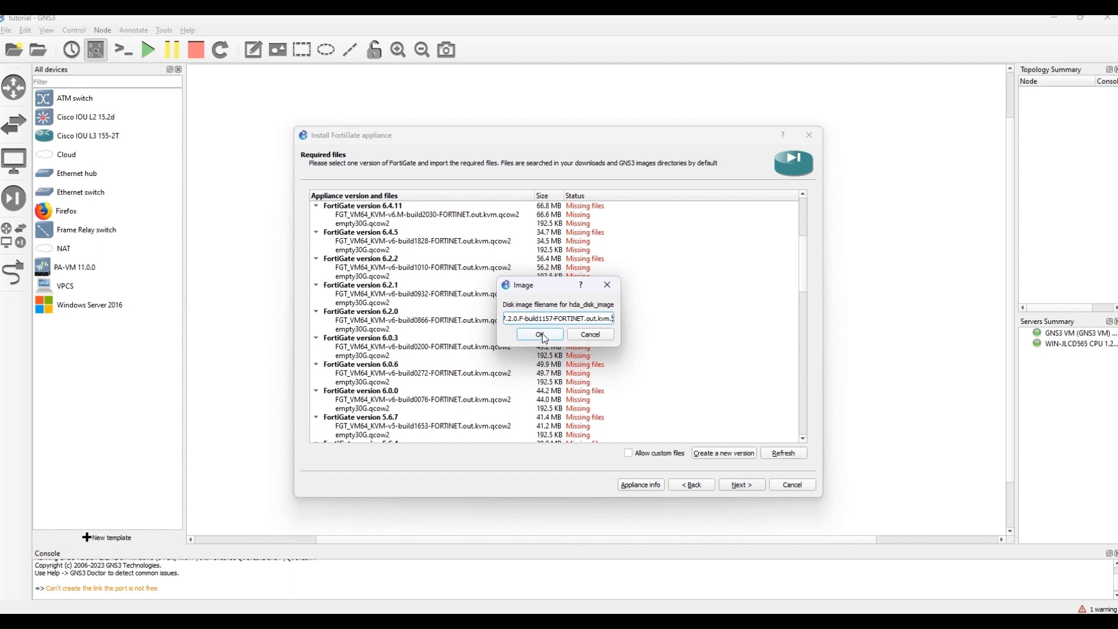
Confirm the build 1157 file as hda and empty30G.qcow2 as hdb disk image.
left_click(537, 334)
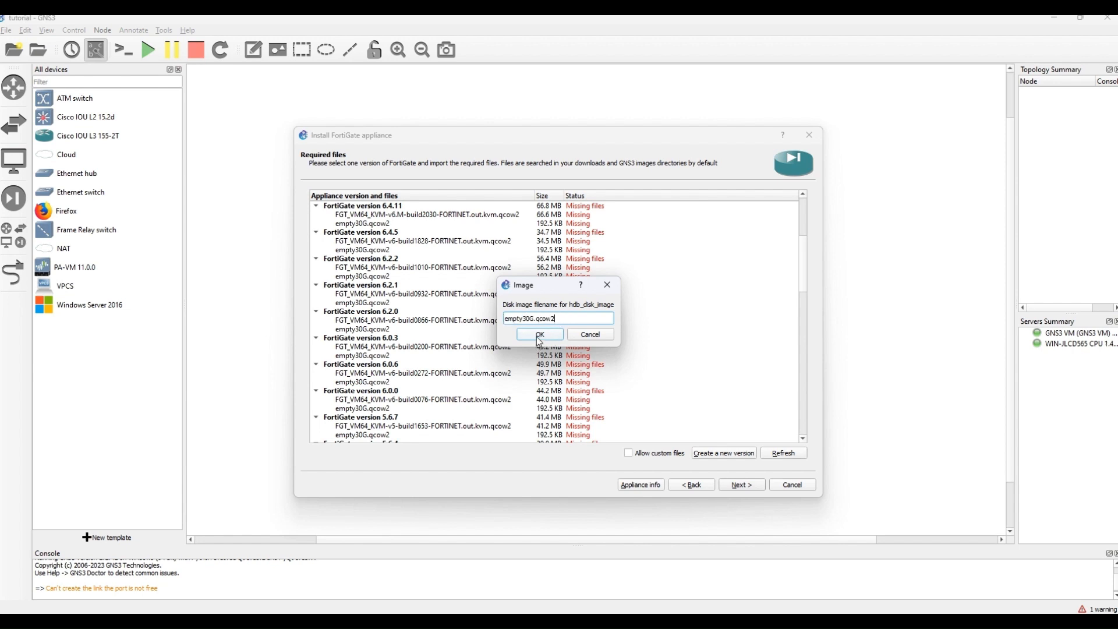
left_click(539, 334)
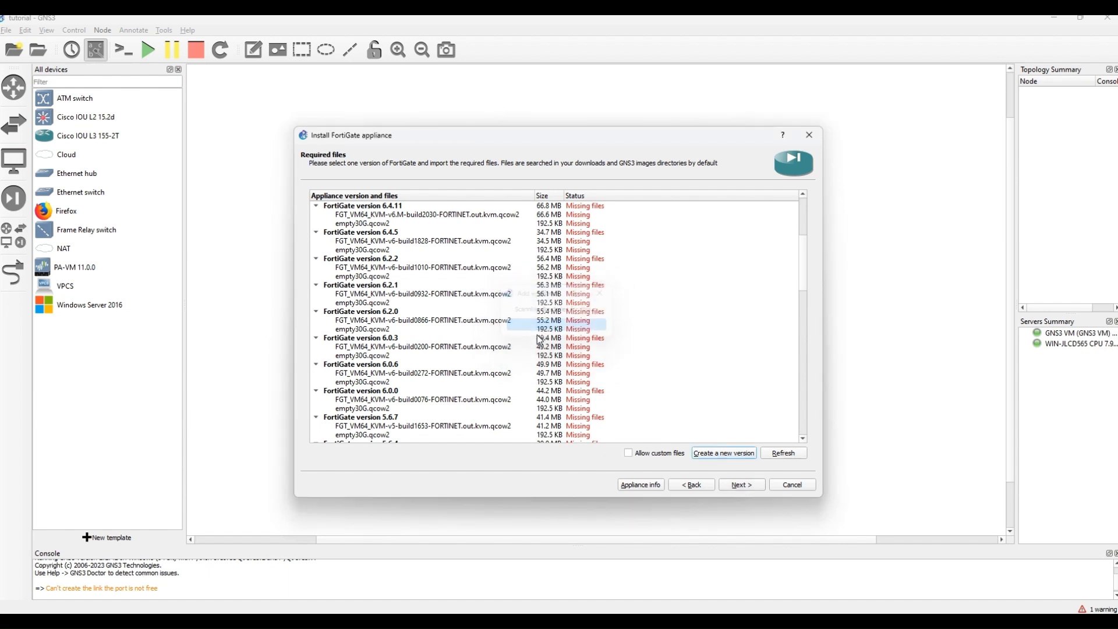
Scroll the Required files list down to the FortiGate 7.2.0 entry.
scroll("down", 3)
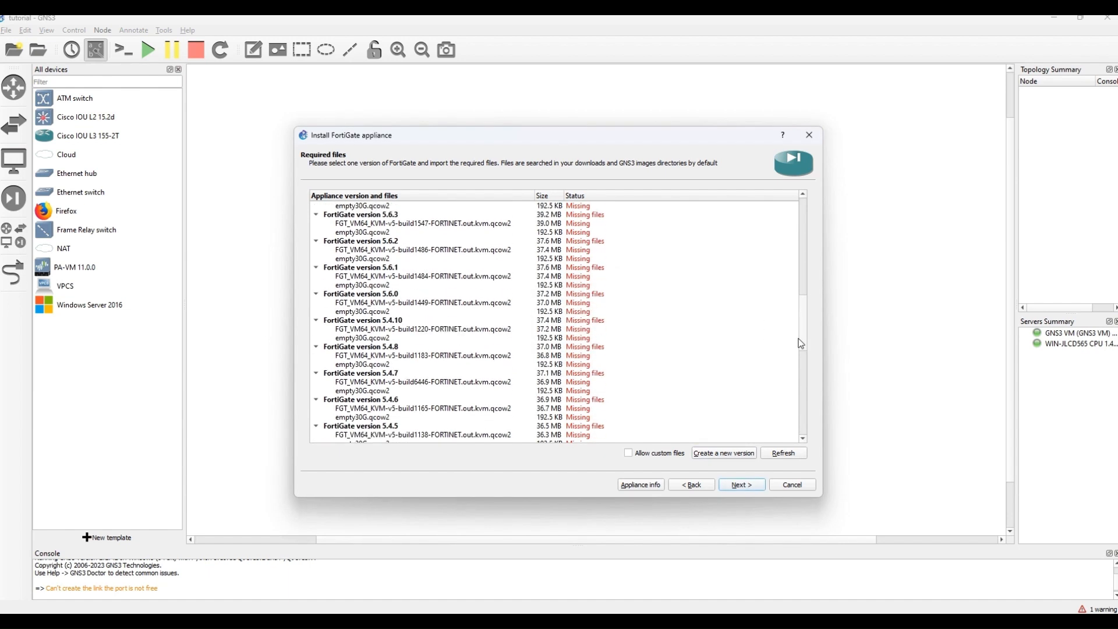
scroll("down", 3)
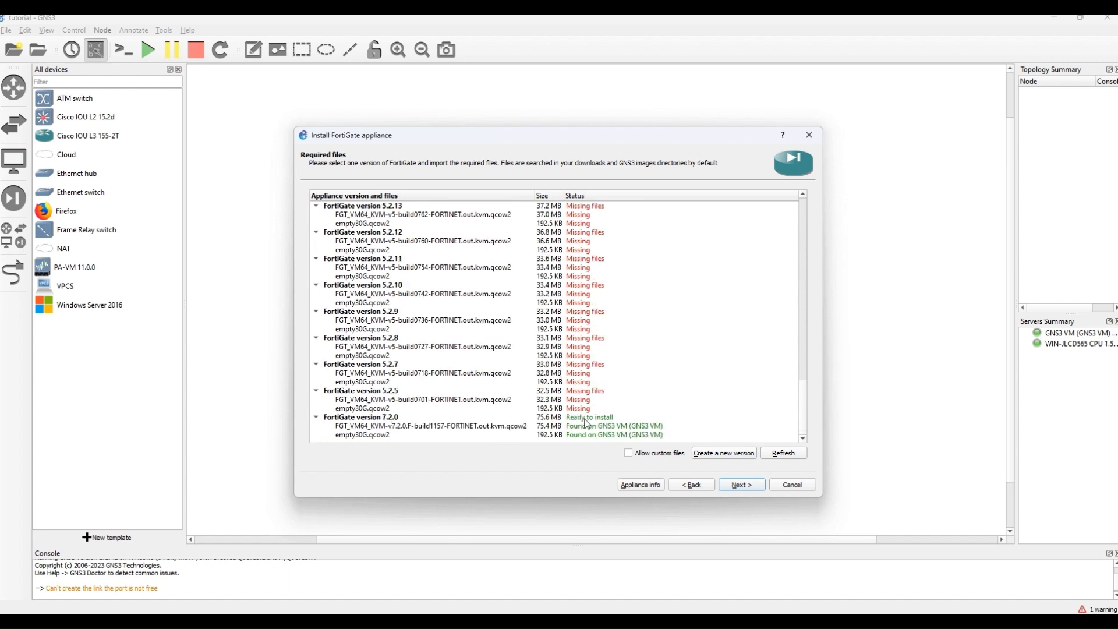
mouse_move(585, 425)
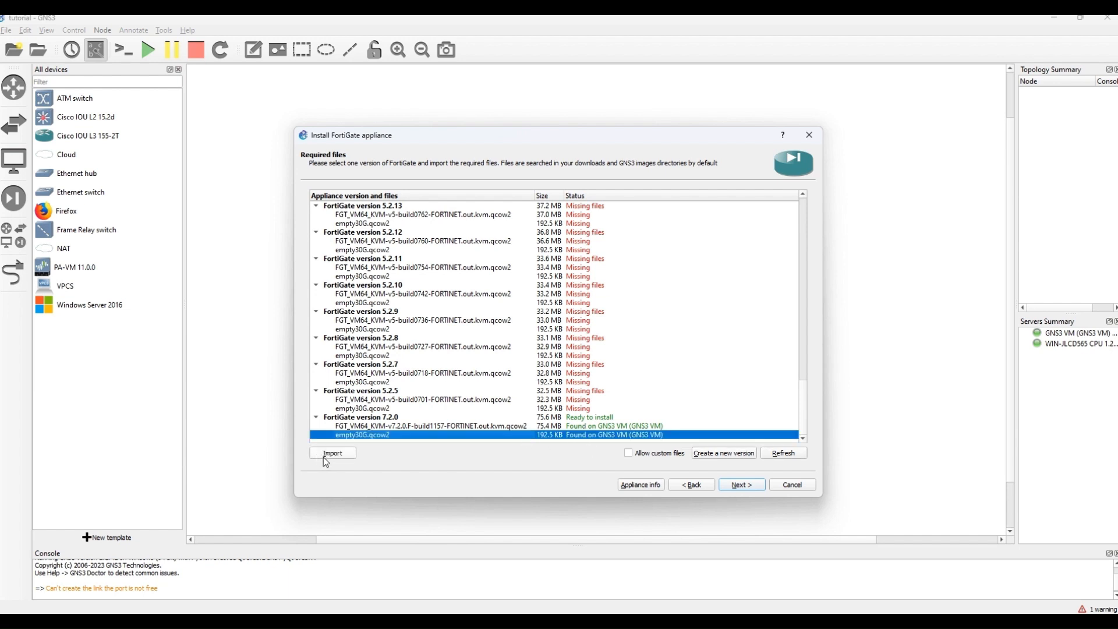
Import empty30G.qcow2 from the 7.2 folder despite the MD5 mismatch, then select the 7.2.0 image.
left_click(331, 453)
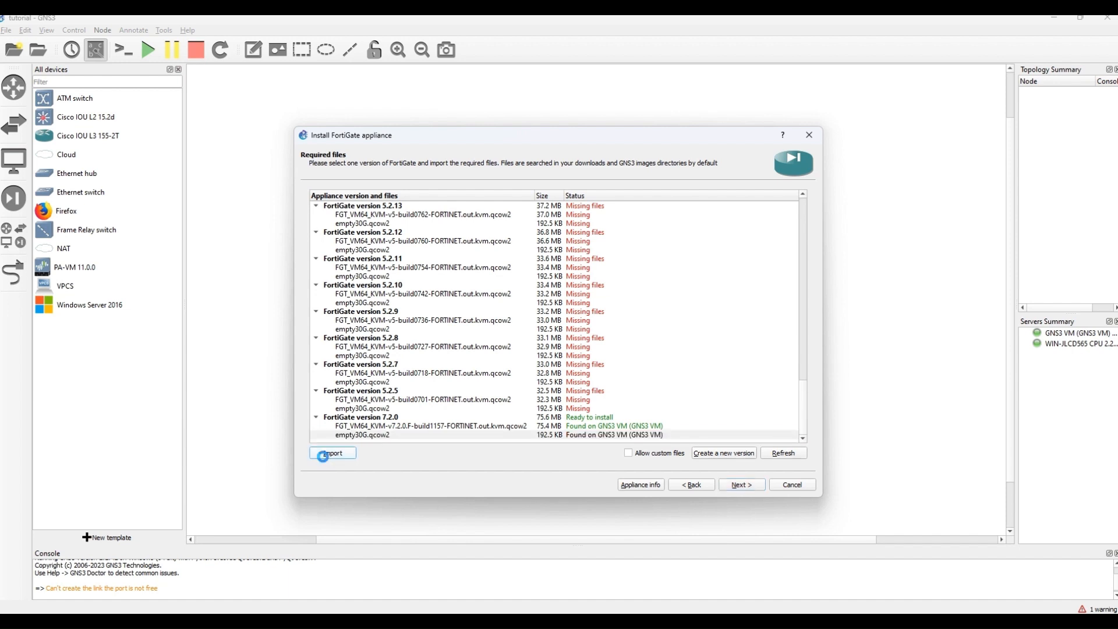
left_click(332, 453)
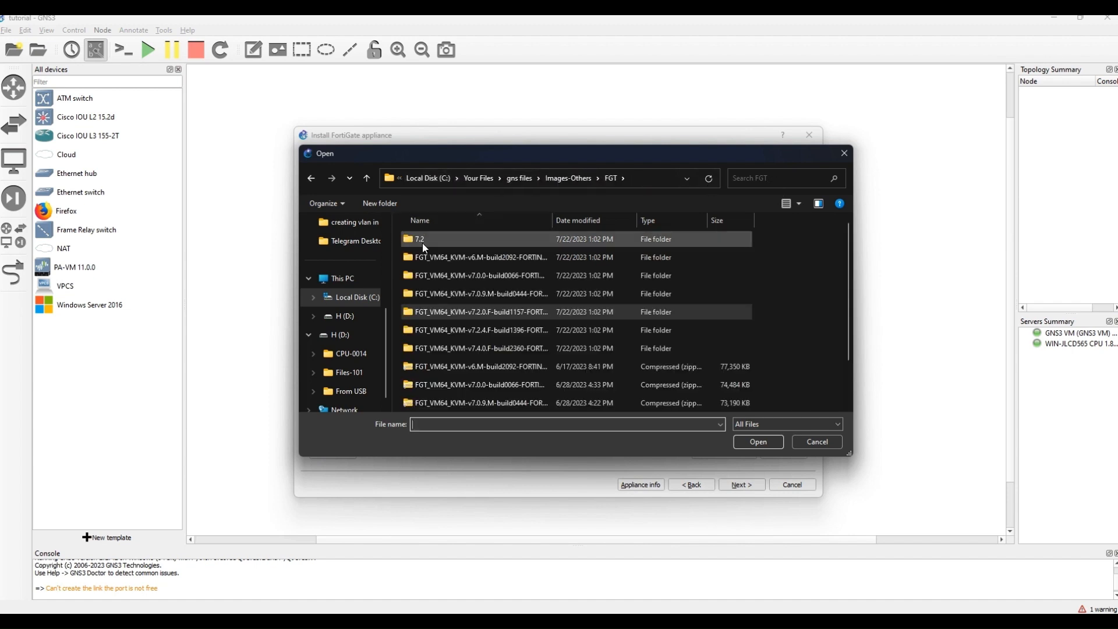
double_click(419, 238)
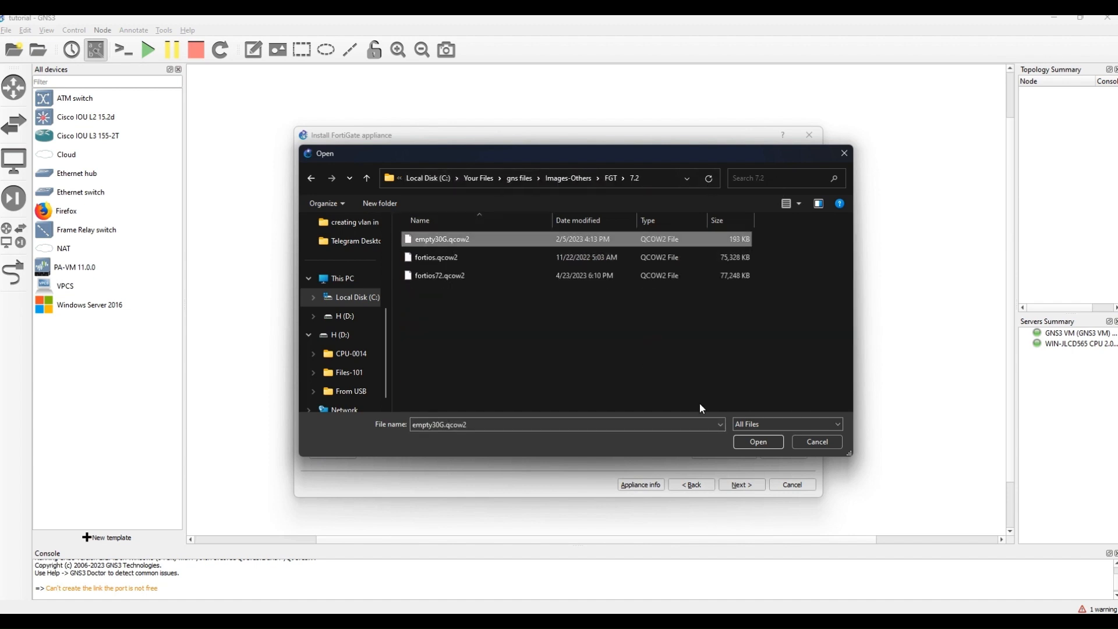
left_click(756, 441)
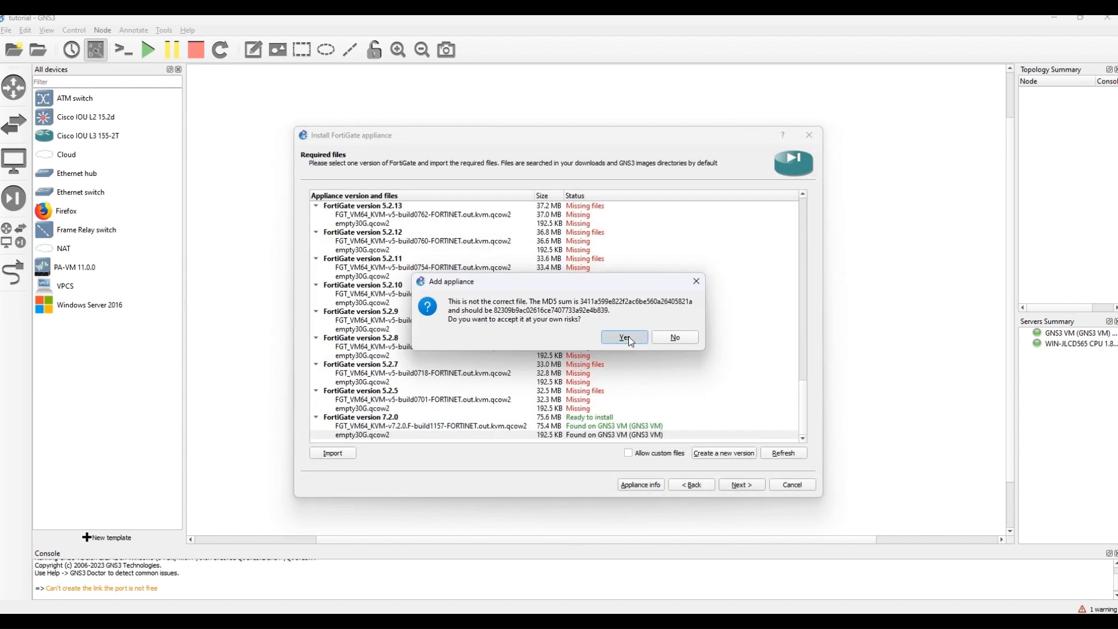
left_click(622, 336)
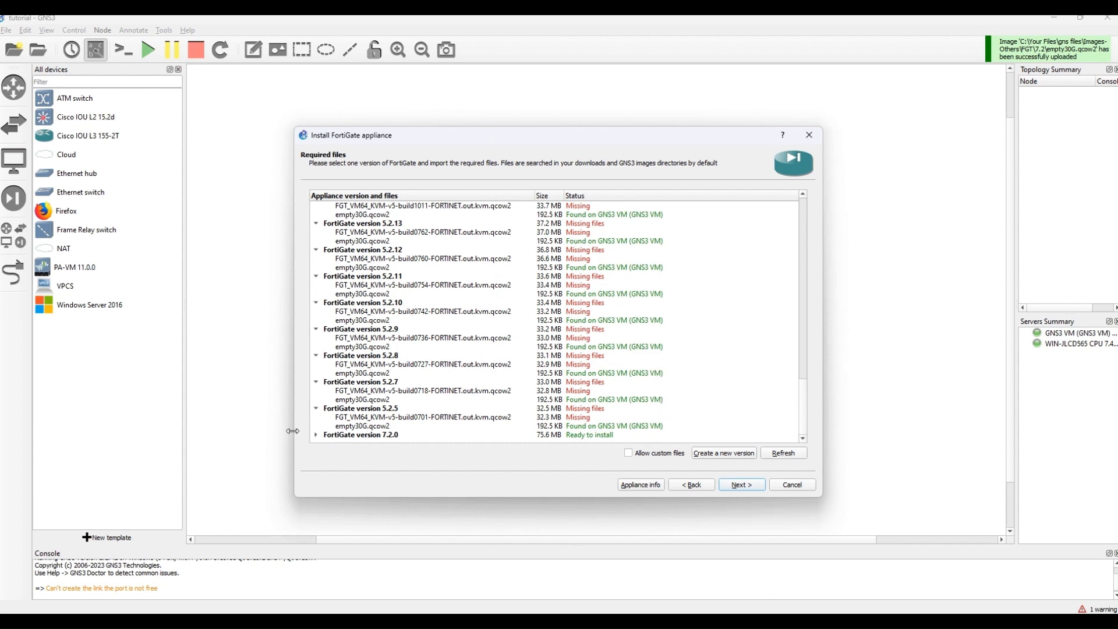
scroll("down", 3)
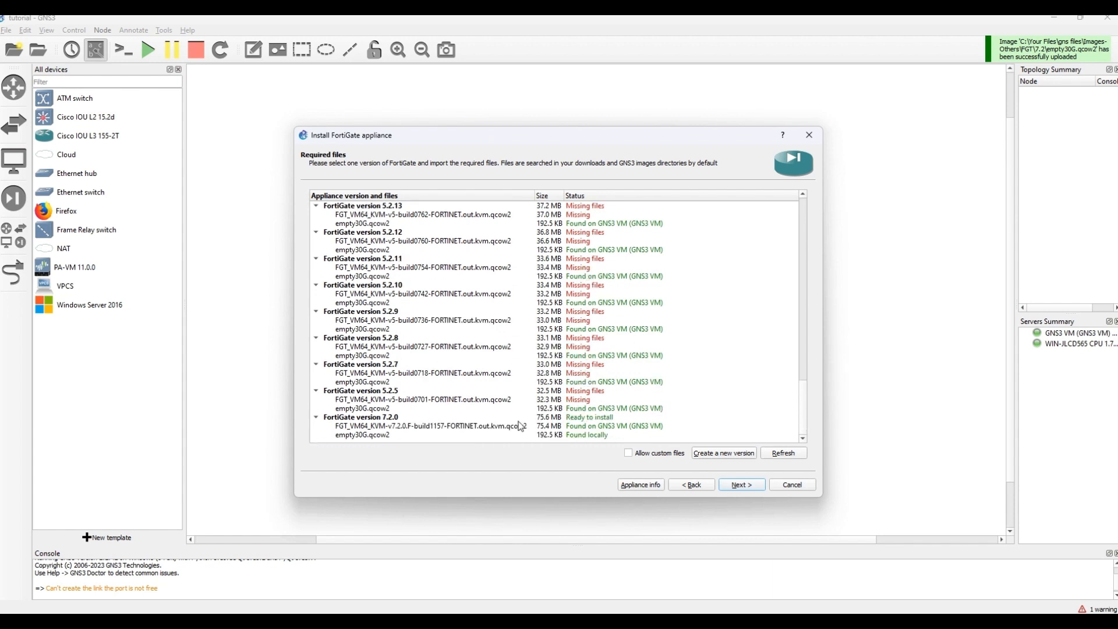
left_click(424, 426)
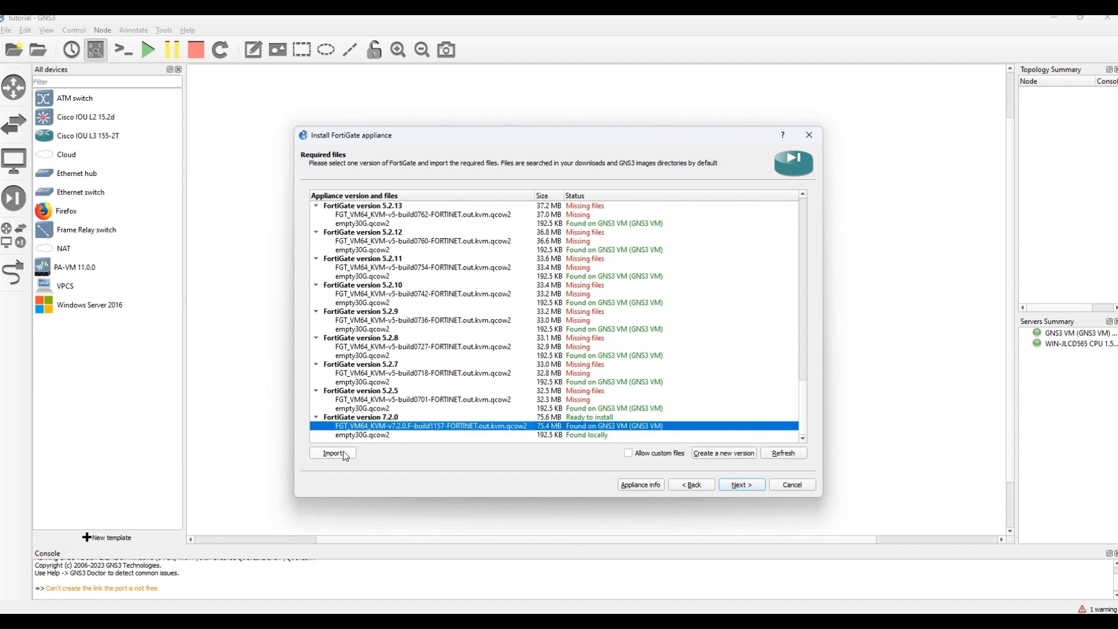
Upload fortios.qcow2 from the FGT_VM64_KVM-v7.2.0 build folder and select FortiGate version 7.2.0.
left_click(333, 453)
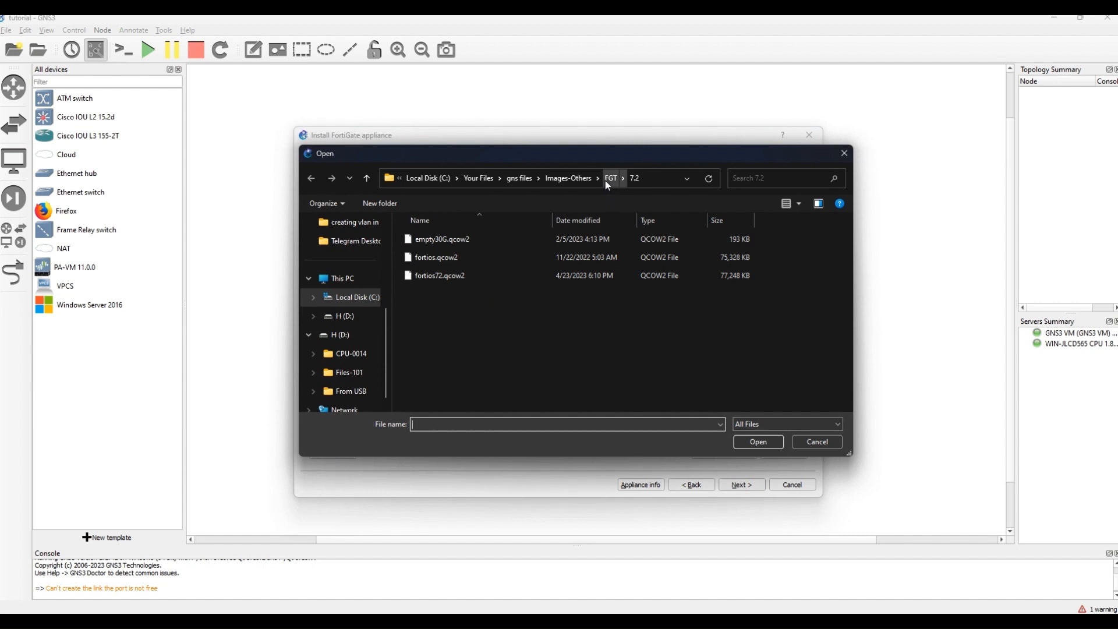
left_click(610, 178)
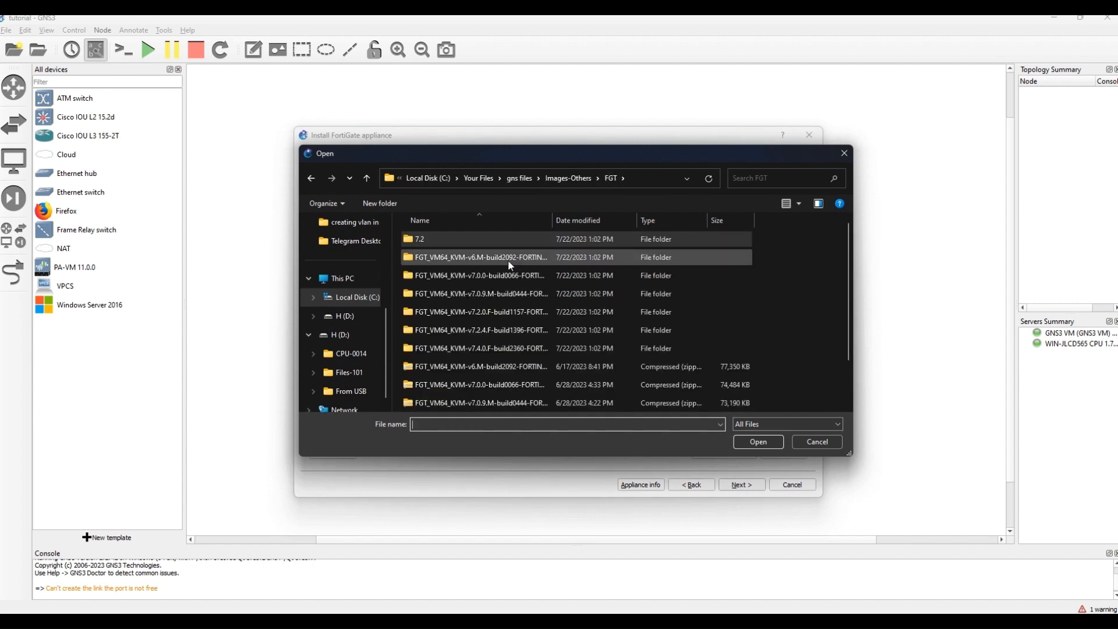
left_click(499, 312)
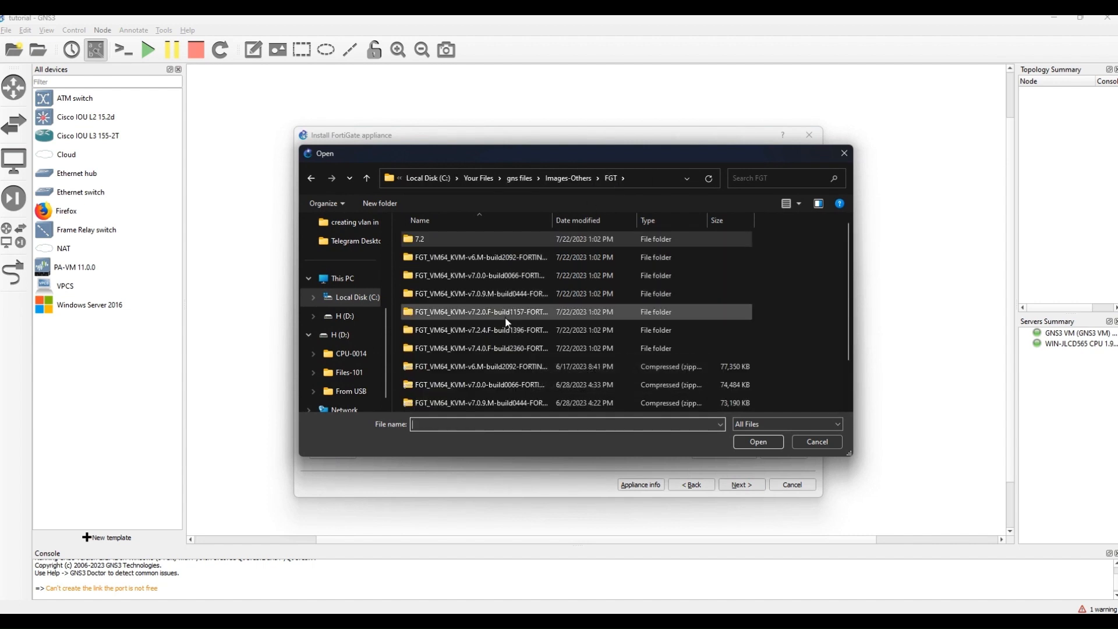
mouse_move(506, 312)
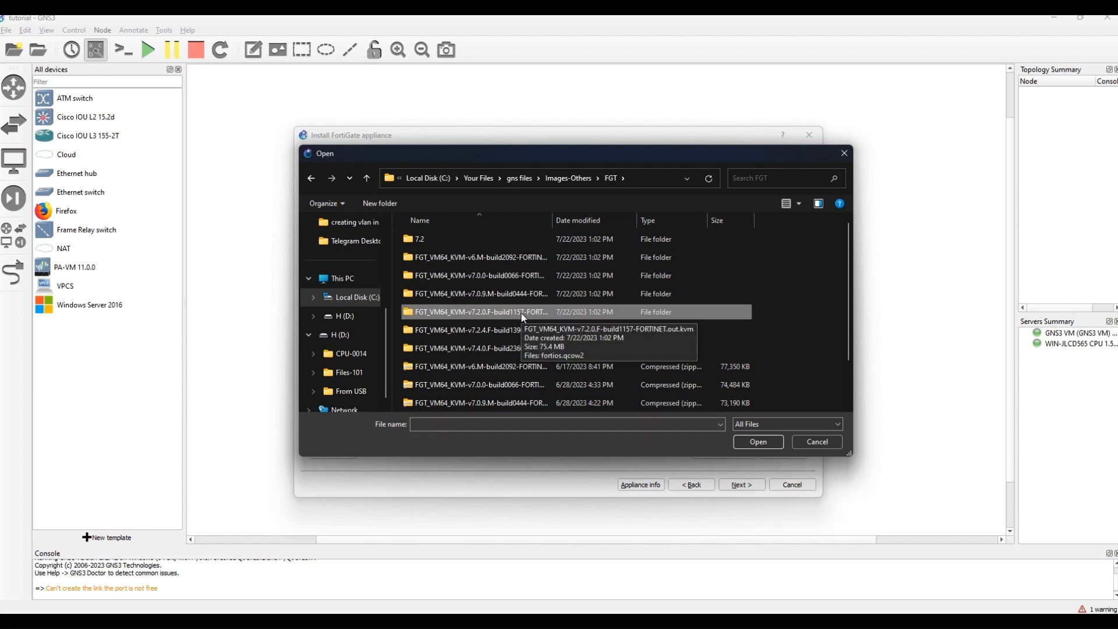
double_click(481, 311)
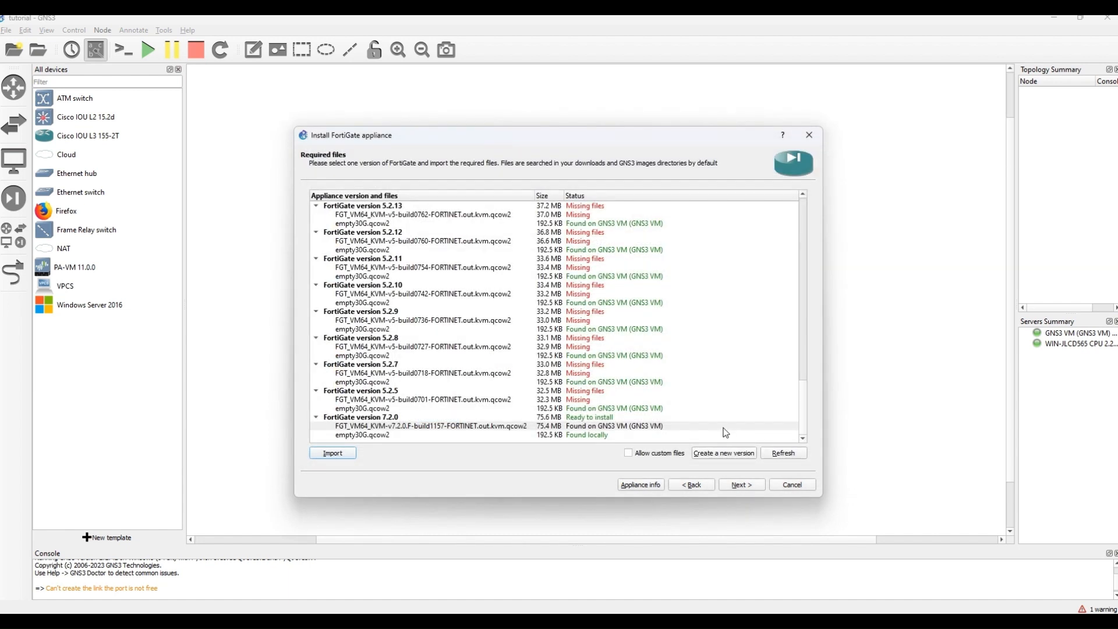
left_click(331, 453)
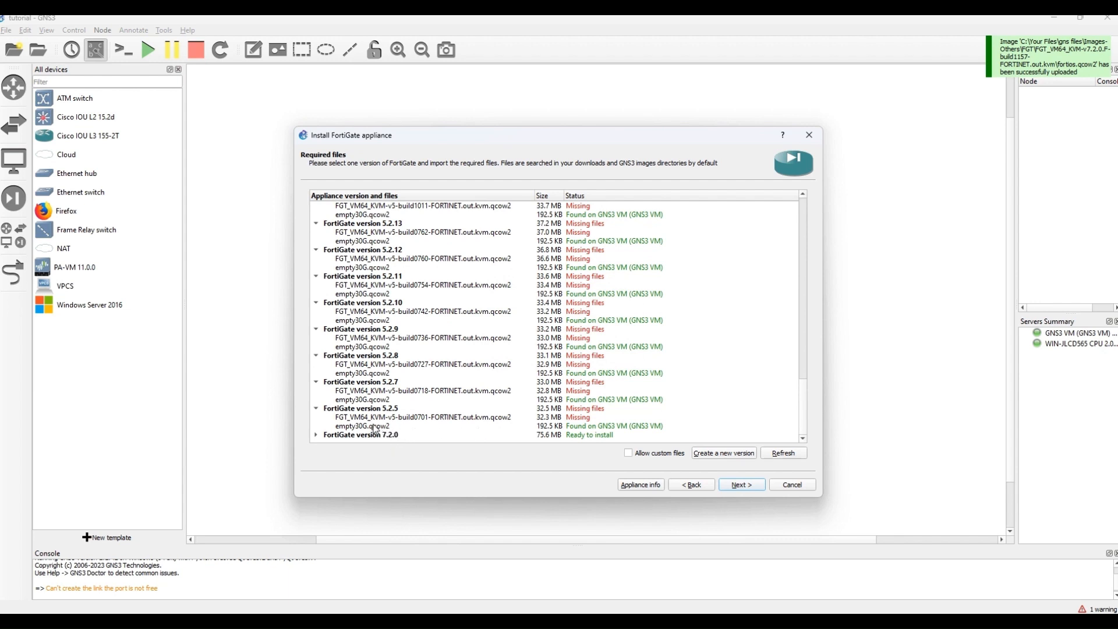
left_click(361, 434)
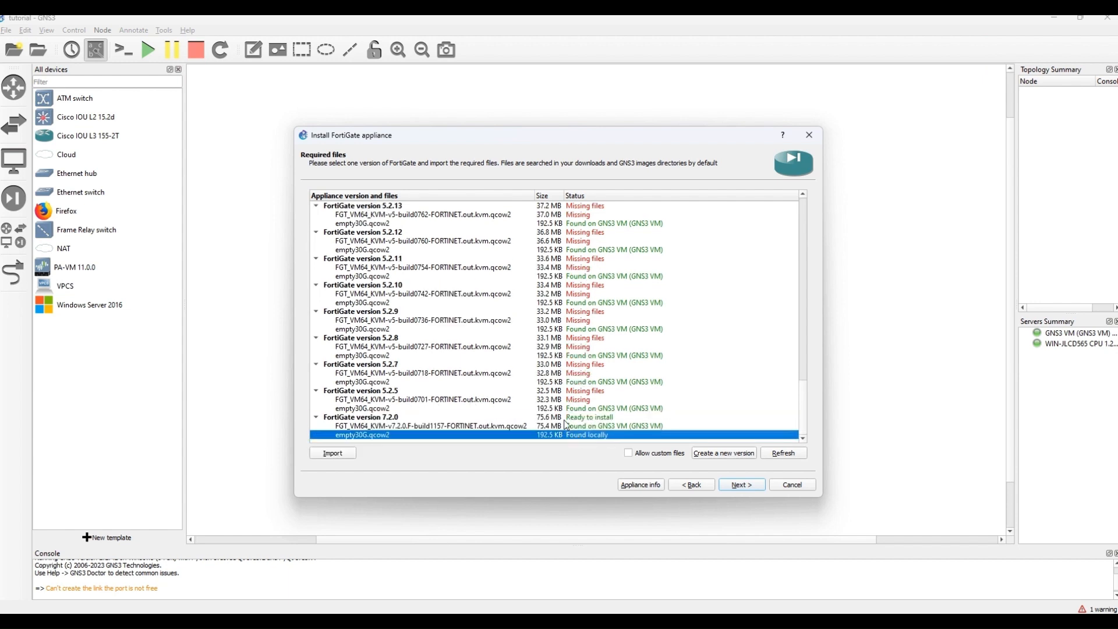
left_click(360, 417)
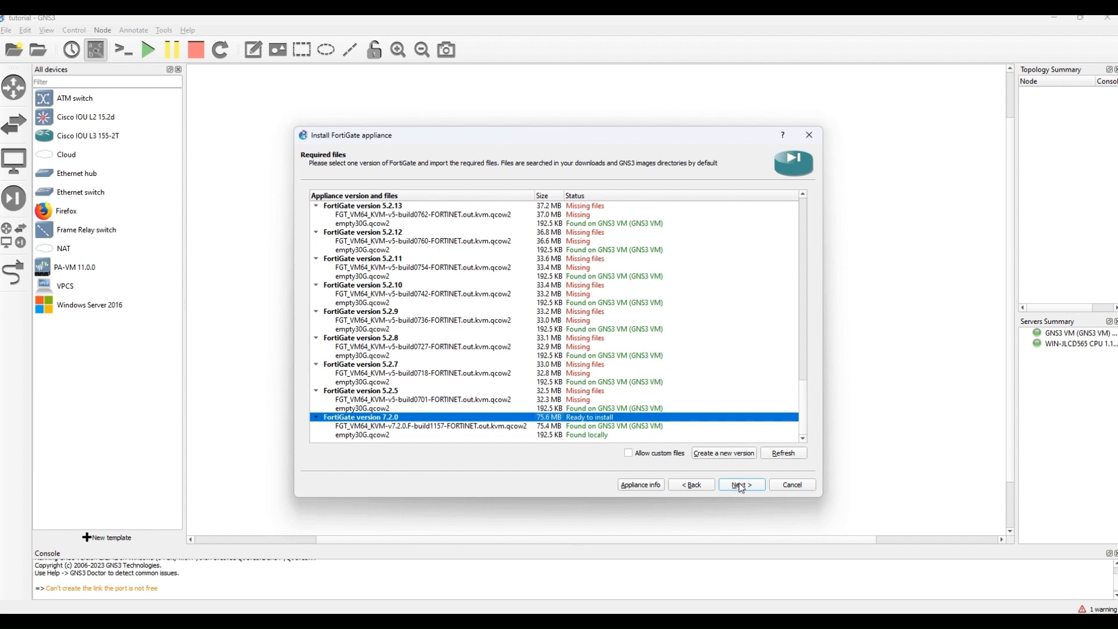
Confirm installing FortiGate 7.2.0, review the usage notes, and finish the wizard.
left_click(740, 485)
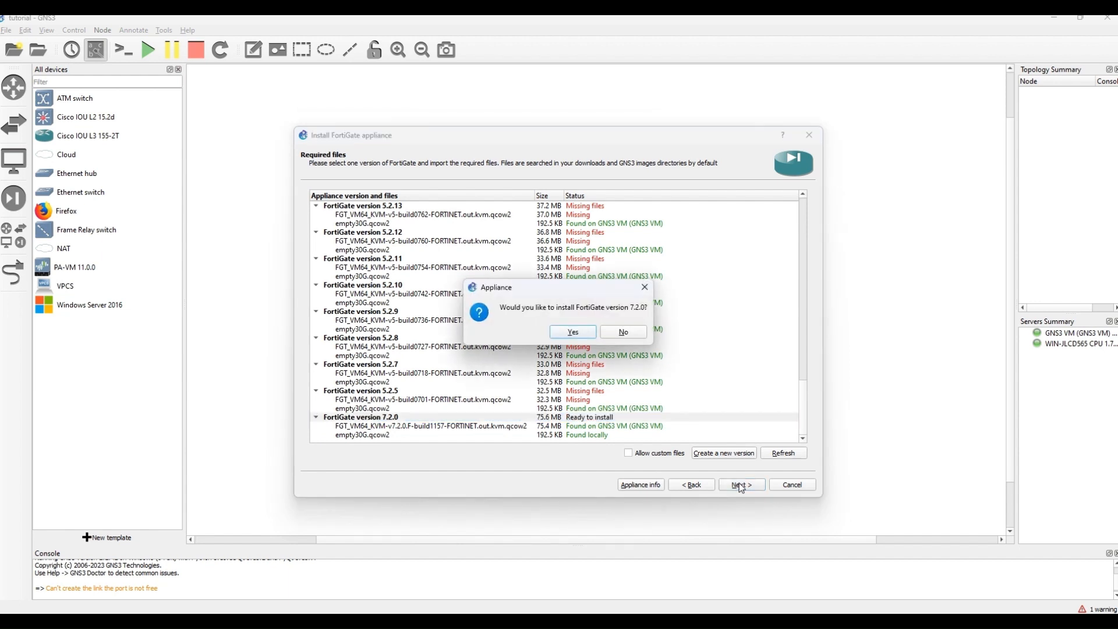
left_click(571, 331)
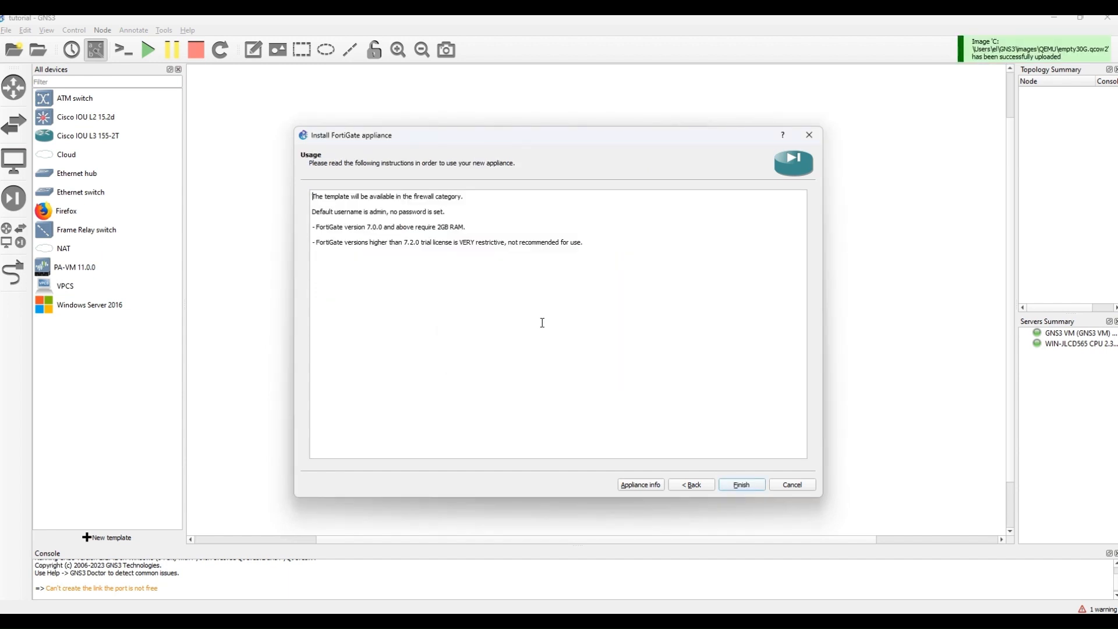
triple_click(387, 197)
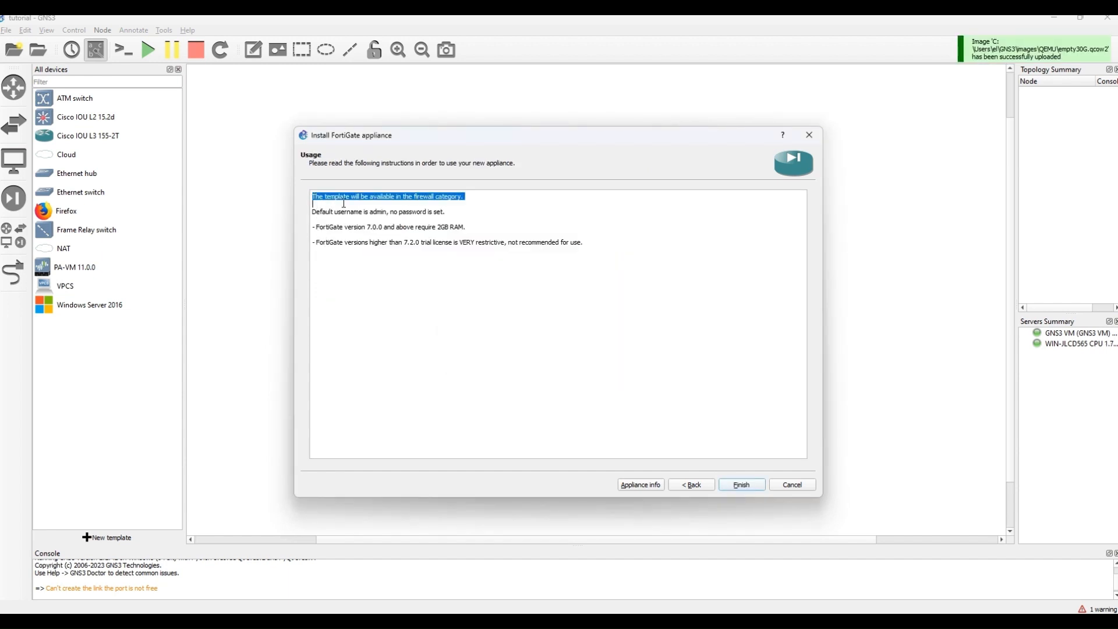
left_click_drag(344, 196, 487, 251)
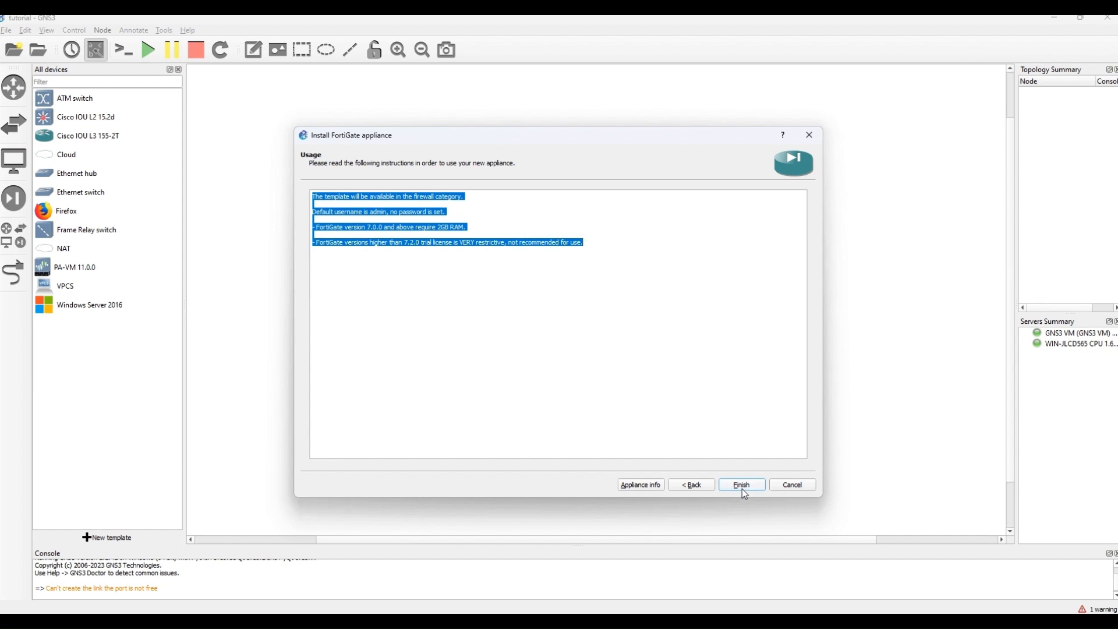
left_click(740, 485)
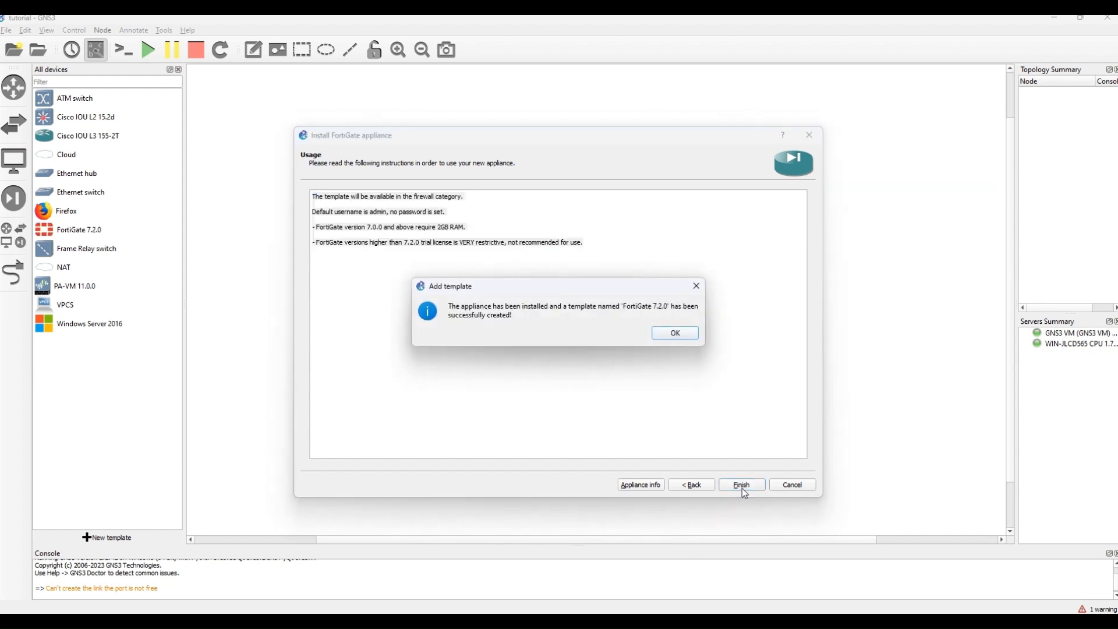
mouse_move(520, 319)
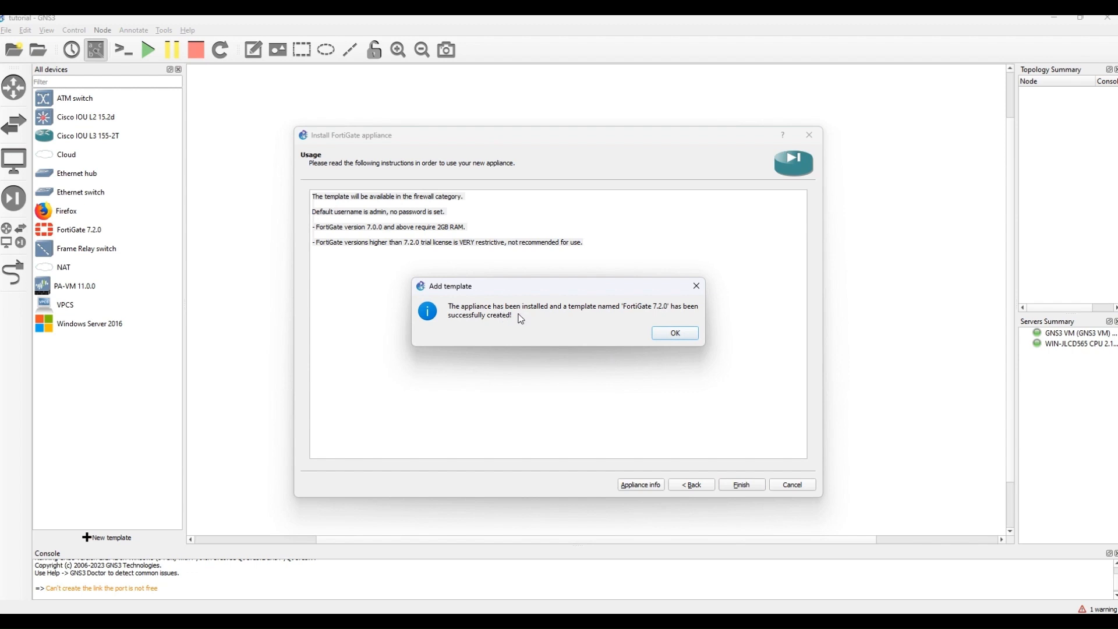
mouse_move(702, 315)
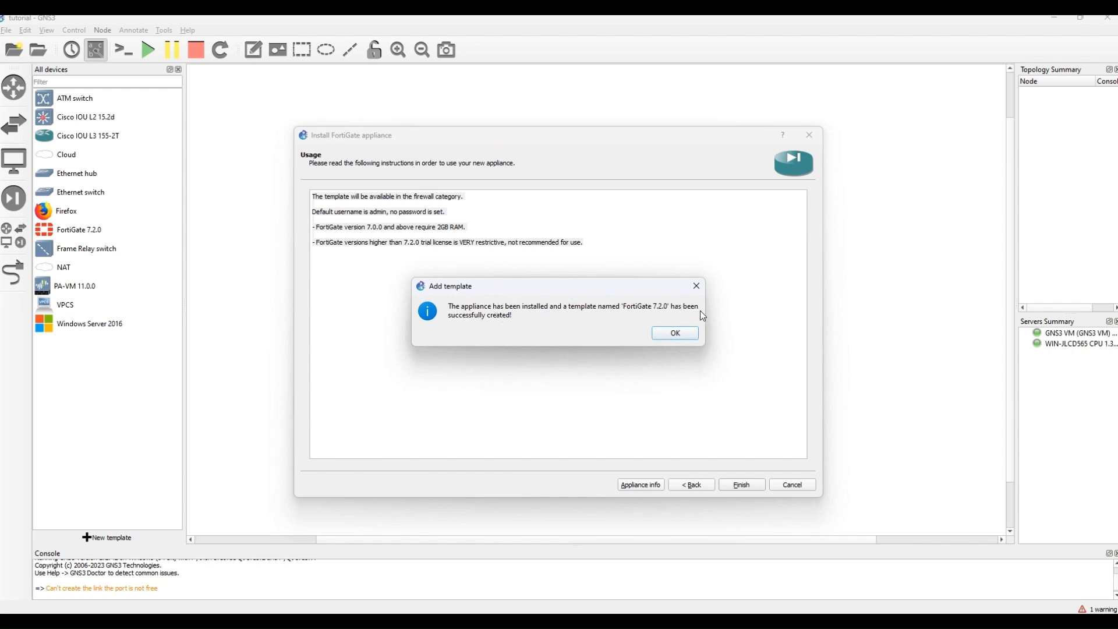
Dismiss the confirmation and drag the FortiGate 7.2.0 template onto the workspace as FortiGate7.2.0-1.
left_click(673, 333)
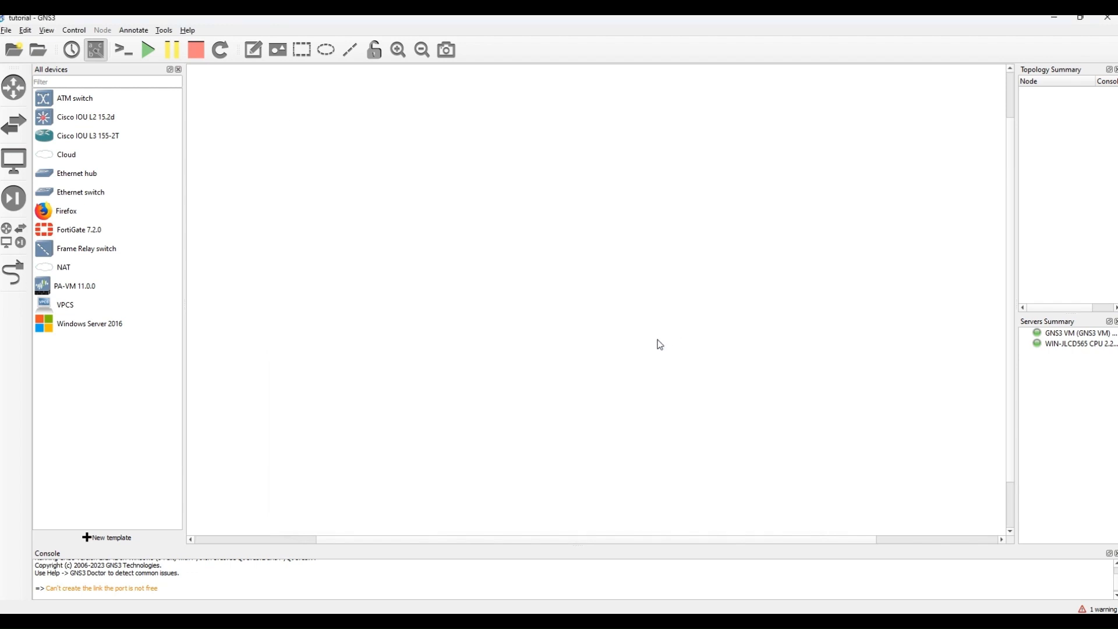
left_click(79, 229)
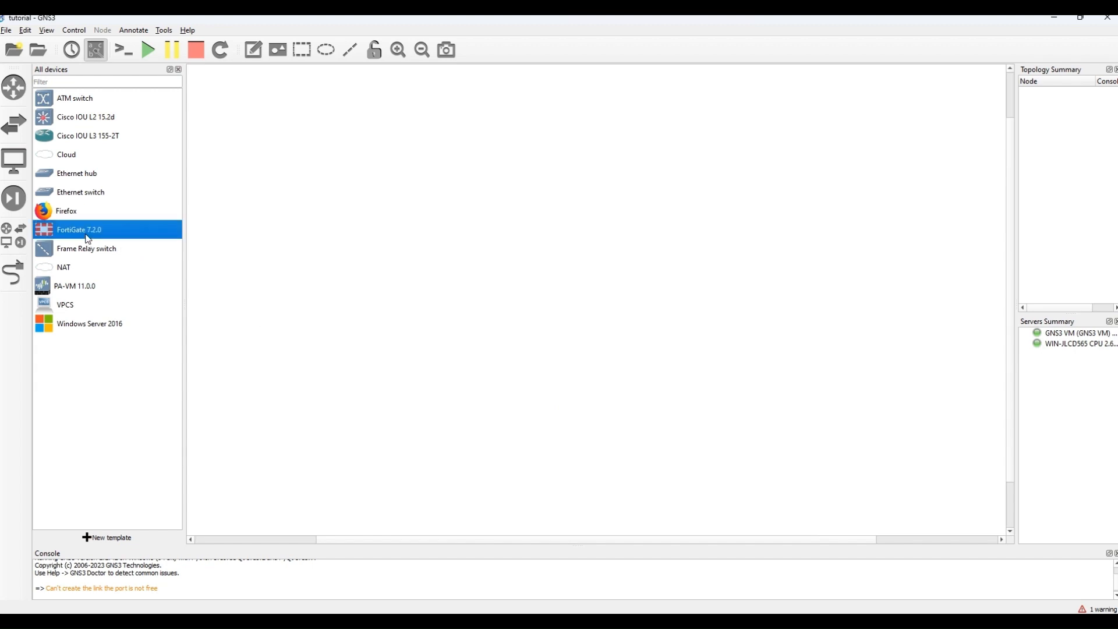
left_click_drag(79, 229, 310, 236)
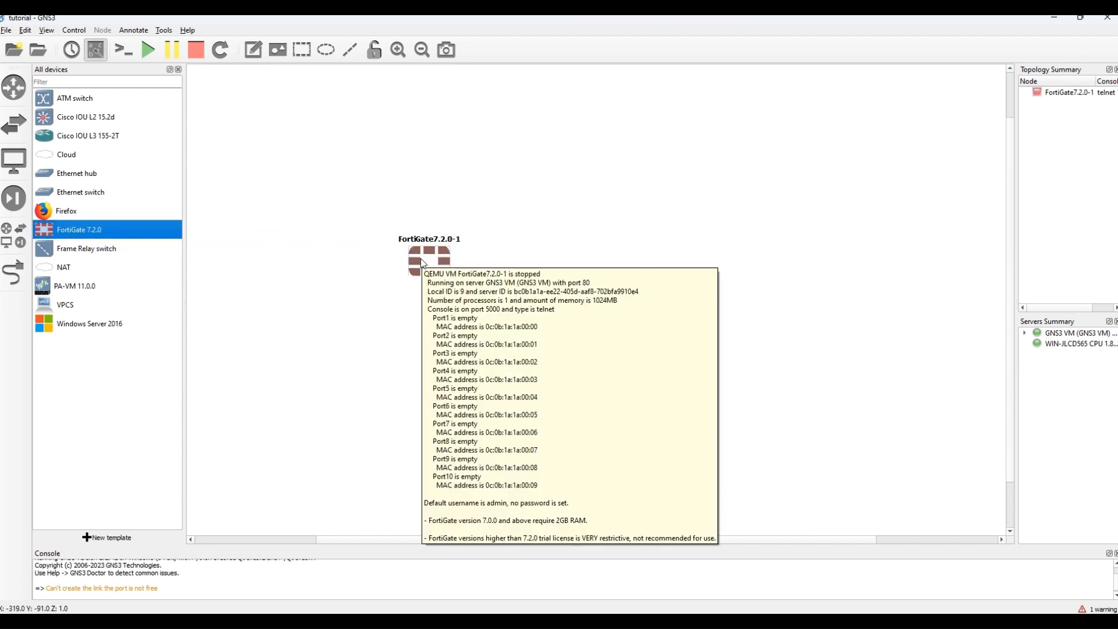
mouse_move(438, 300)
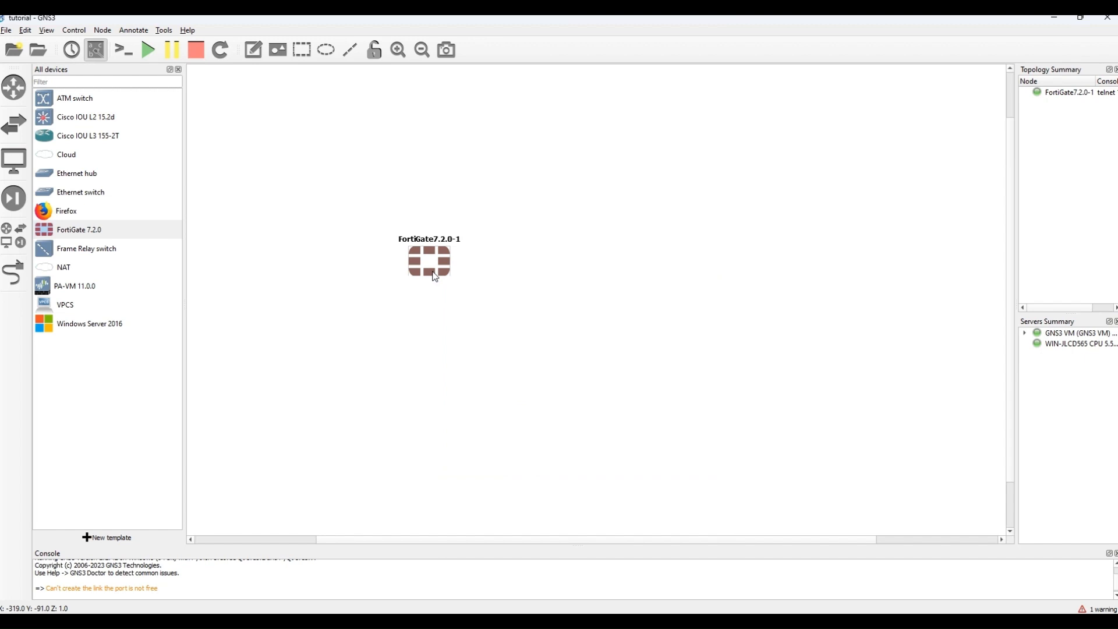
Open the FortiGate7.2.0-1 console and let it boot through disk formatting to login.
double_click(428, 261)
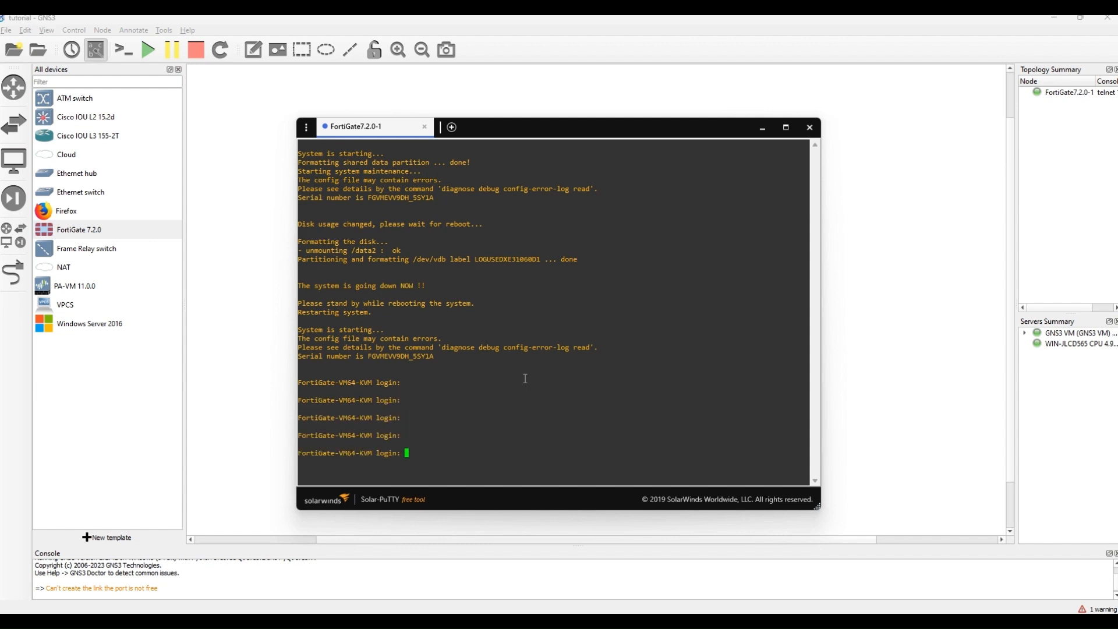
type("admin")
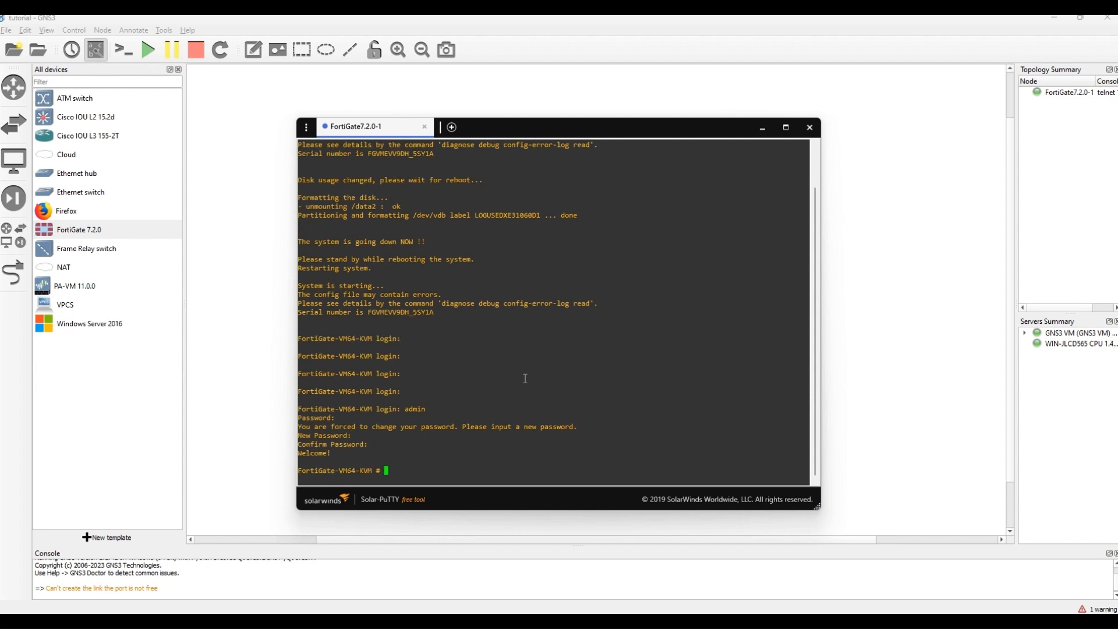
key("enter")
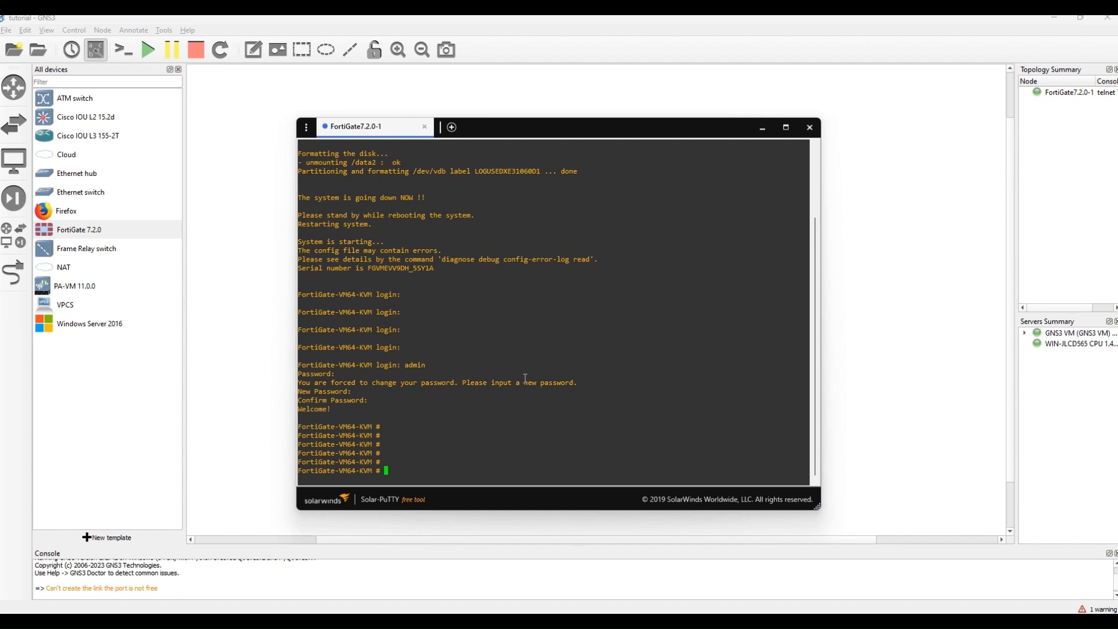
Run 'get system status' to confirm FortiOS v7.2.0 build1157, then close the console.
type("get")
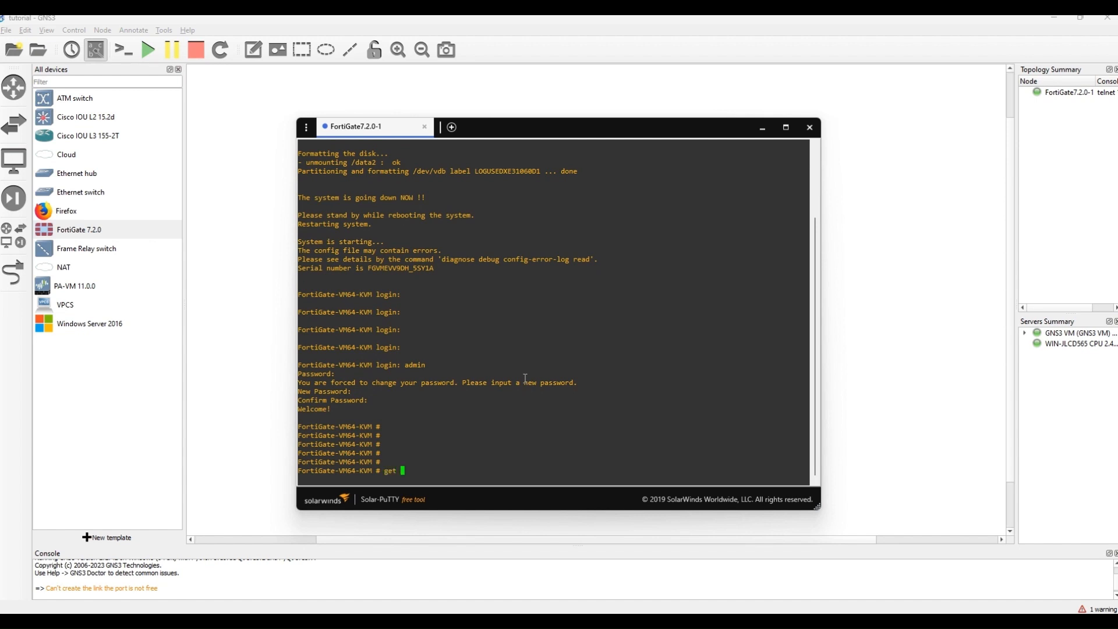
type("system sta")
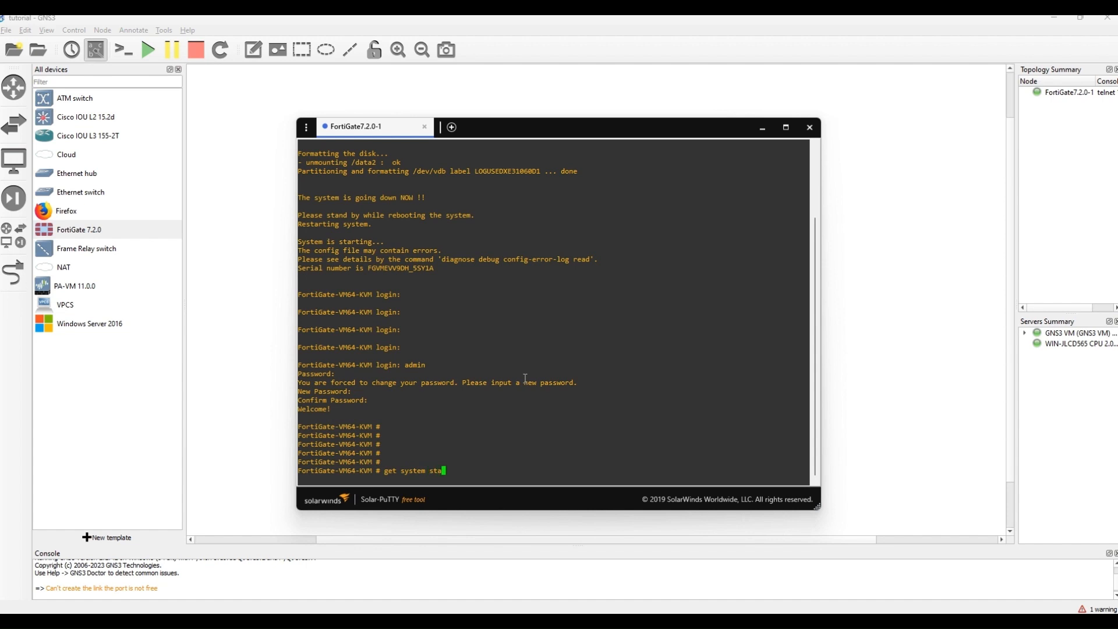
type("tus")
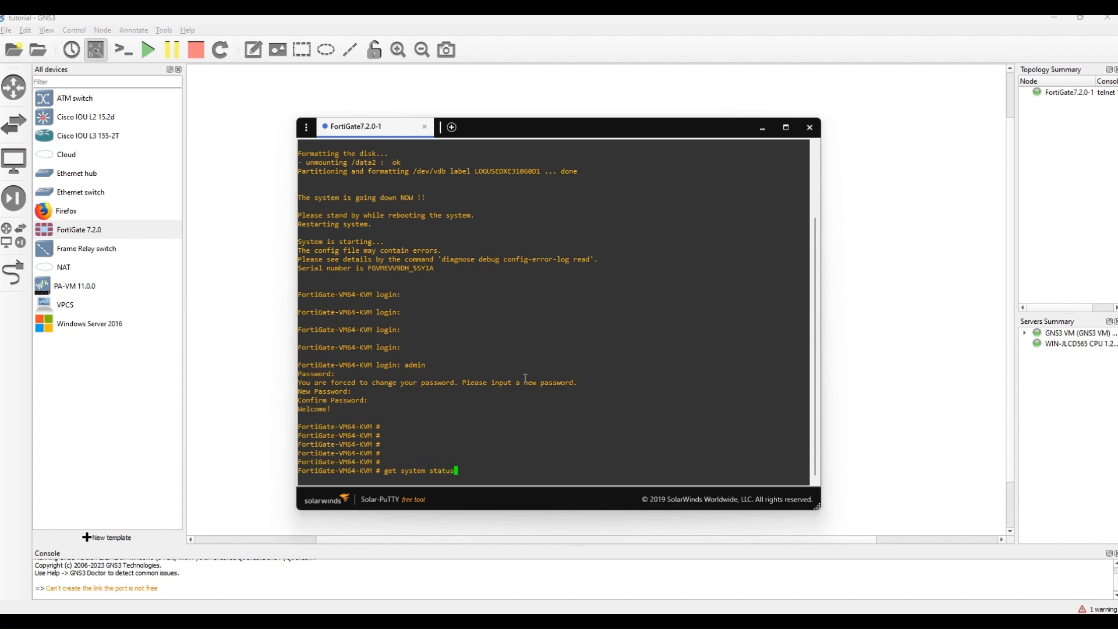
key("Return")
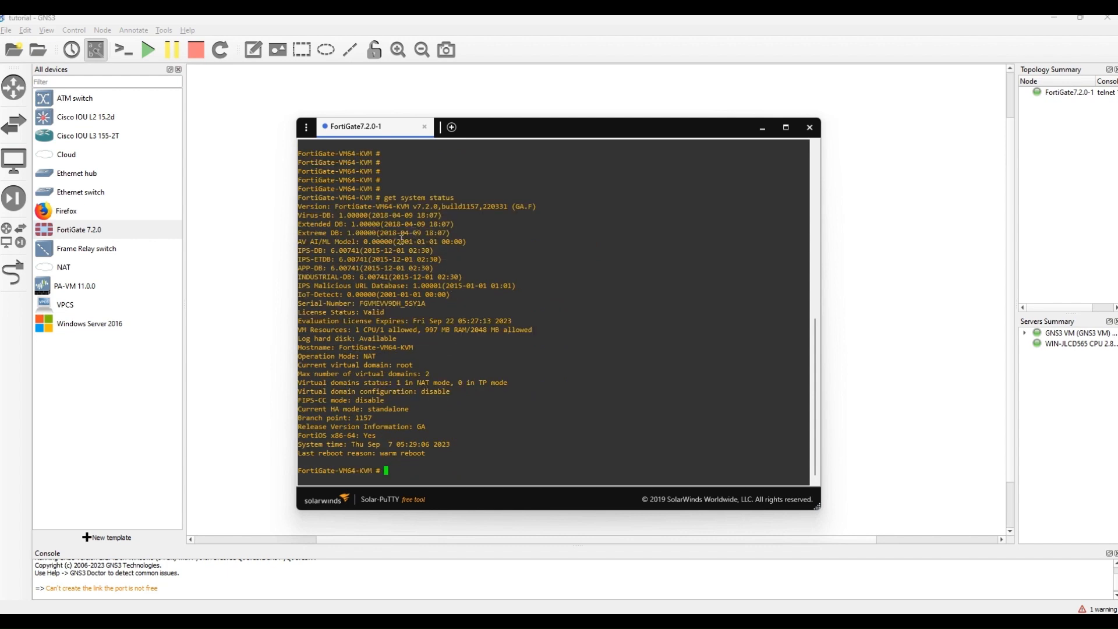
double_click(428, 207)
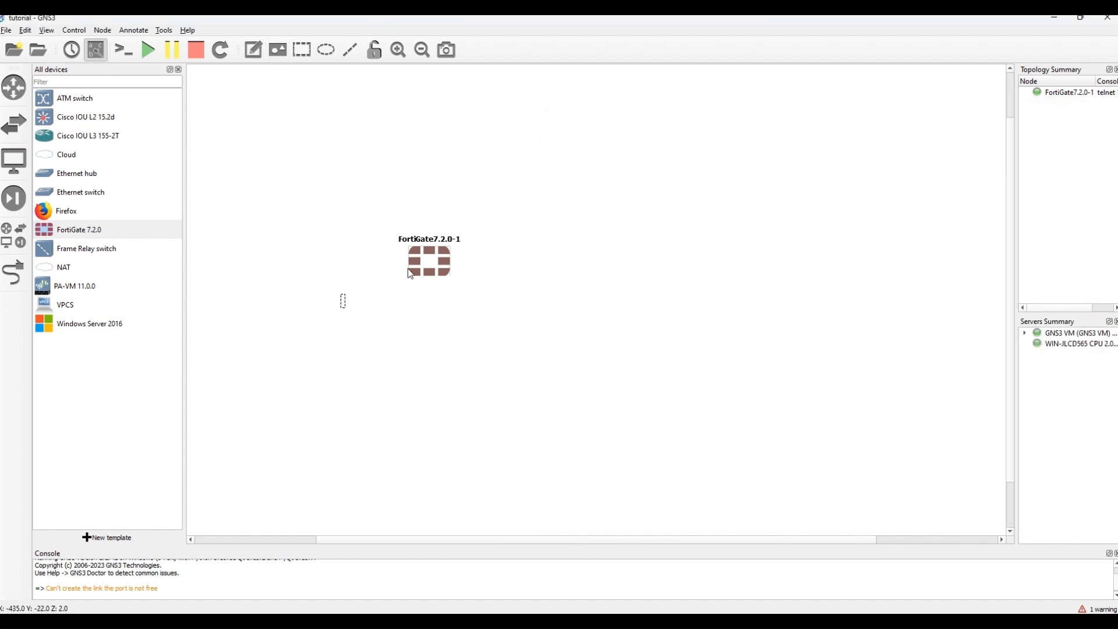
Add a 192.168.0.1/24 note, place Firefox-1, and link FortiGate Port1 to it.
type("192.168.0")
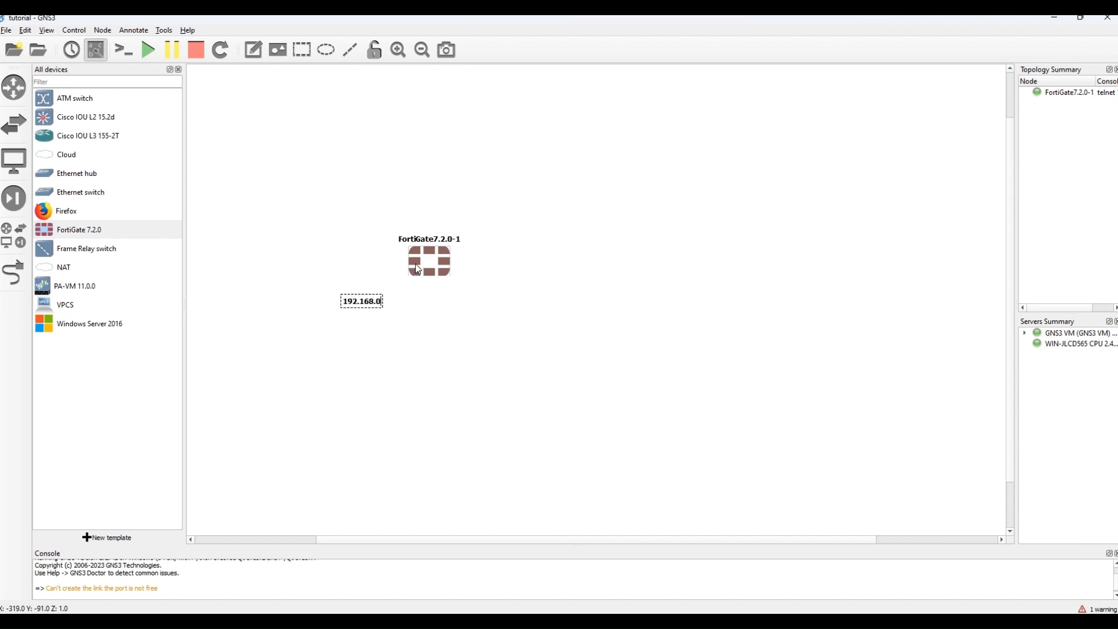
mouse_move(428, 261)
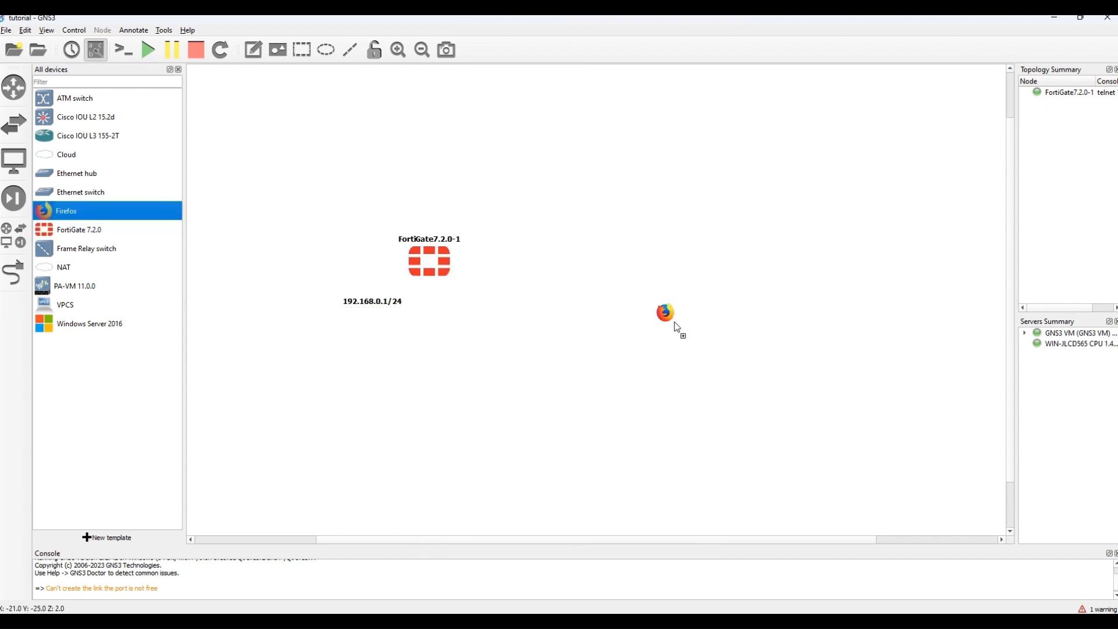
left_click_drag(663, 312, 571, 348)
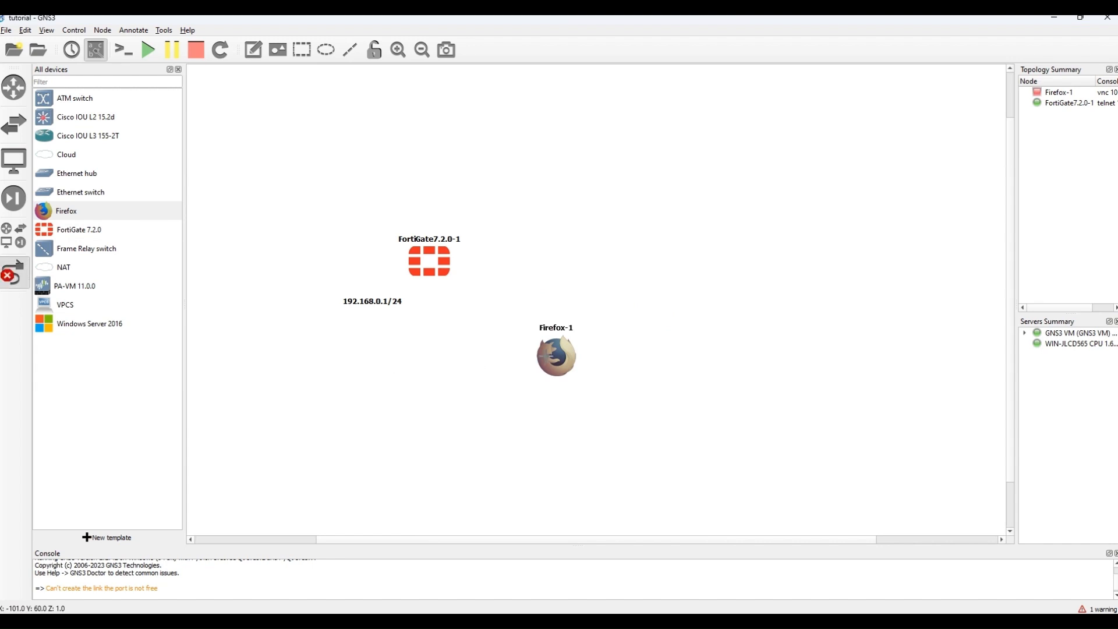
left_click(428, 260)
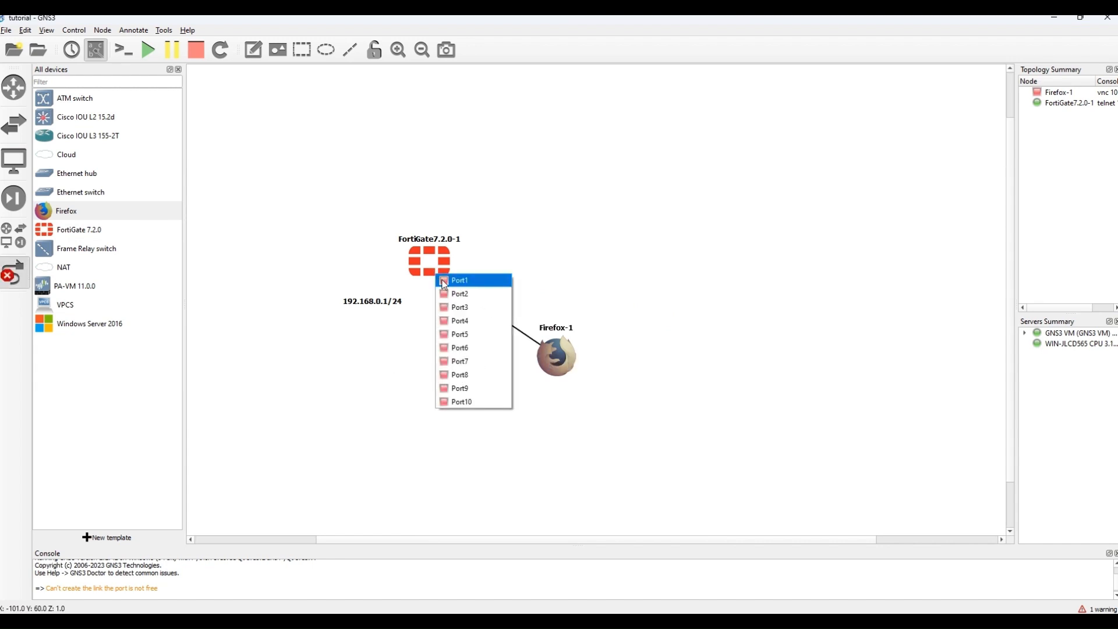
left_click(459, 280)
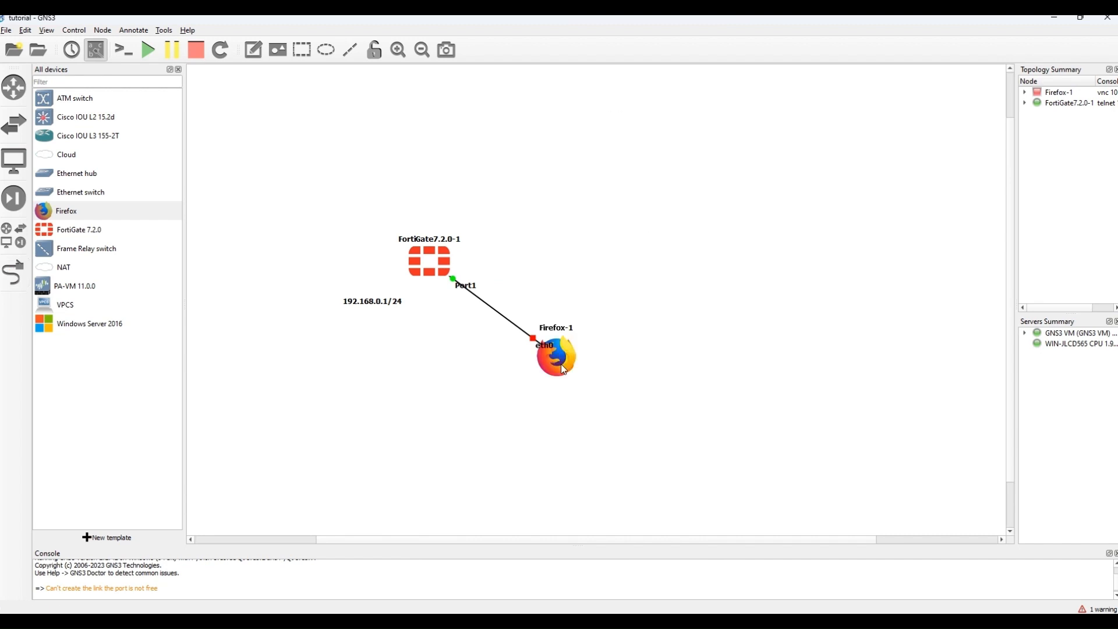
Open Firefox-1's node configuration and edit its network configuration.
right_click(555, 355)
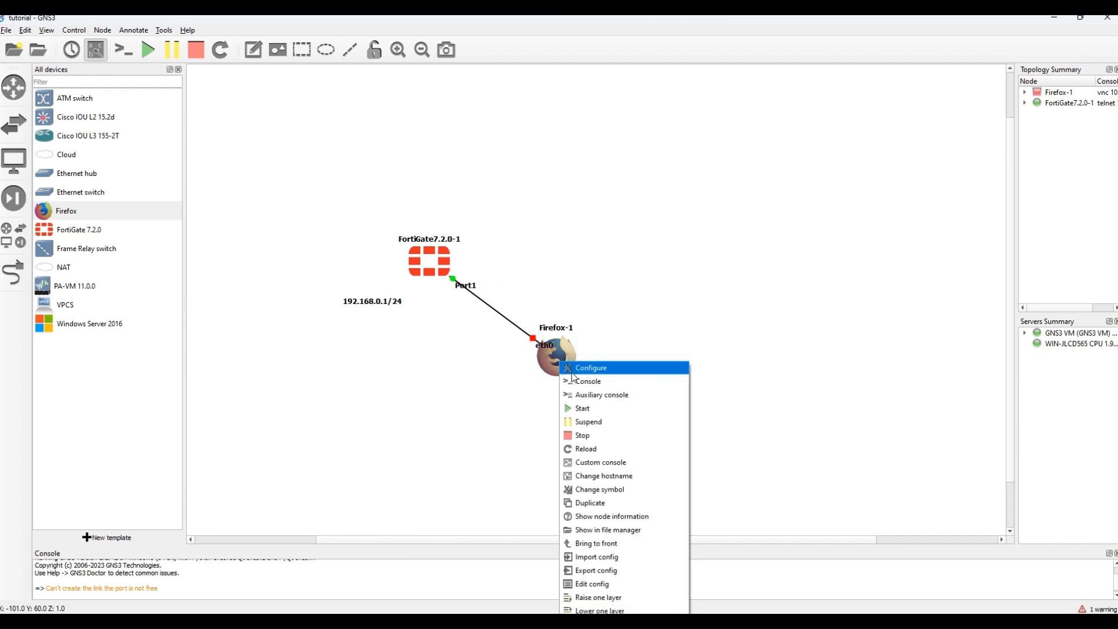
left_click(591, 367)
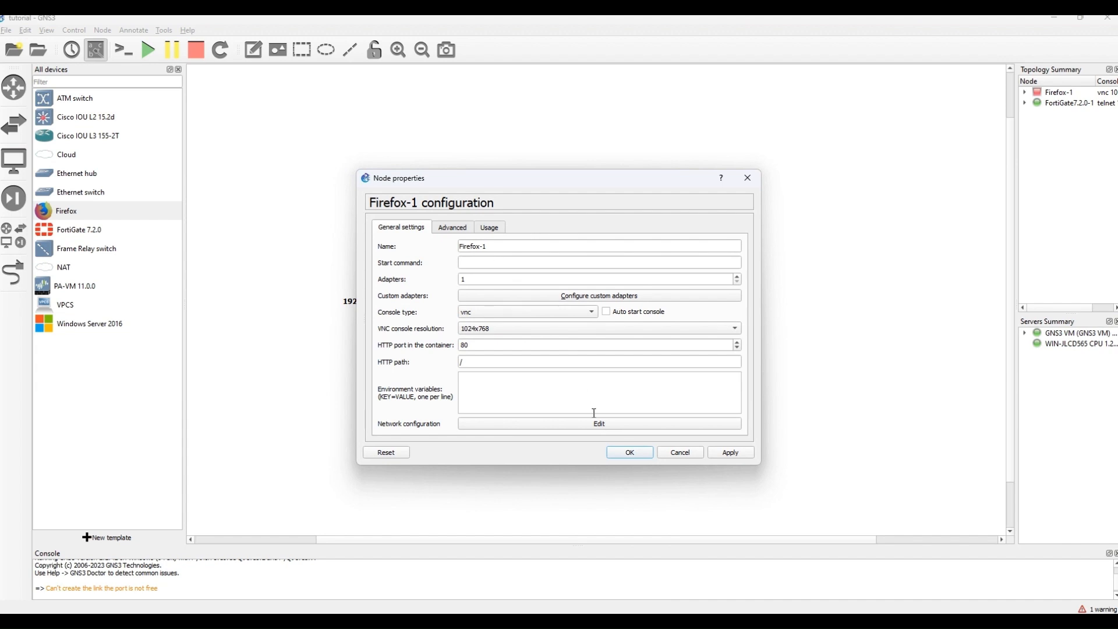
left_click(597, 424)
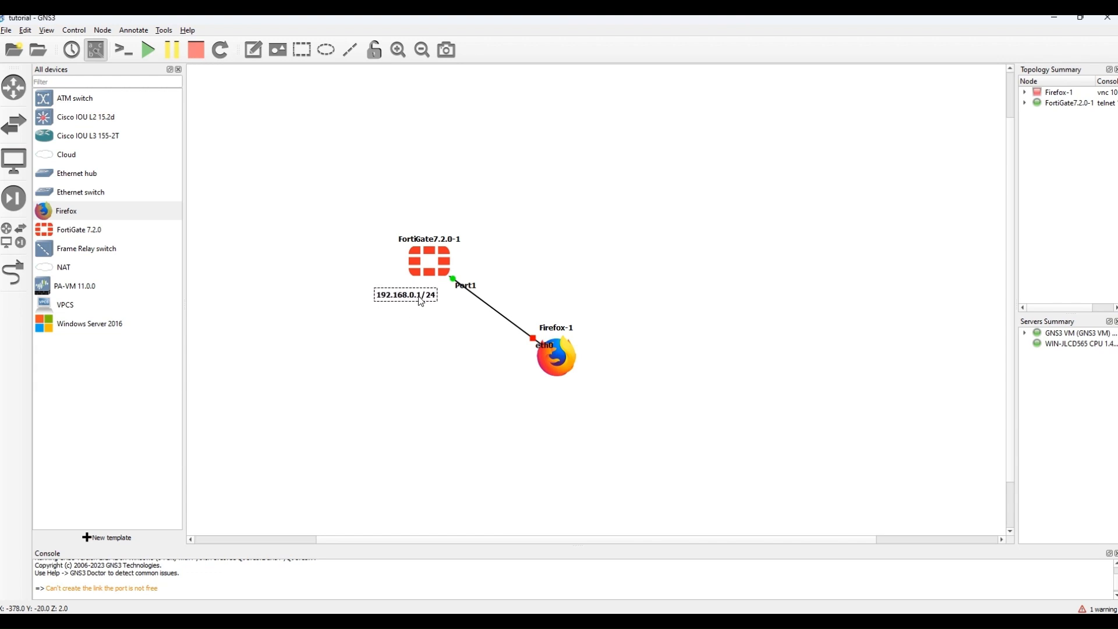
Note Firefox-1 as 192.168.0.2/24 and start the node.
right_click(405, 295)
type("192.168.0.2/24")
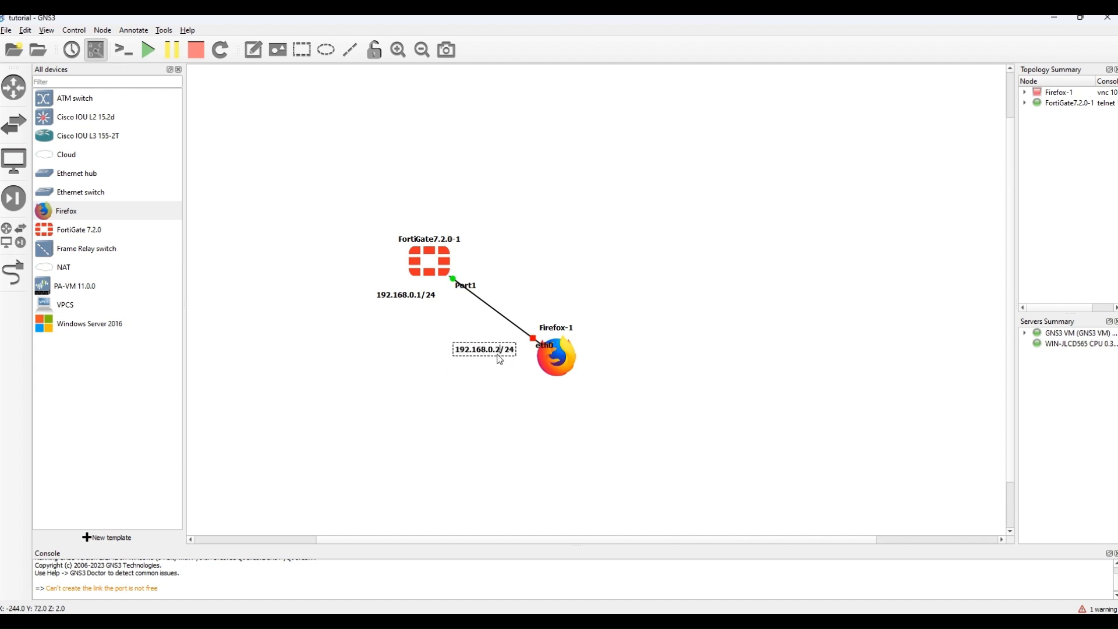
right_click(556, 355)
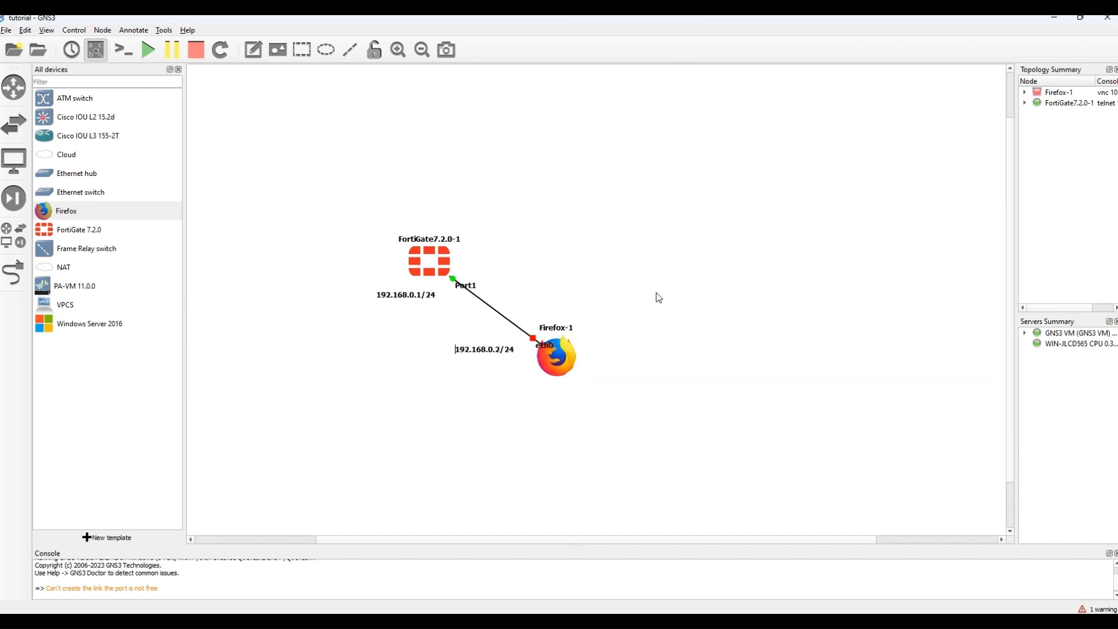
right_click(554, 356)
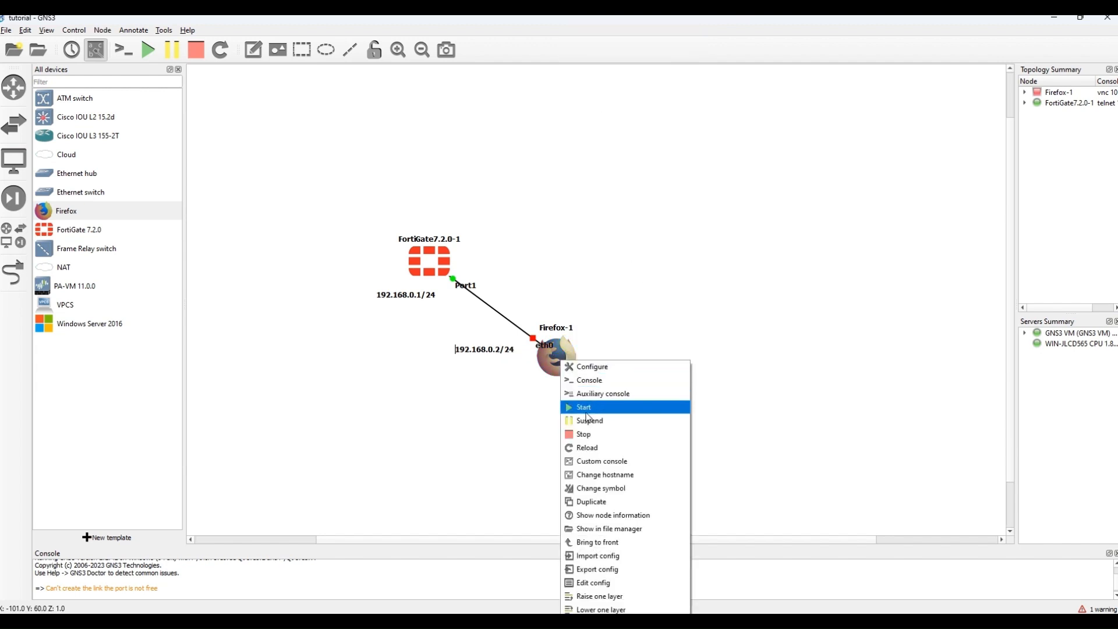
left_click(584, 406)
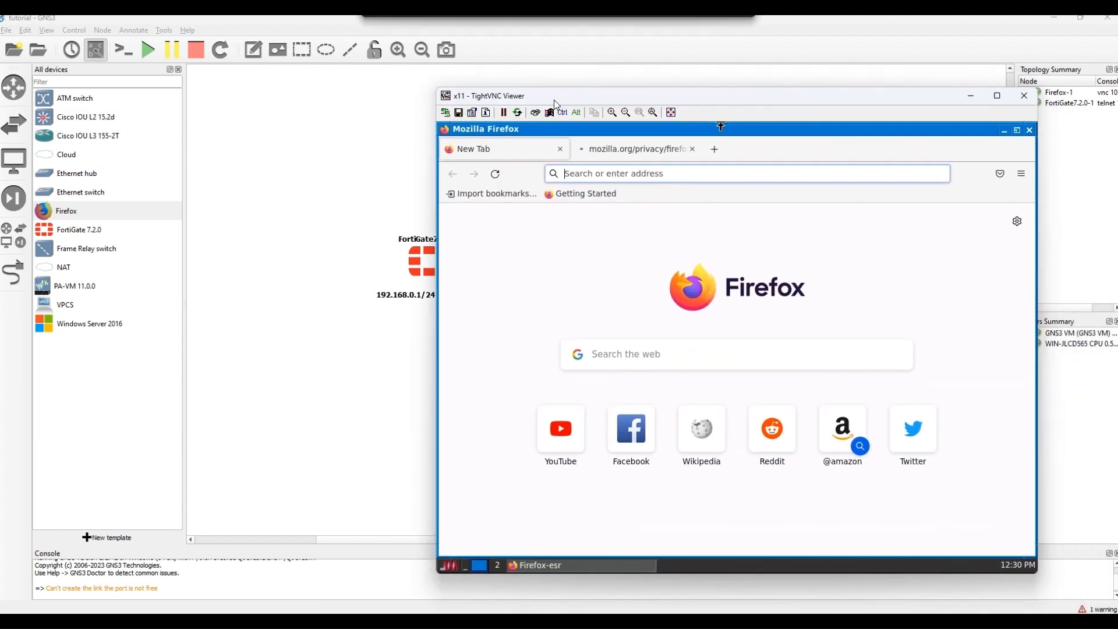
Open a Firefox-1 terminal, check eth0 is 192.168.0.2/24, and ping 192.168.0.1.
left_click_drag(556, 95, 538, 82)
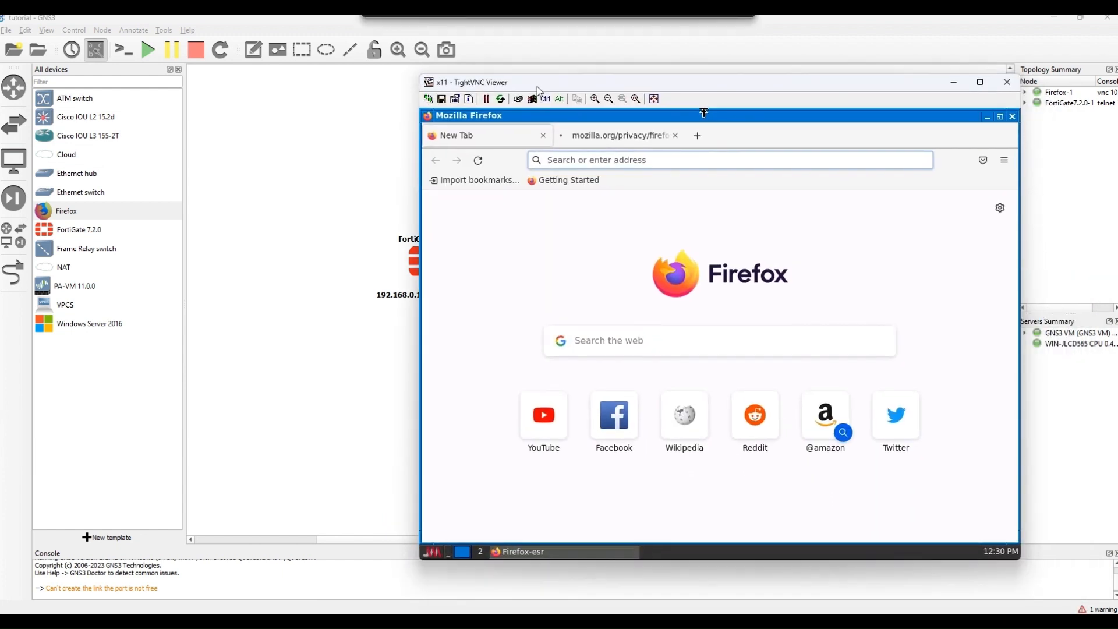
left_click(432, 550)
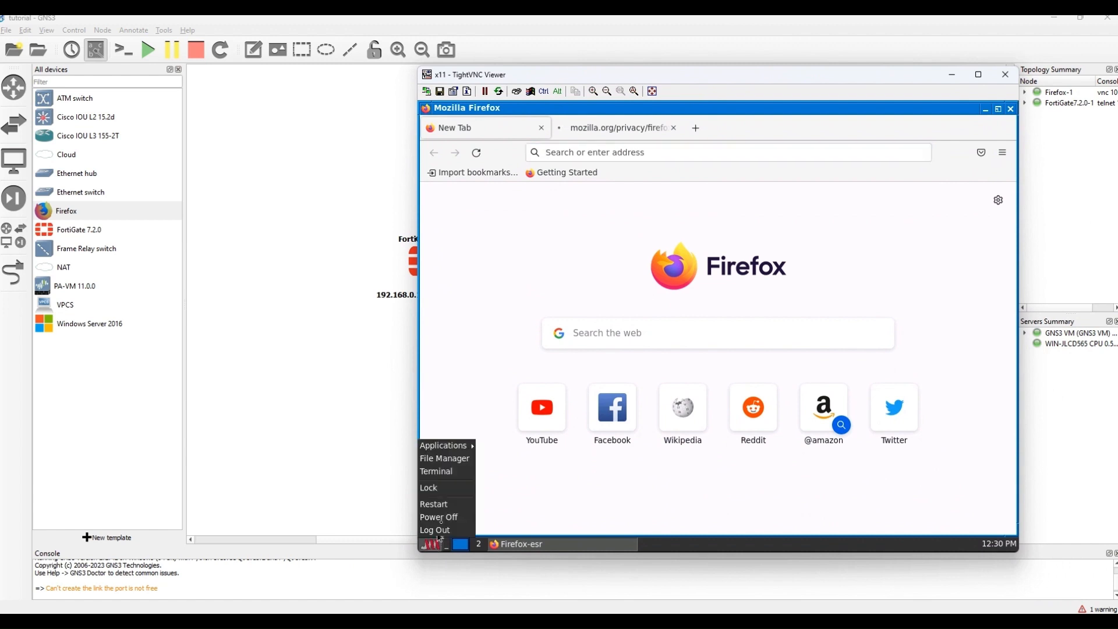
left_click(436, 470)
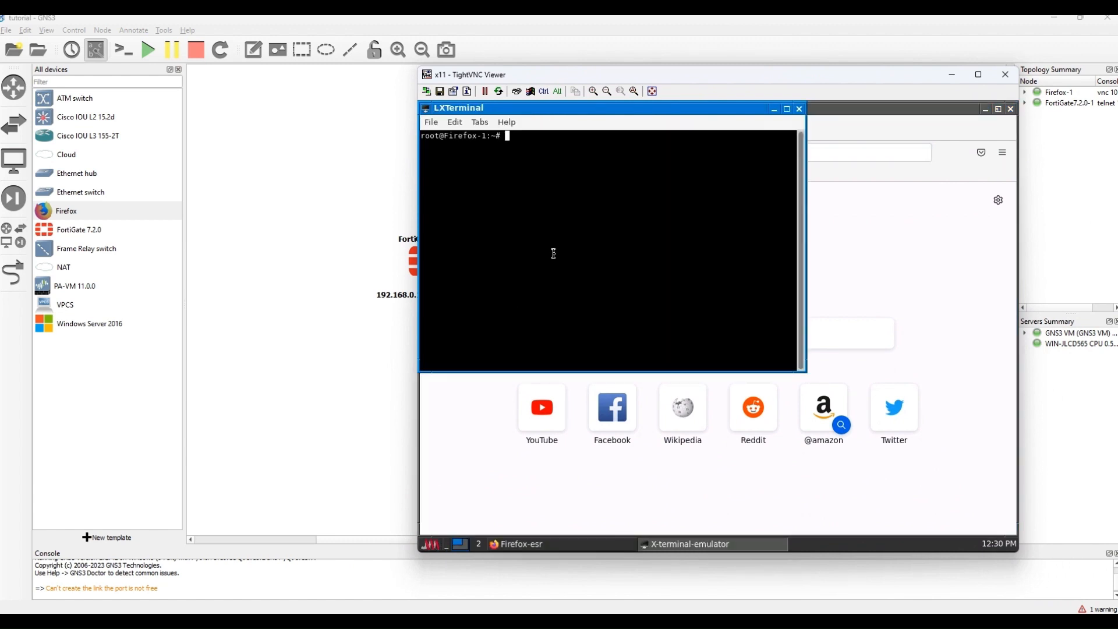
type("ip")
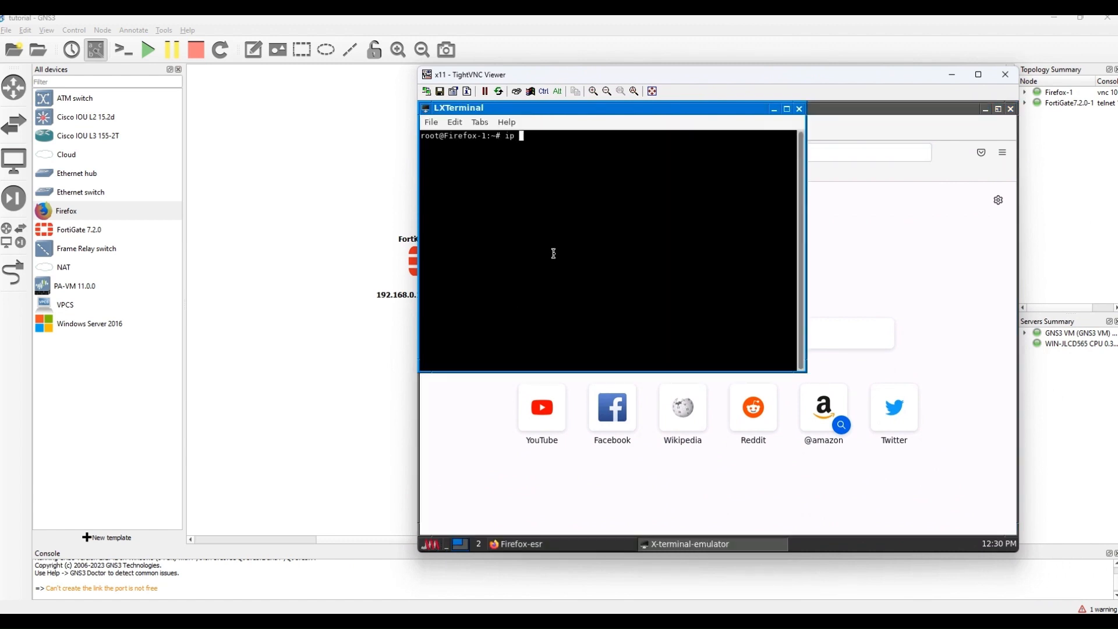
key("Return")
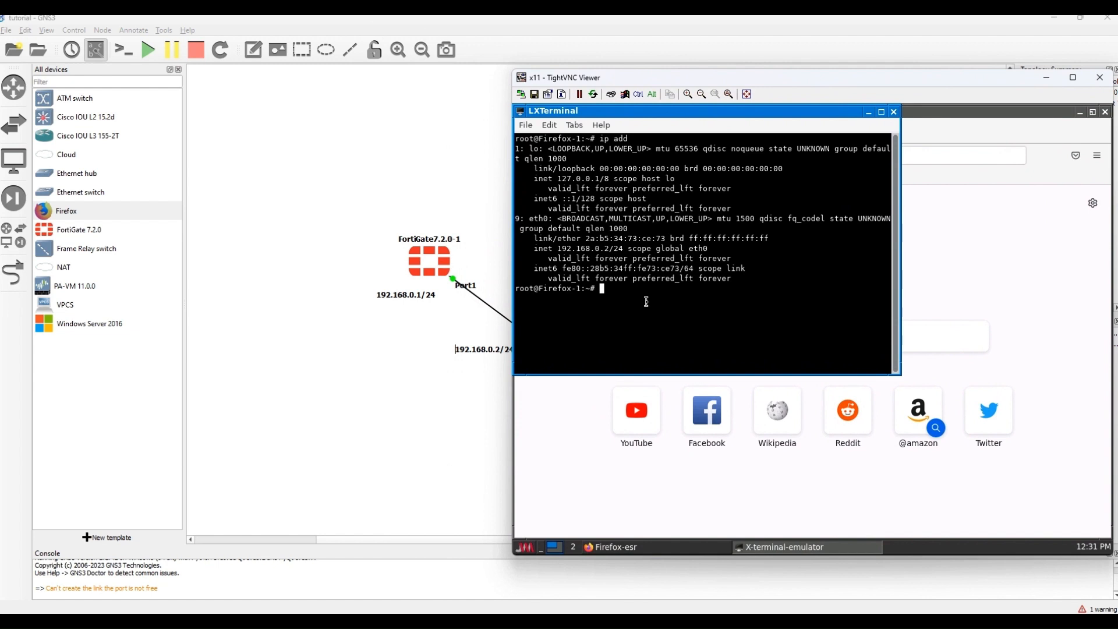
type("pi")
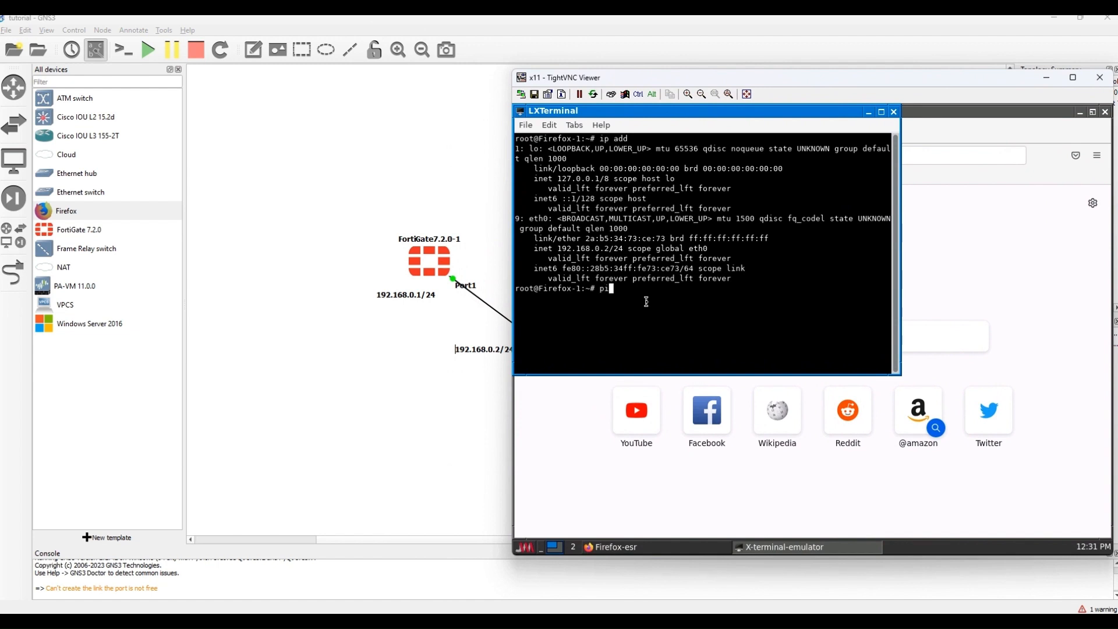
type("ng 192.168.0.1")
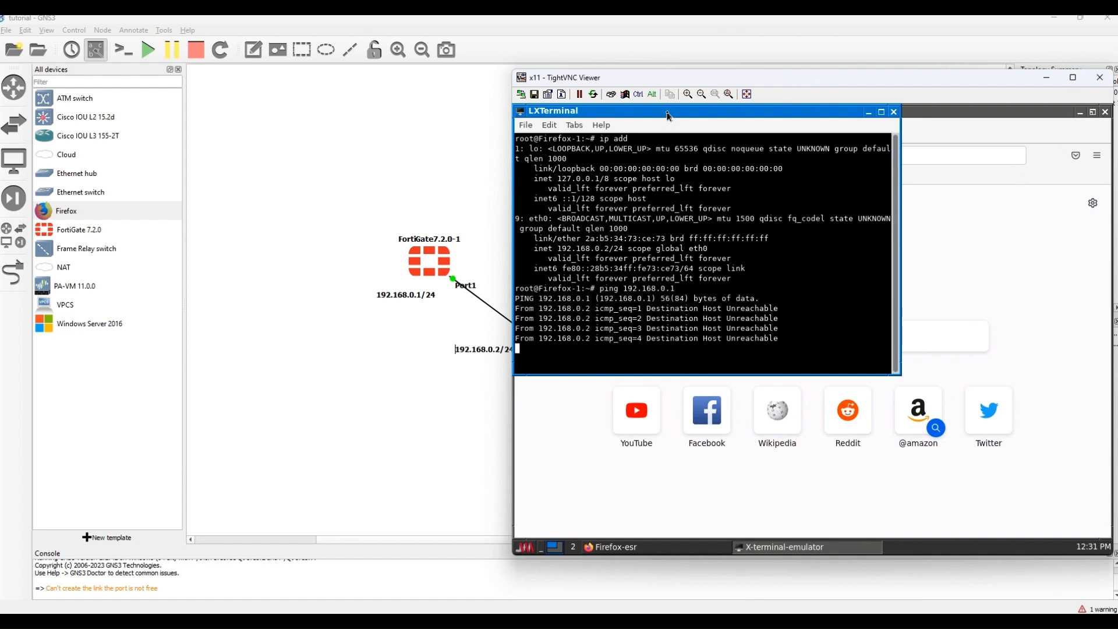
mouse_move(480, 365)
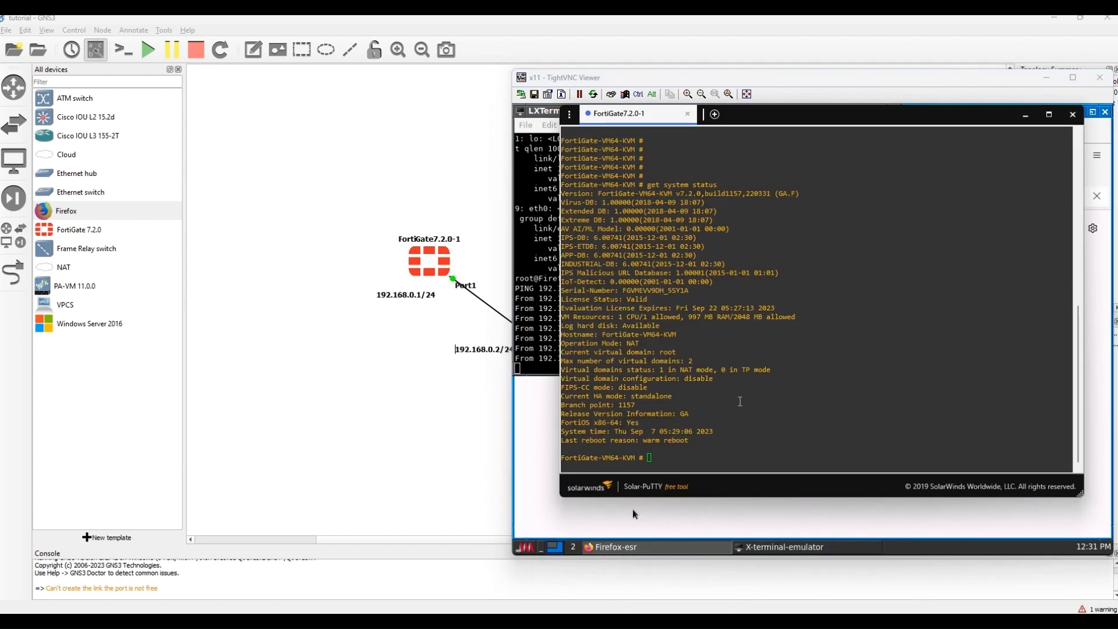
Edit port1 under config system interface and begin setting its properties.
type("confi")
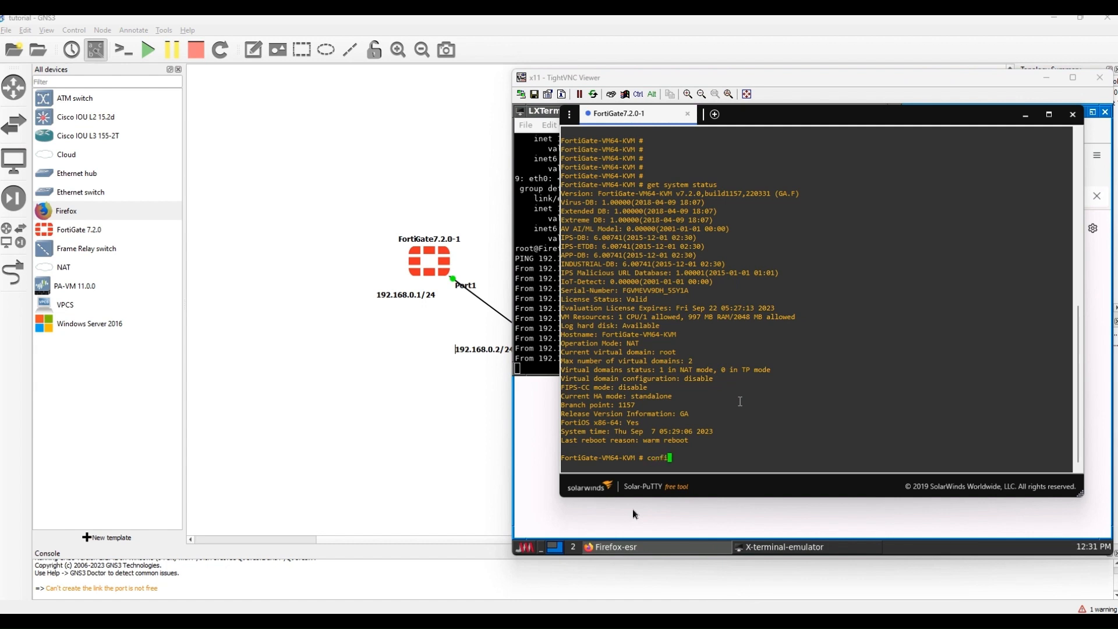
type("system interfac")
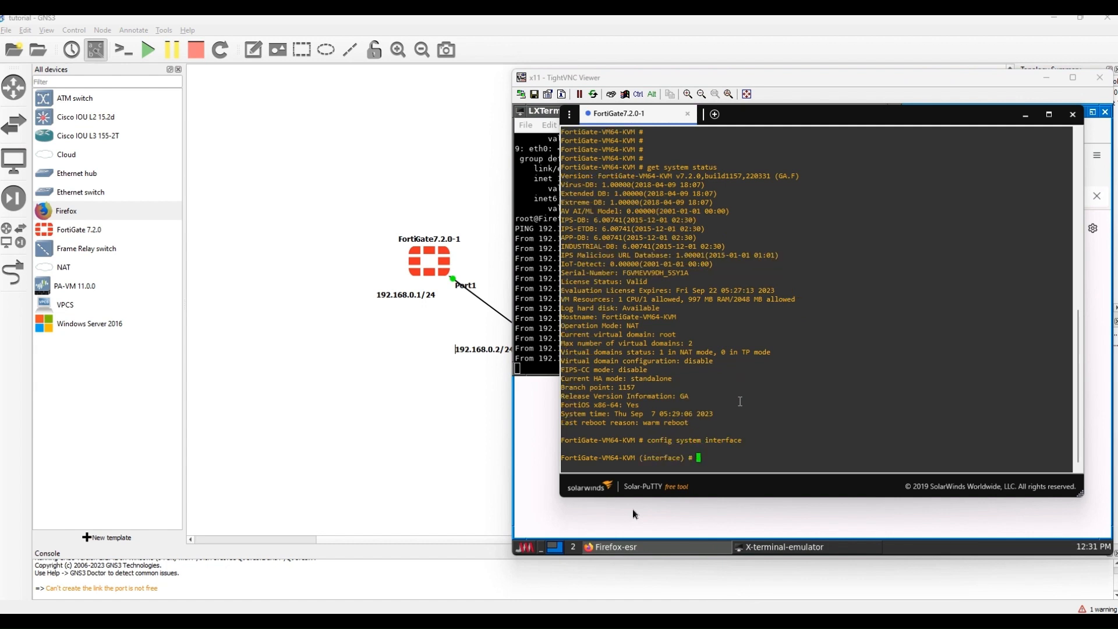
type("e")
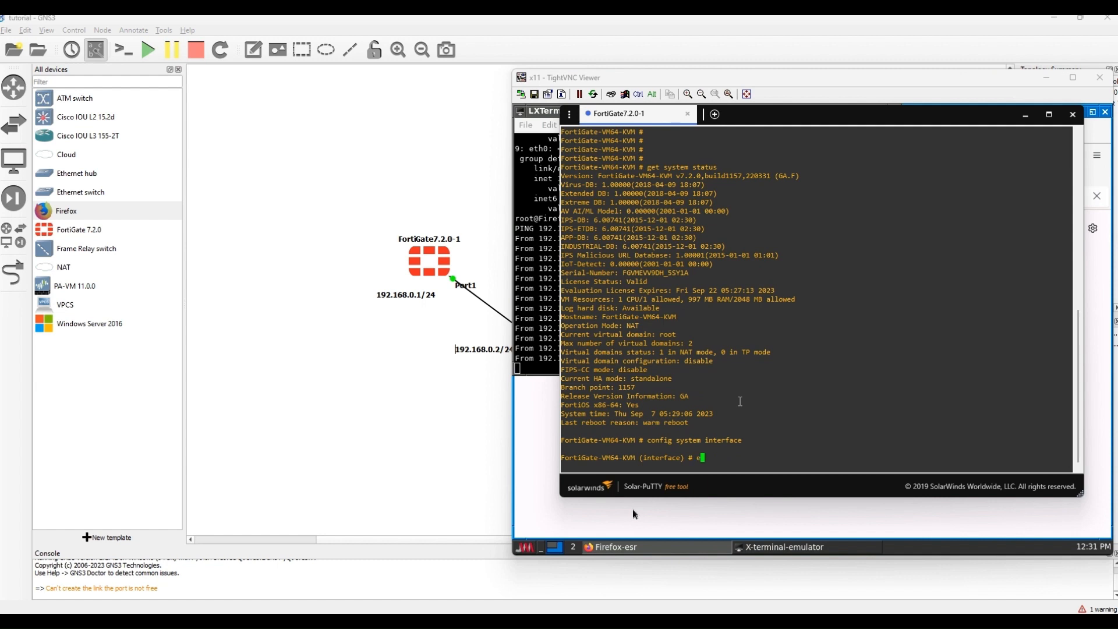
type("dit port1")
type("set role lan")
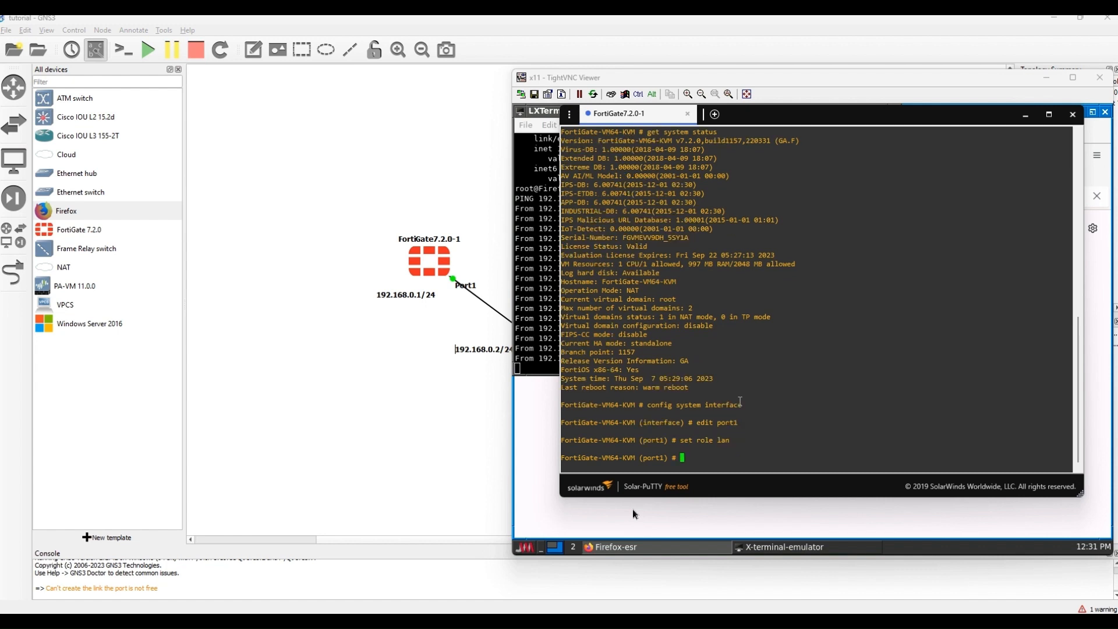
type("set mode static")
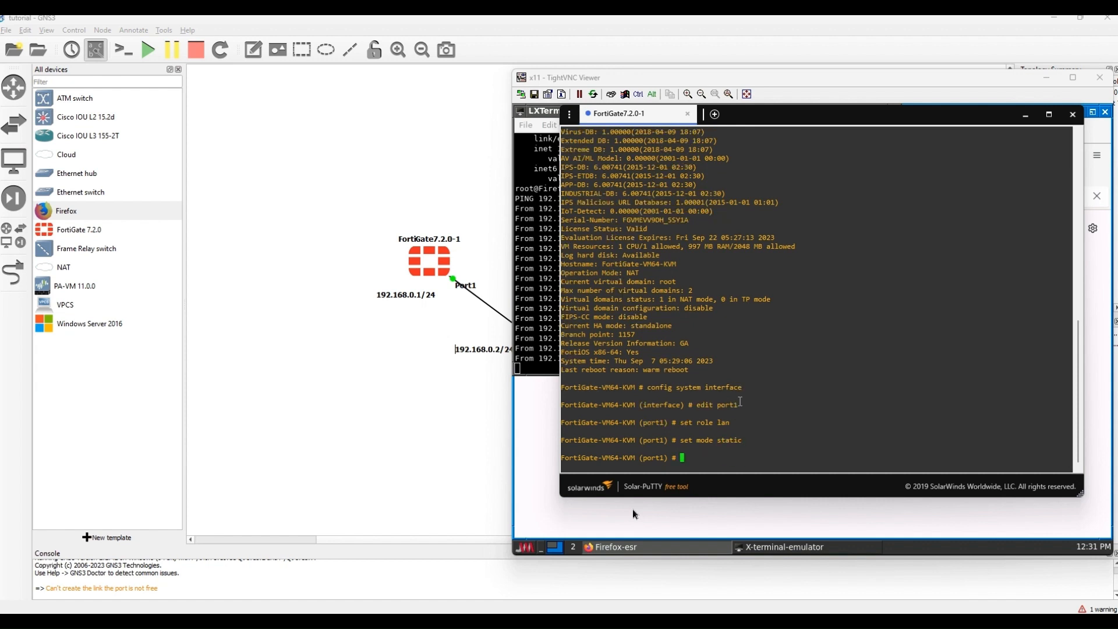
Allow ping, HTTP and HTTPS on port1, set IP 192.168.0.1/24, and end.
type("se a")
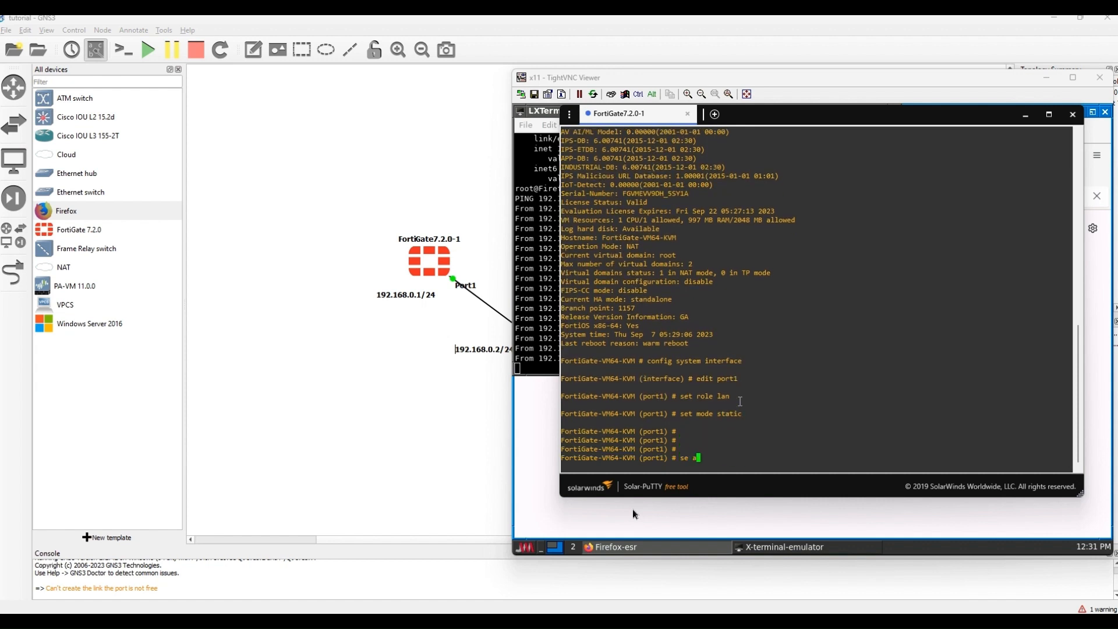
type("llow")
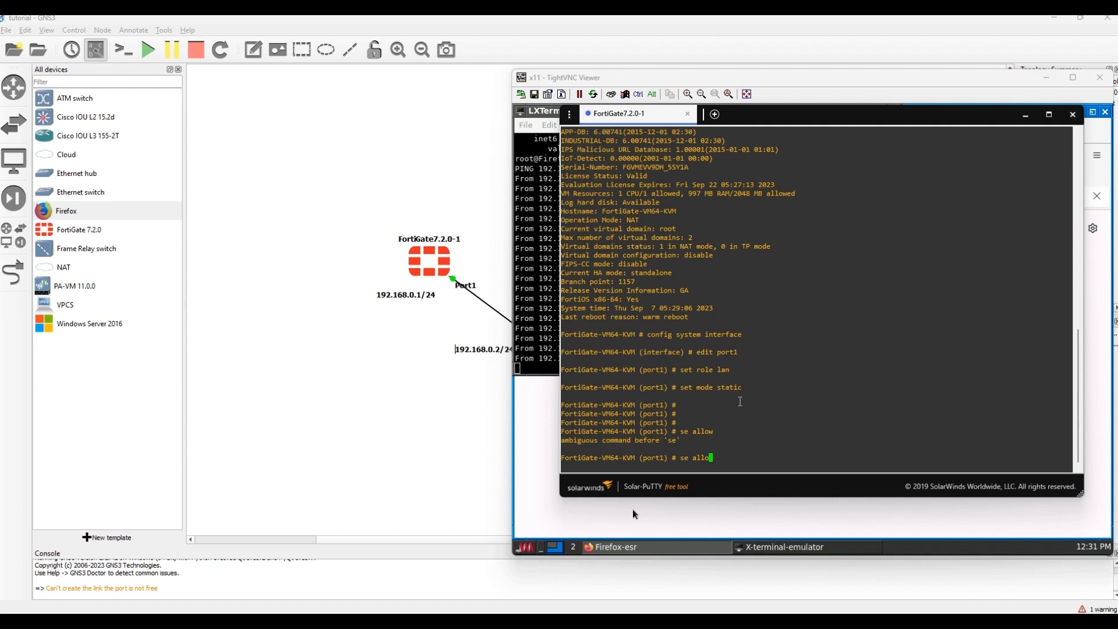
key("BackSpace")
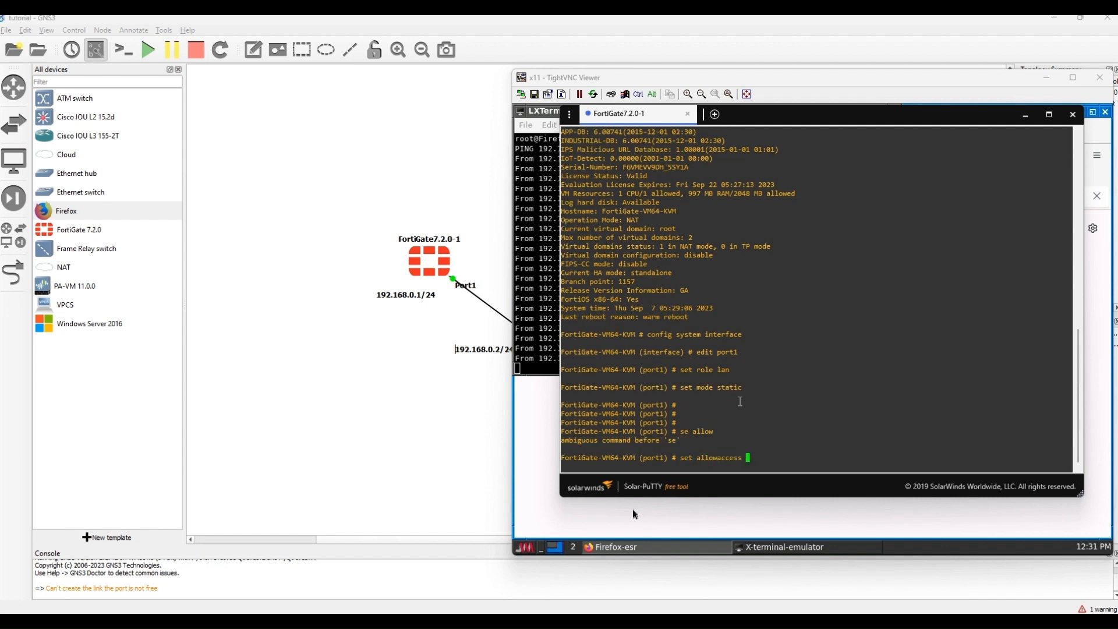
type("ping")
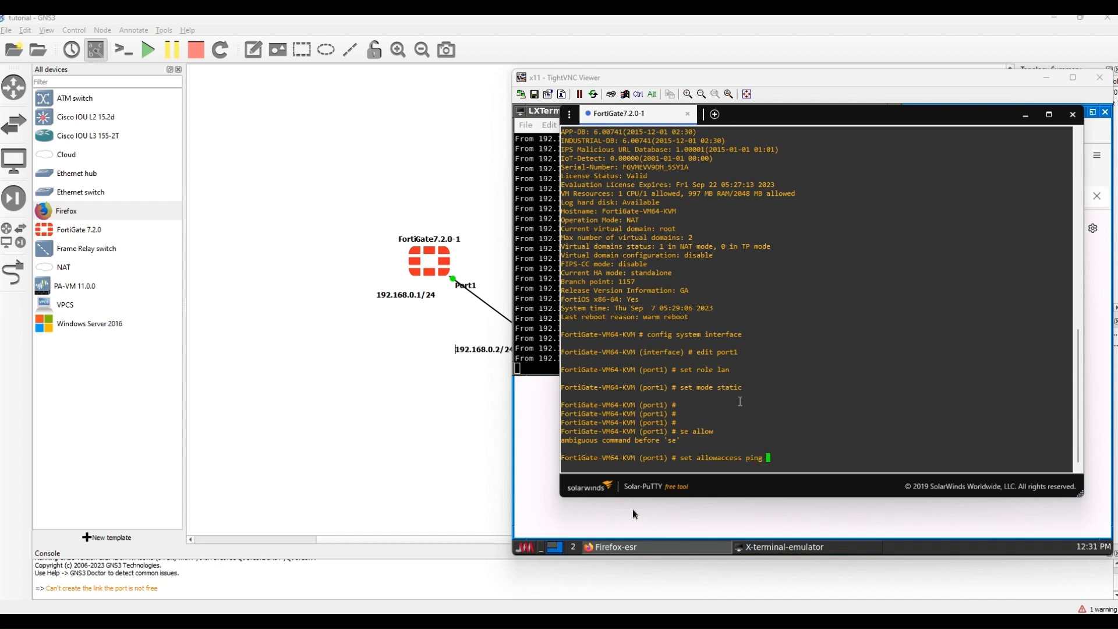
type("http https")
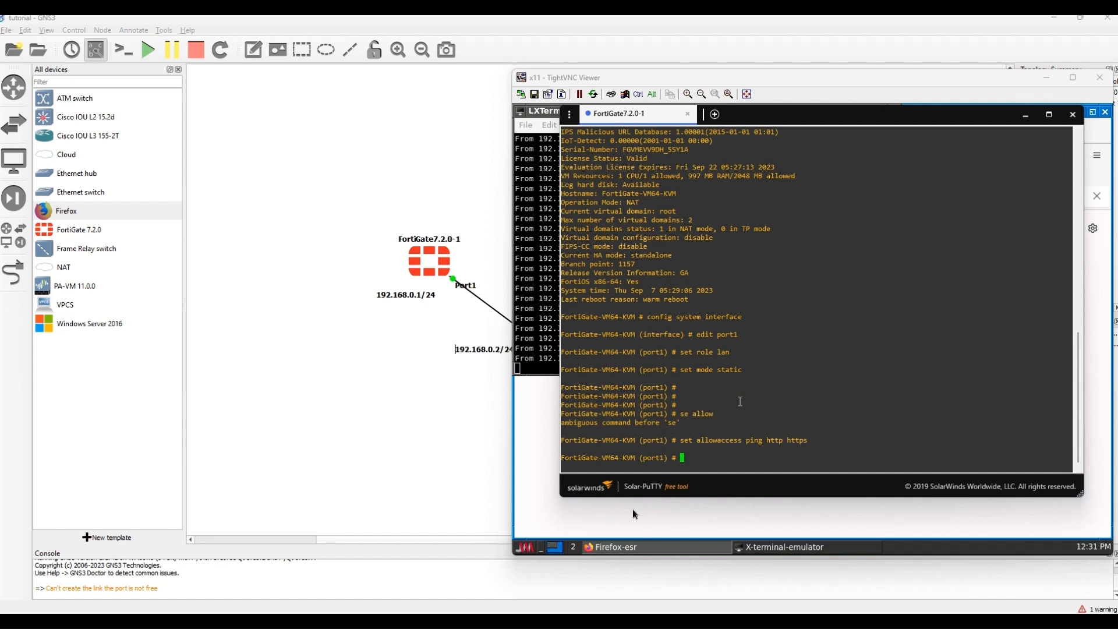
type("set ip 192.1")
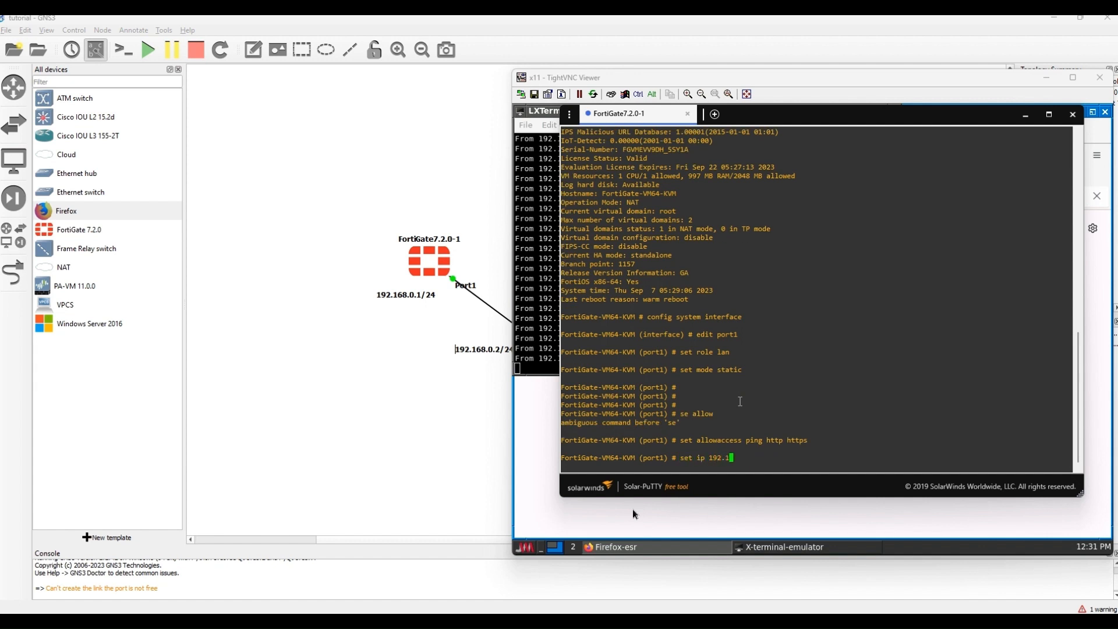
type("68.0.1/24")
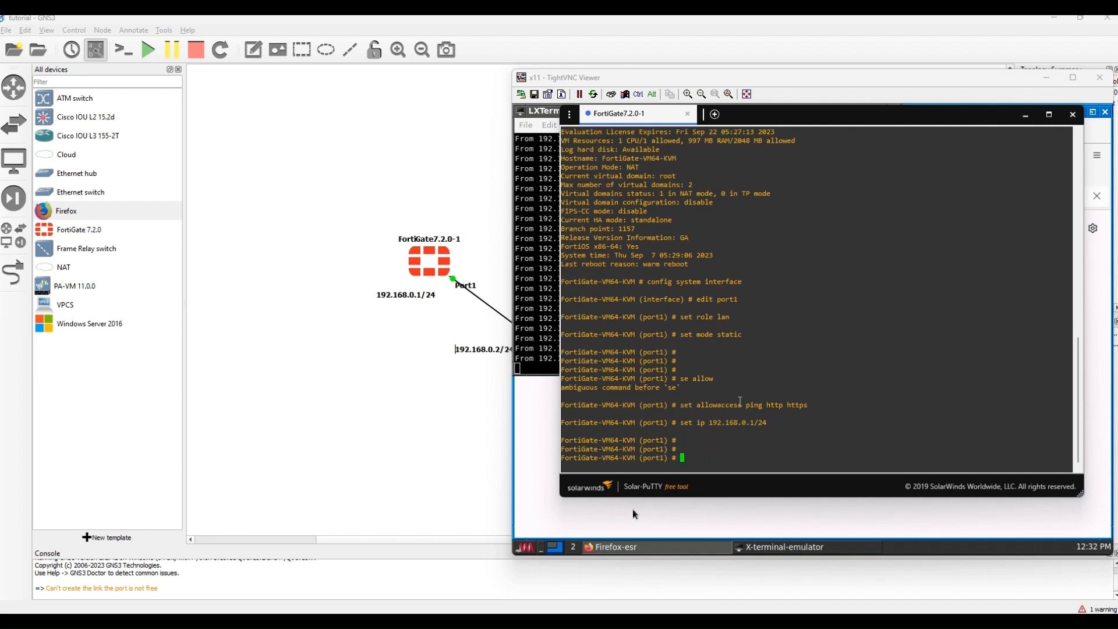
type("end")
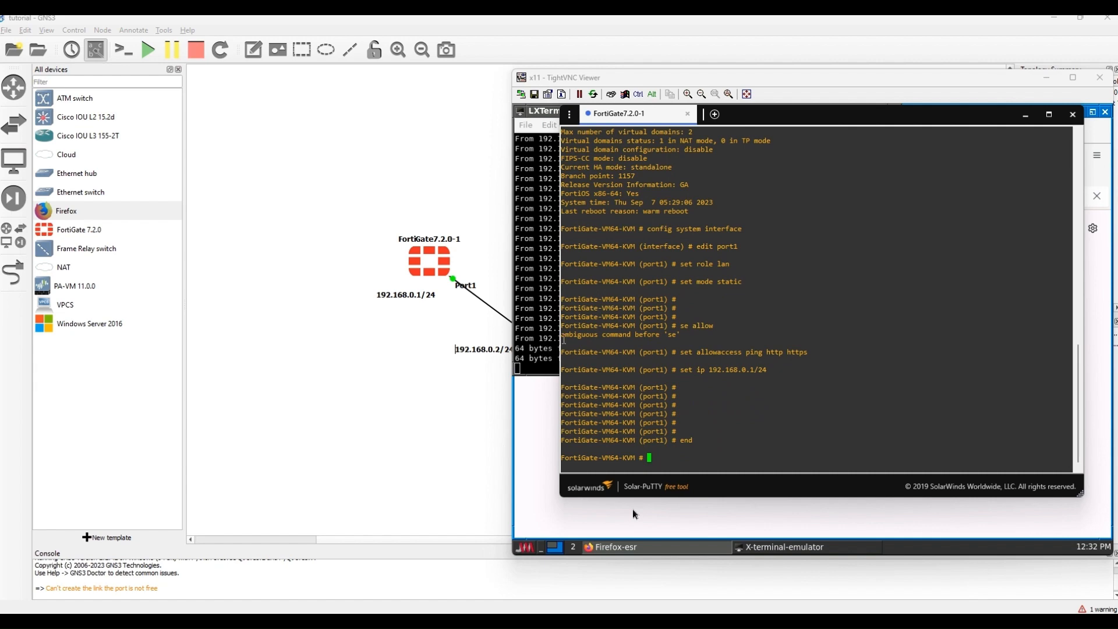
left_click(549, 112)
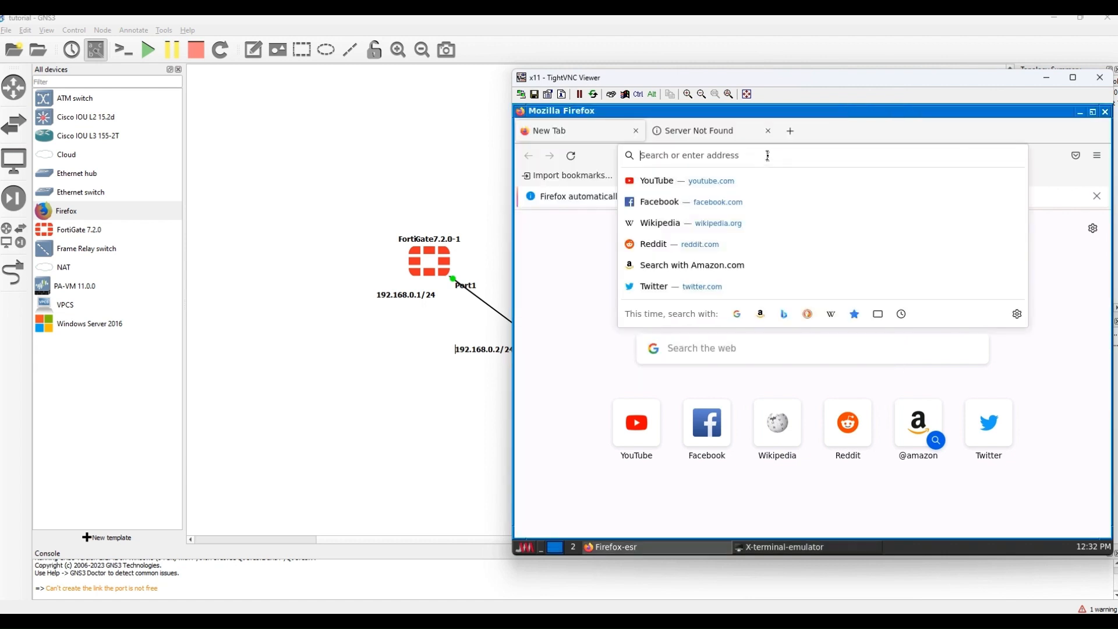
Browse to 192.168.0.1 and sign in to the FortiGate as admin.
type("192.168.0.1/login?redir=%2F")
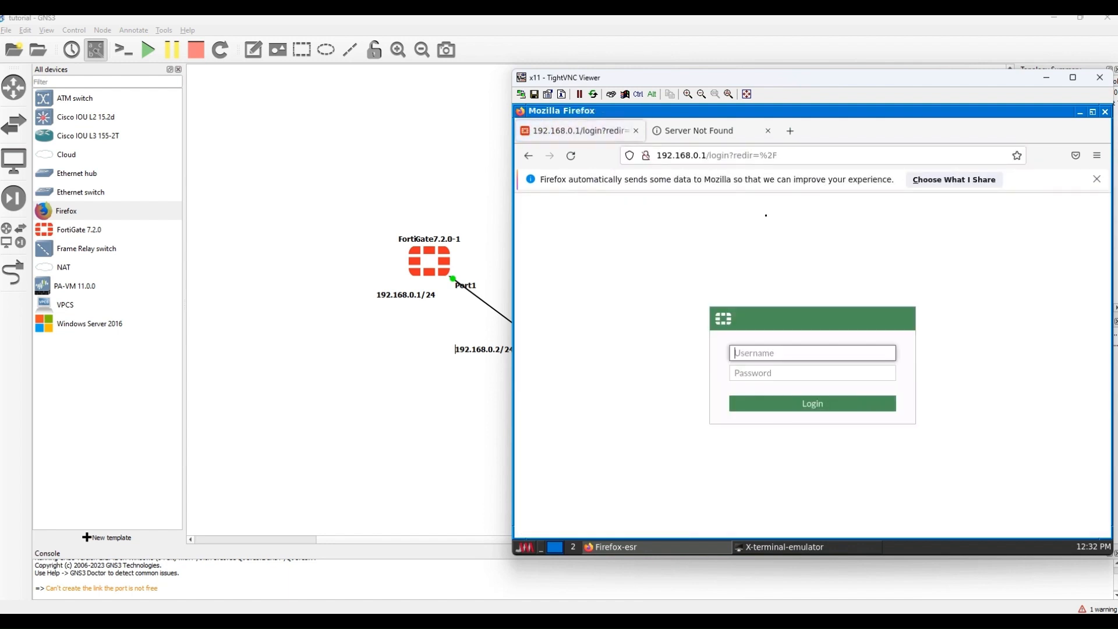
type("adm")
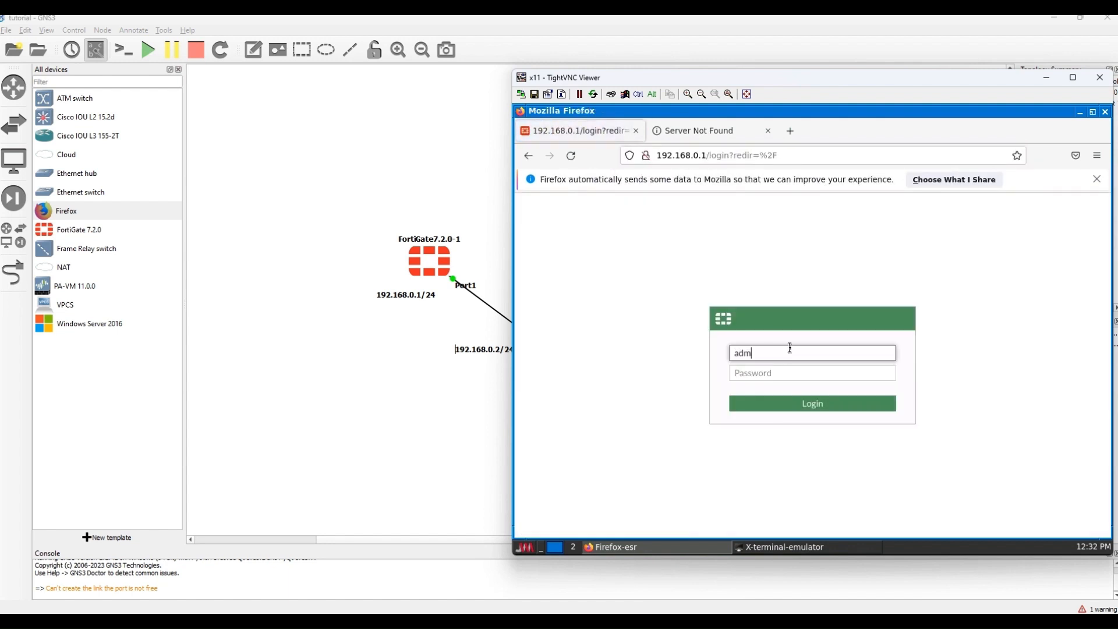
type("admin")
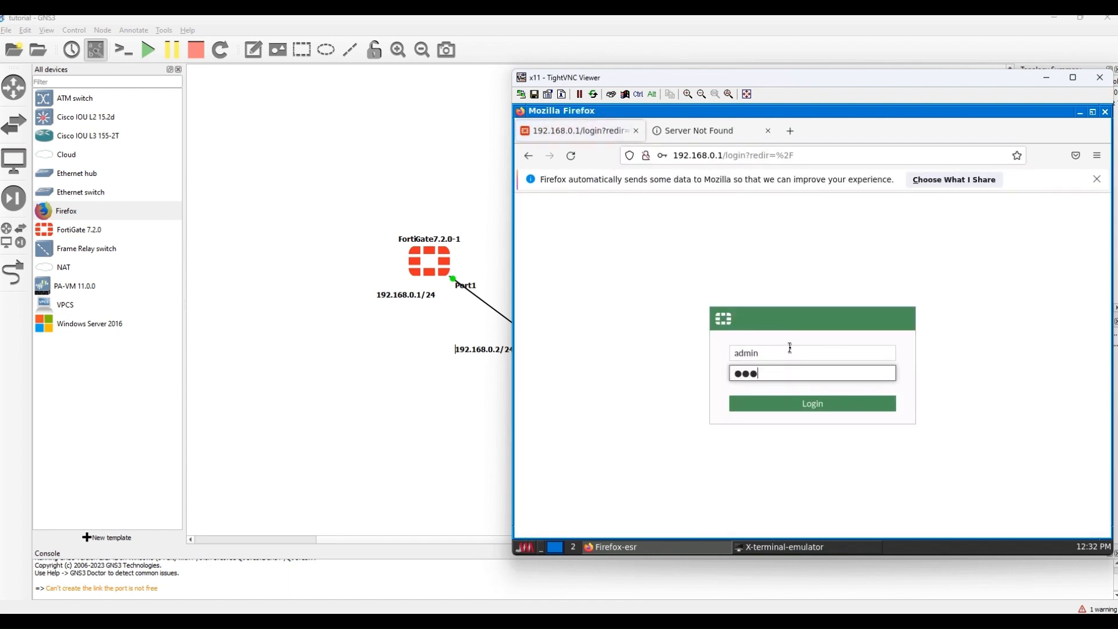
left_click(811, 402)
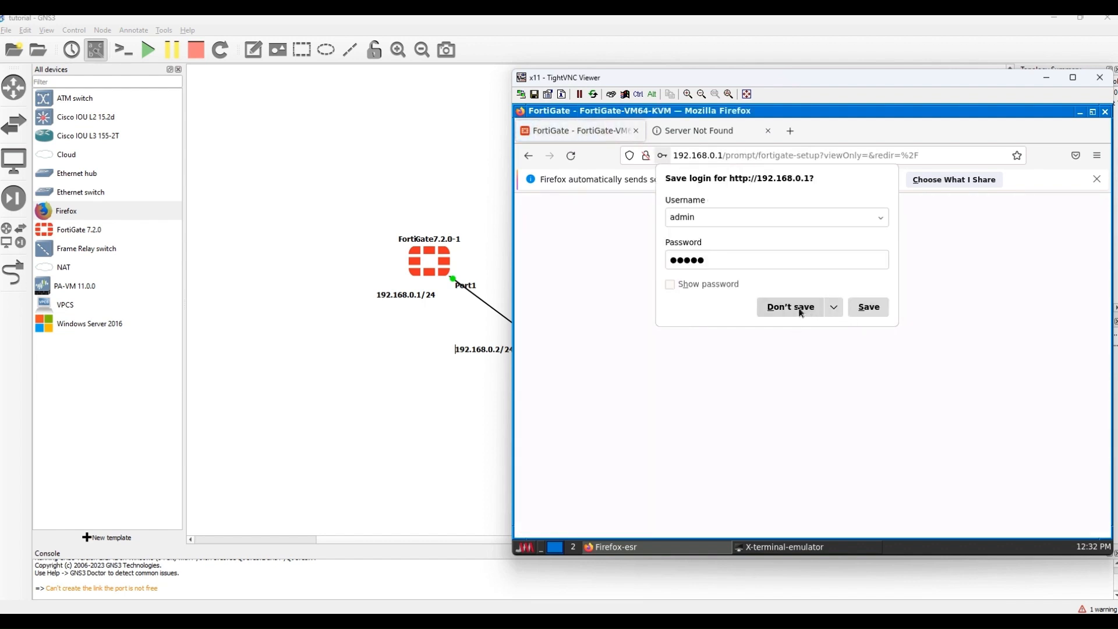
Skip saving the login, keep the default hostname, choose Optimal dashboards, dismiss release notes.
left_click(790, 307)
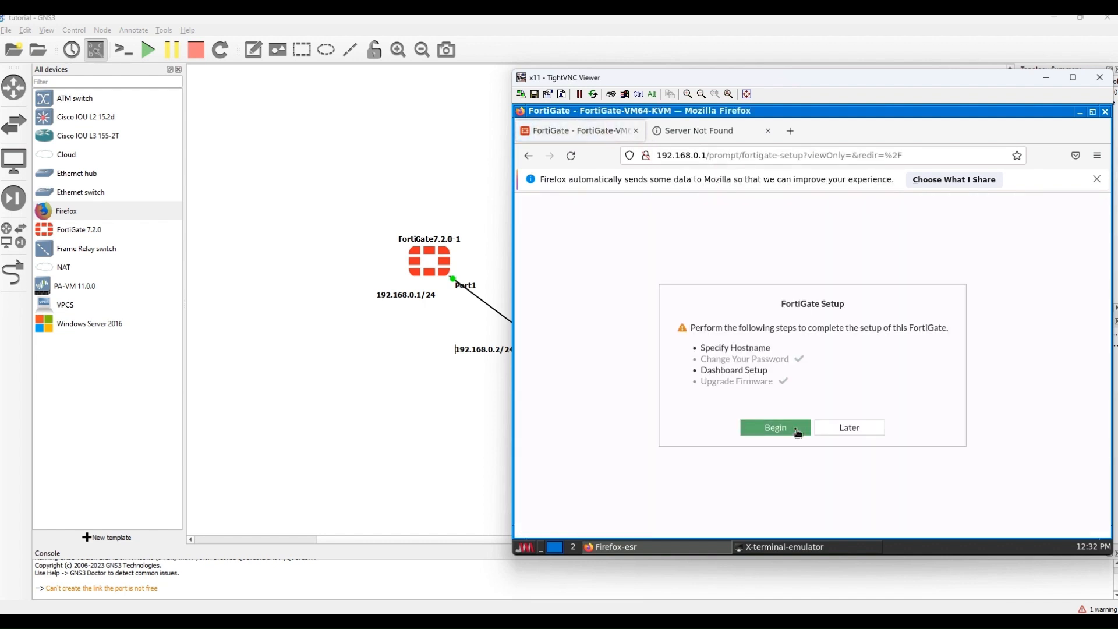
left_click(775, 426)
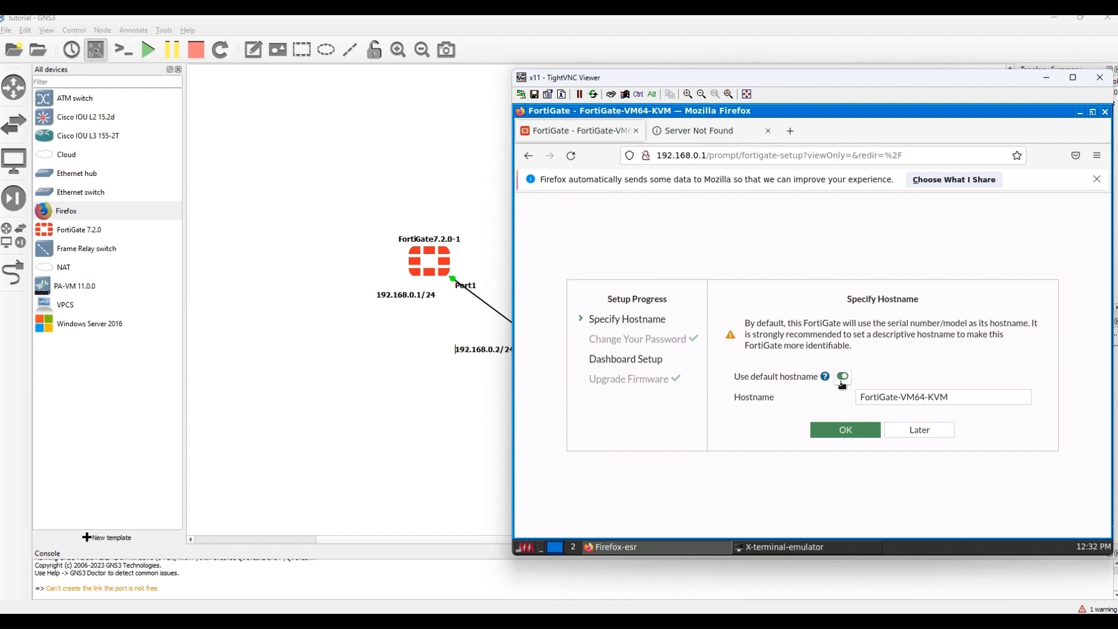
left_click(844, 429)
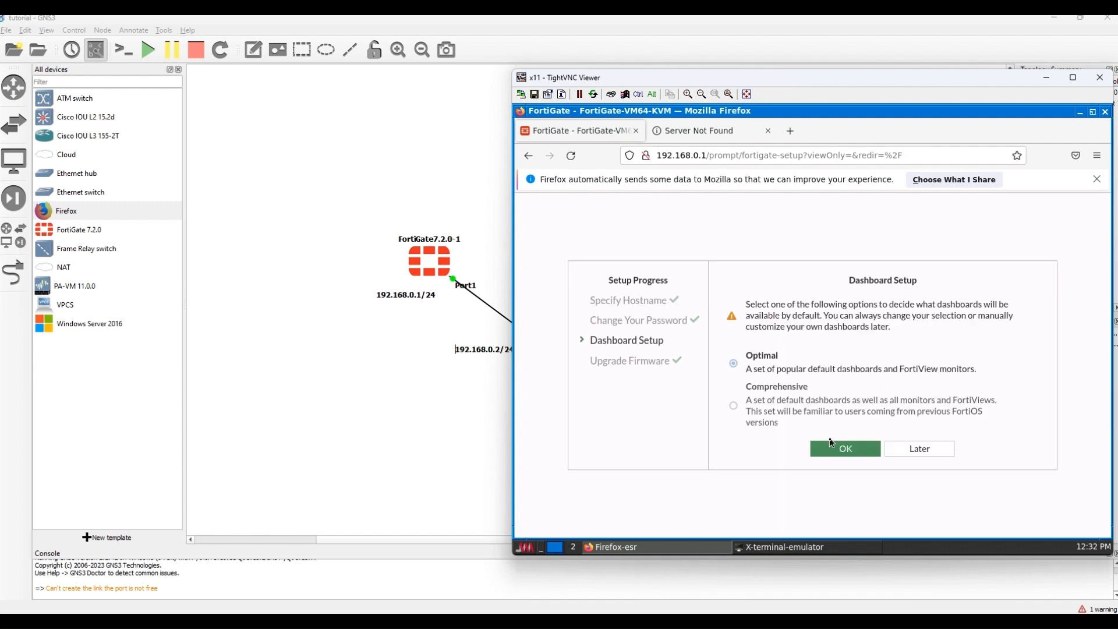
left_click(844, 449)
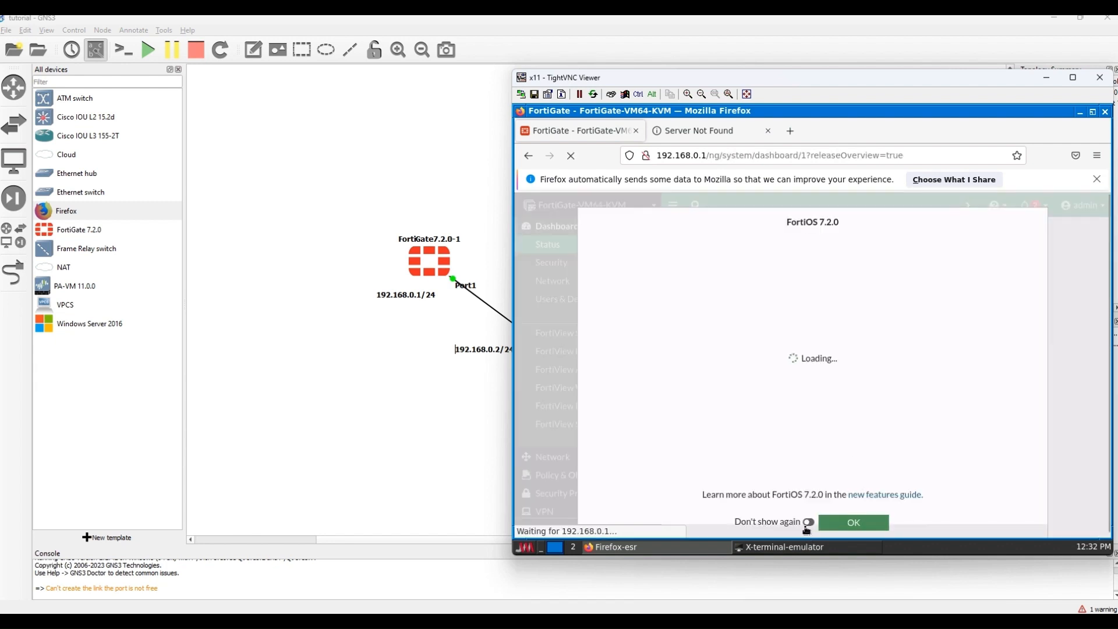
left_click(852, 521)
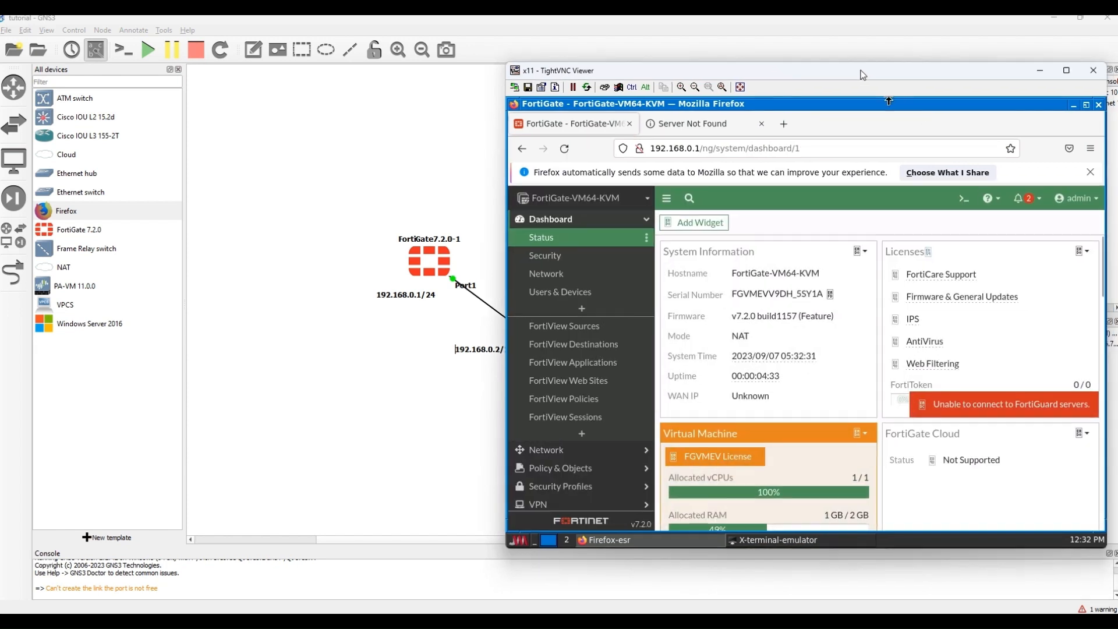
Drag the TightVNC Viewer window showing the Status dashboard further left.
left_click_drag(862, 69, 812, 46)
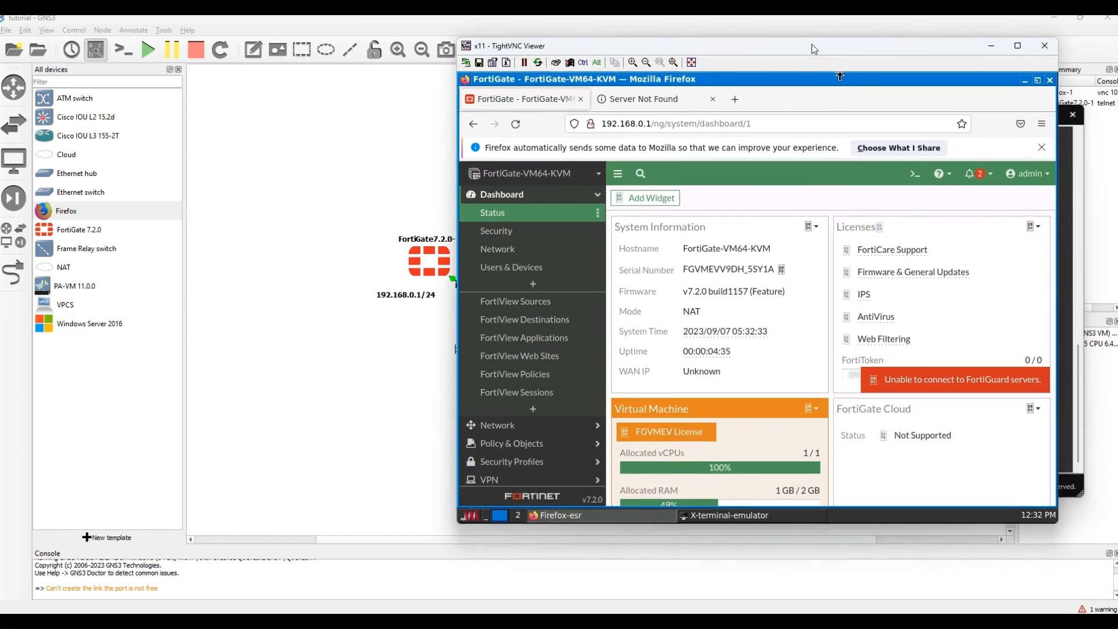